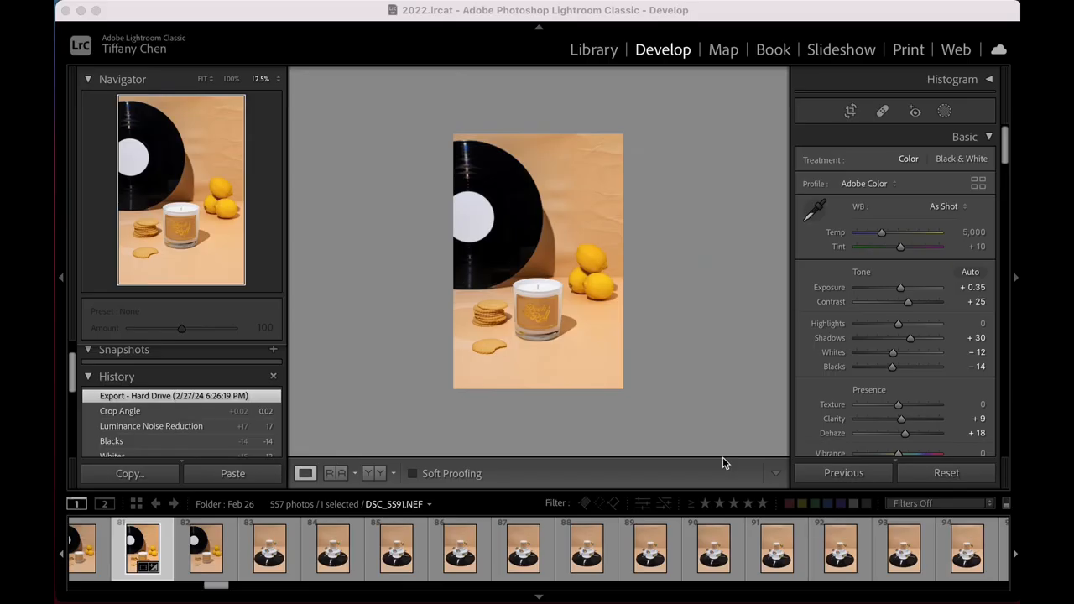
mouse_move(718, 443)
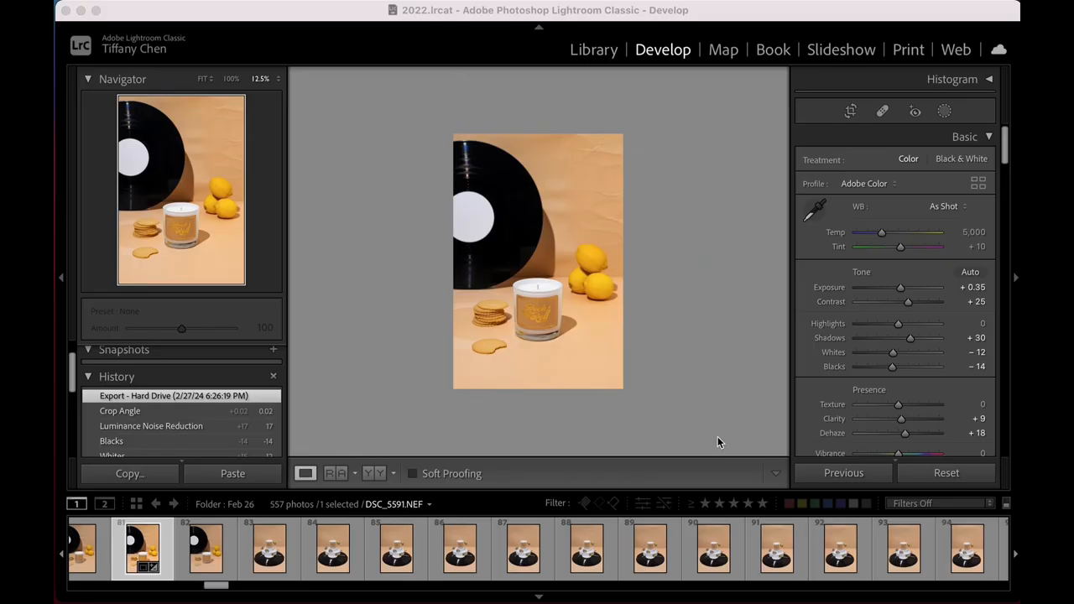
mouse_move(674, 316)
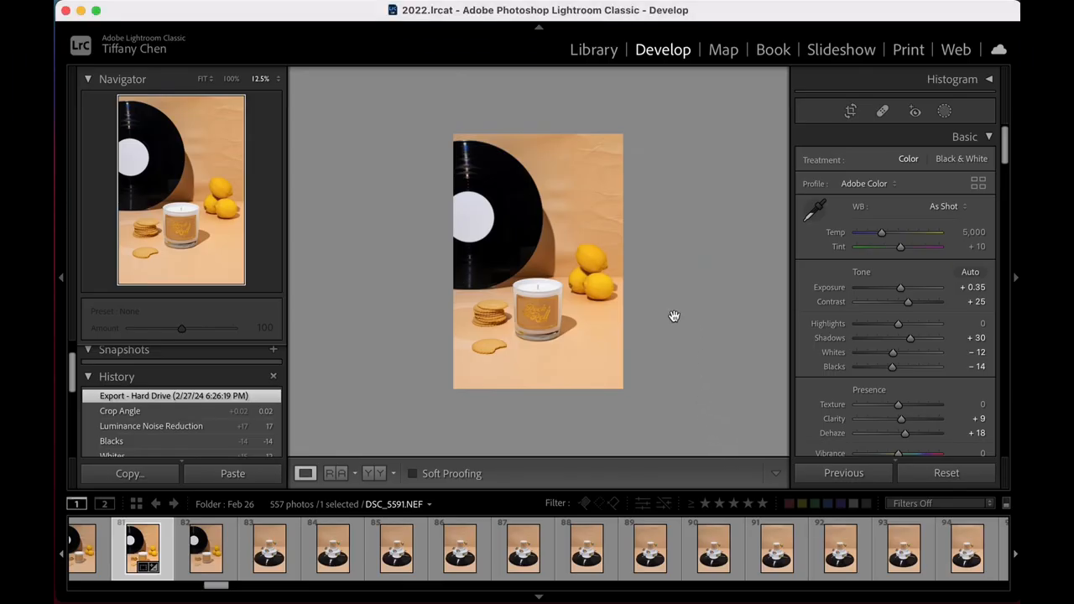
mouse_move(553, 417)
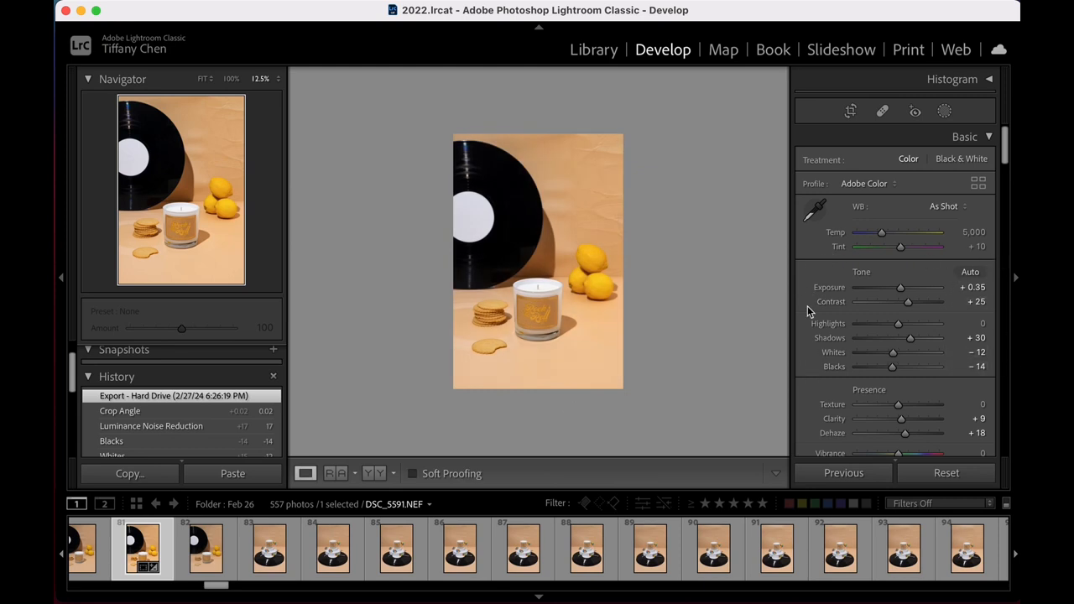
Step: Paste the lemon shot's tone settings onto the first lollipop candle photo and crop it tighter
scroll(down, 3)
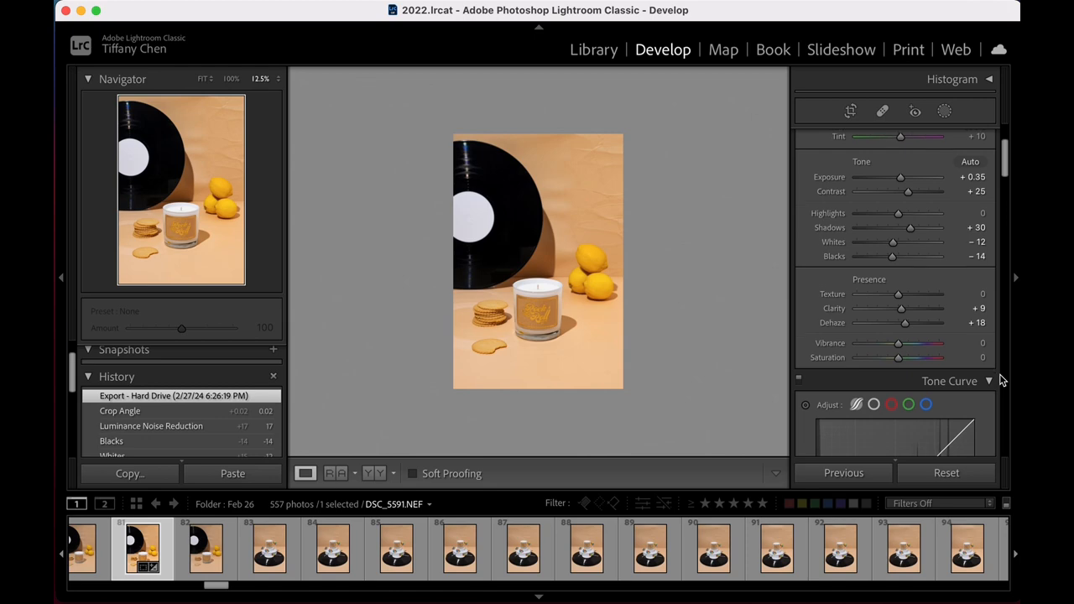
scroll(down, 3)
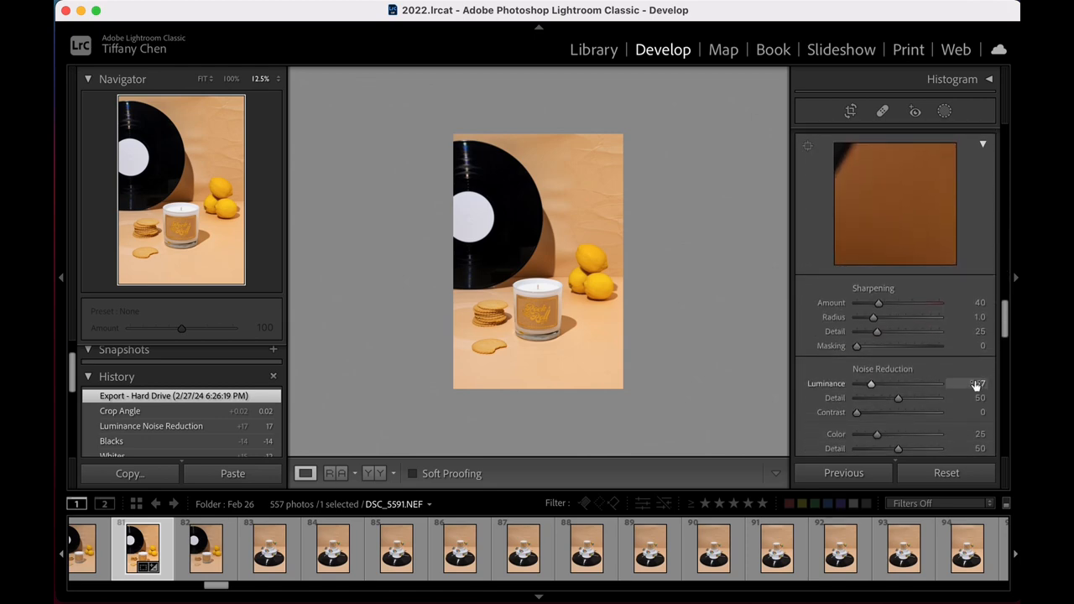
scroll(down, 3)
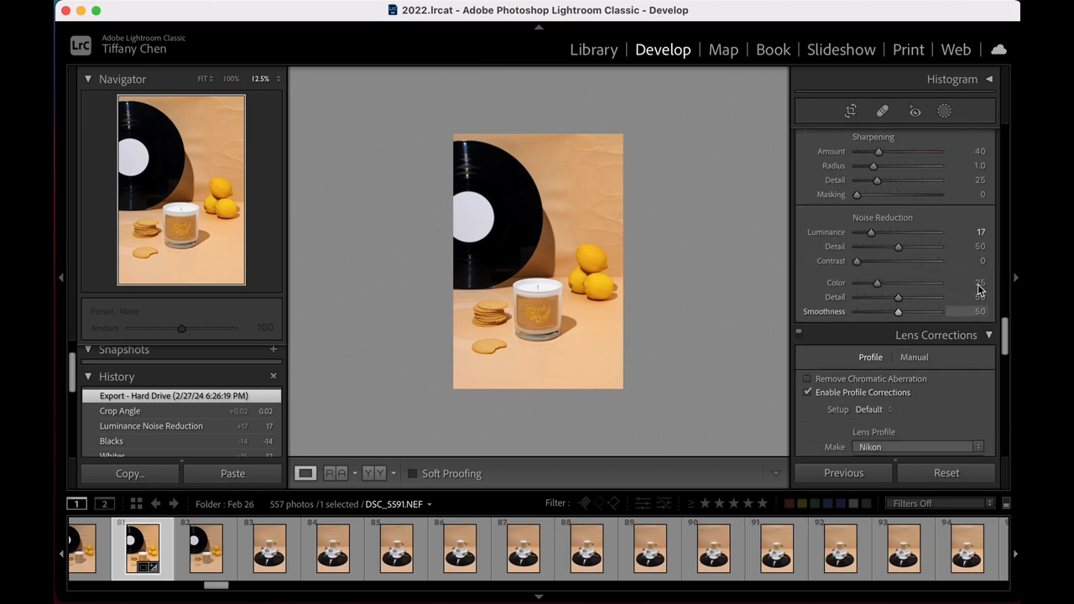
click(849, 110)
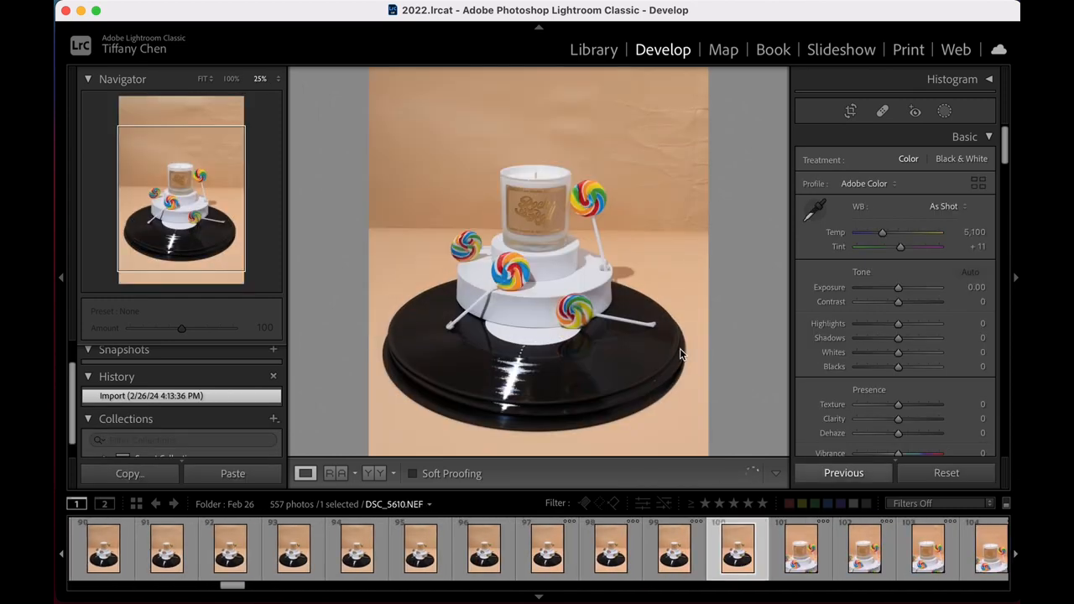
click(231, 473)
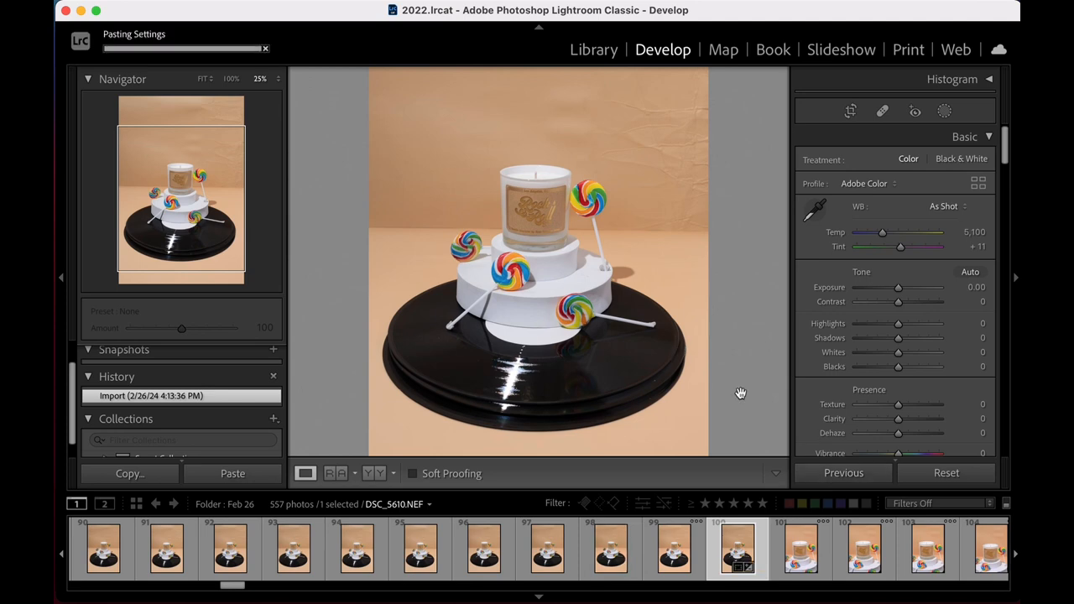
click(849, 111)
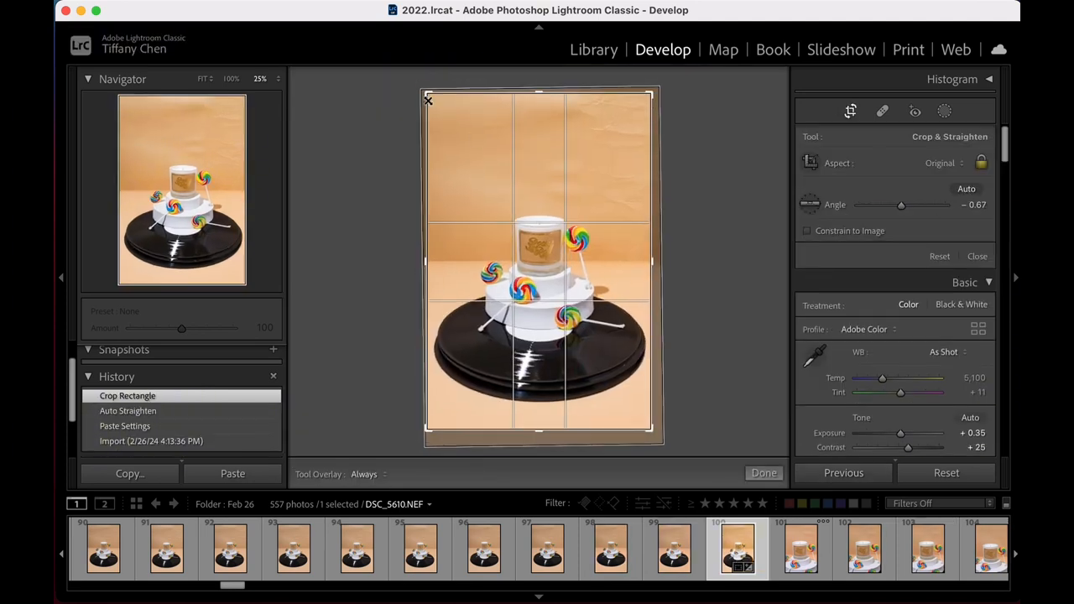
click(762, 473)
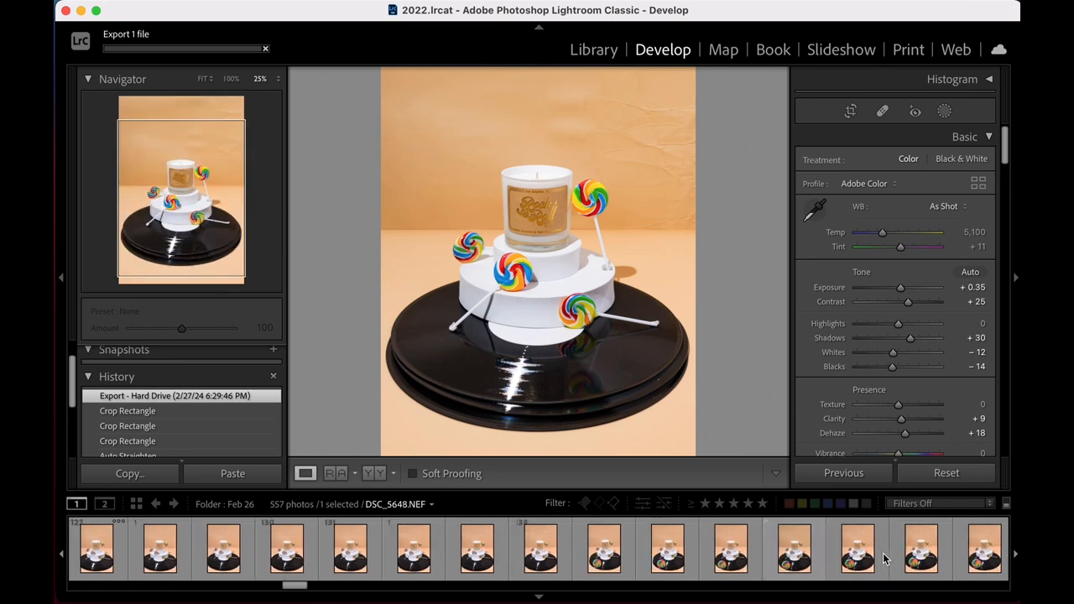
Step: Apply the same settings and crop to the remaining lollipop candle shots and export them
click(366, 550)
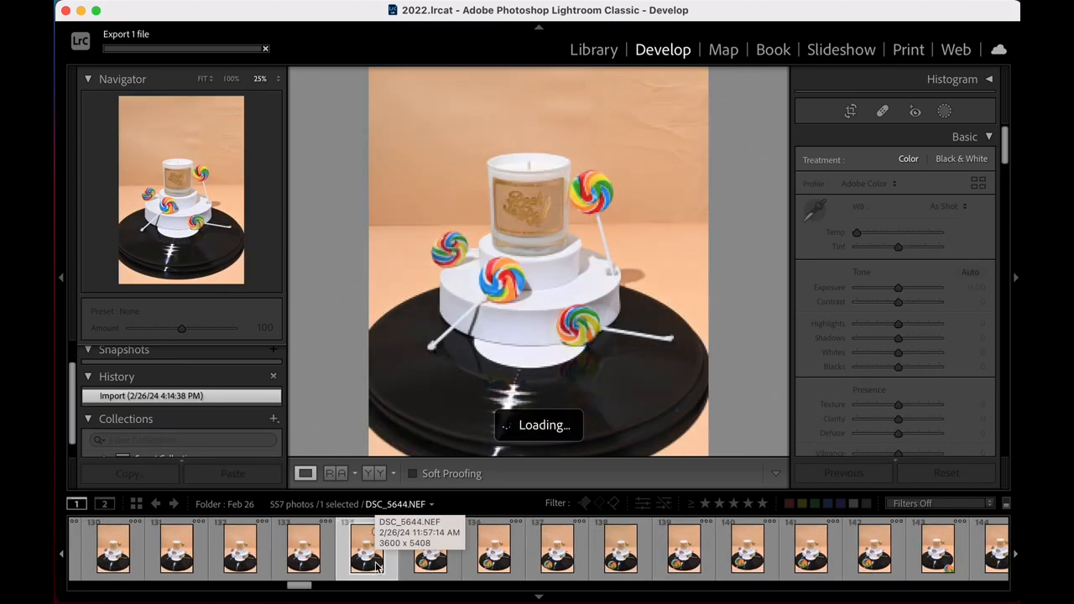
click(785, 550)
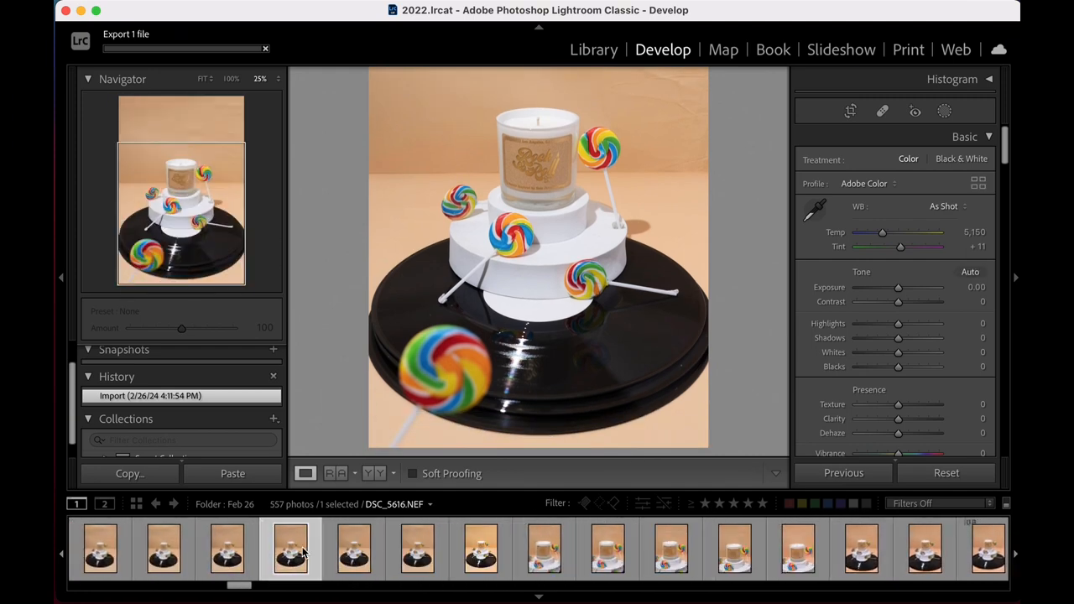
click(479, 548)
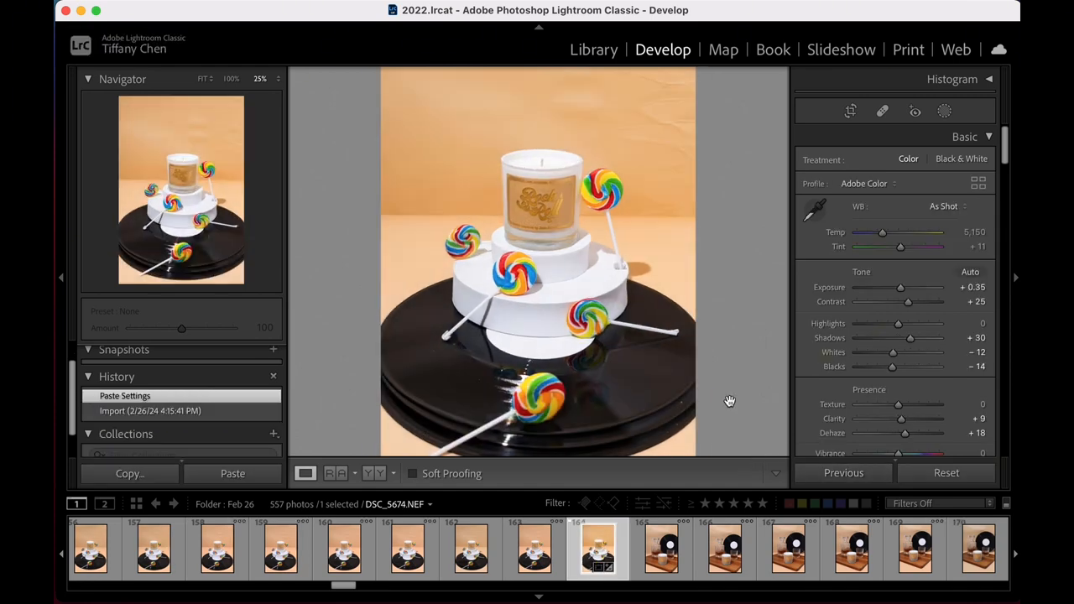
click(849, 111)
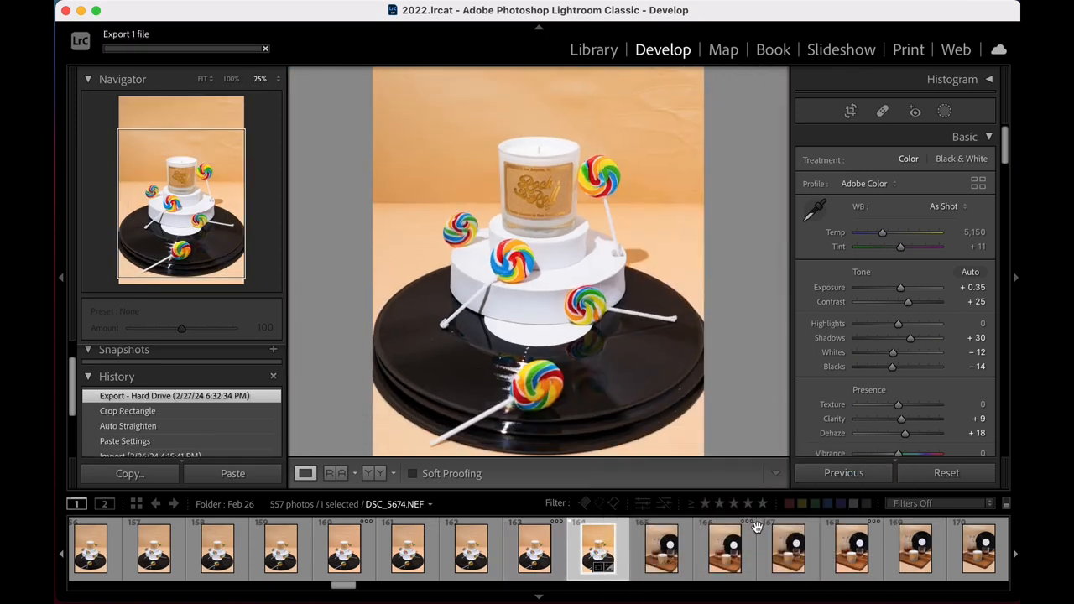
scroll(right, 3)
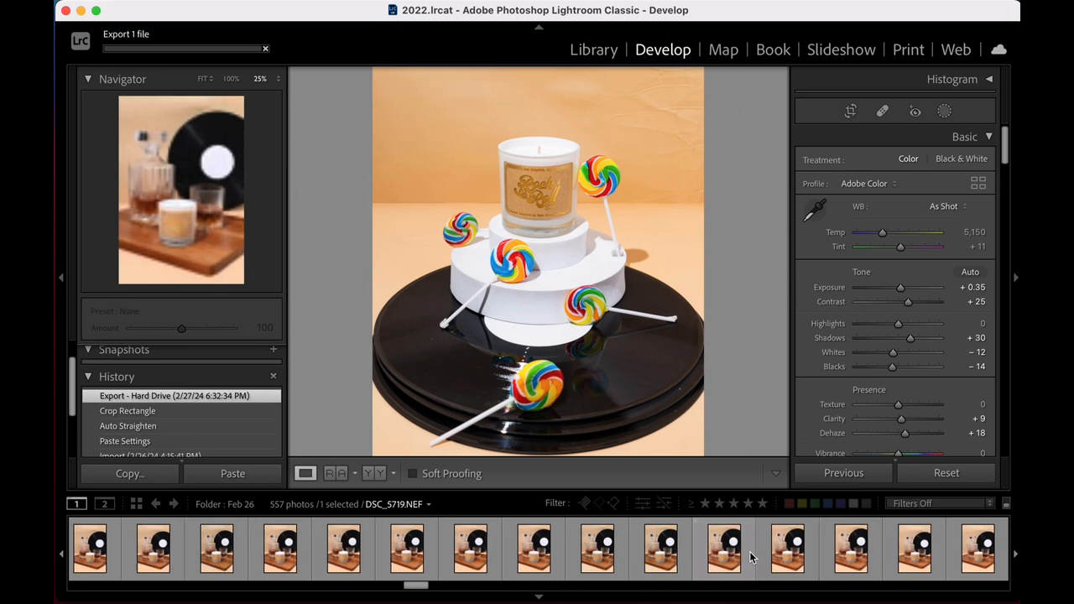
Step: Give the whiskey-tray candle photo the previous photo's tone settings and export it
click(416, 547)
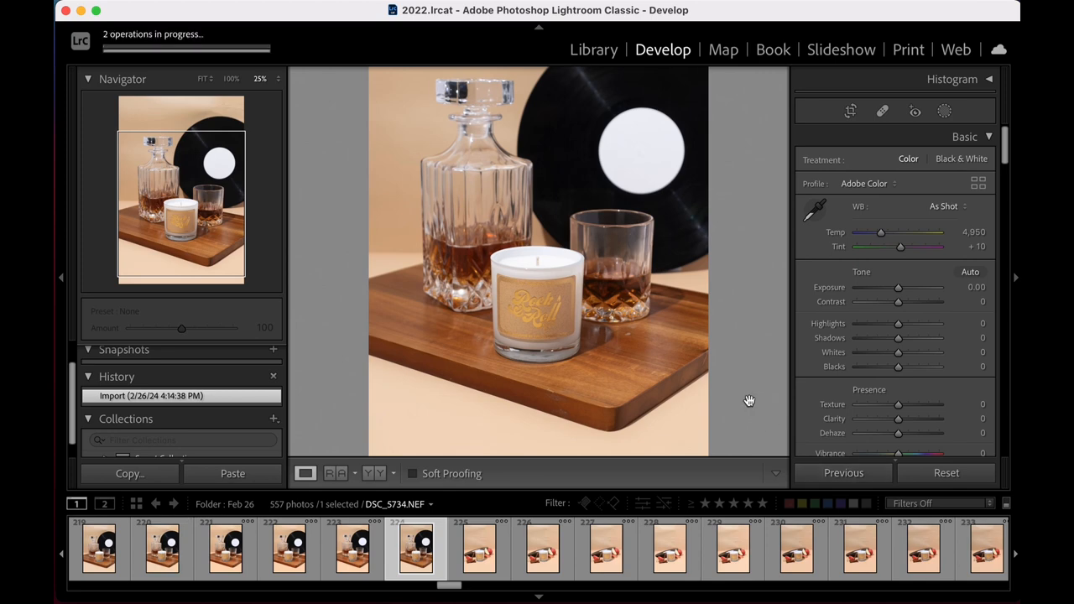
click(231, 473)
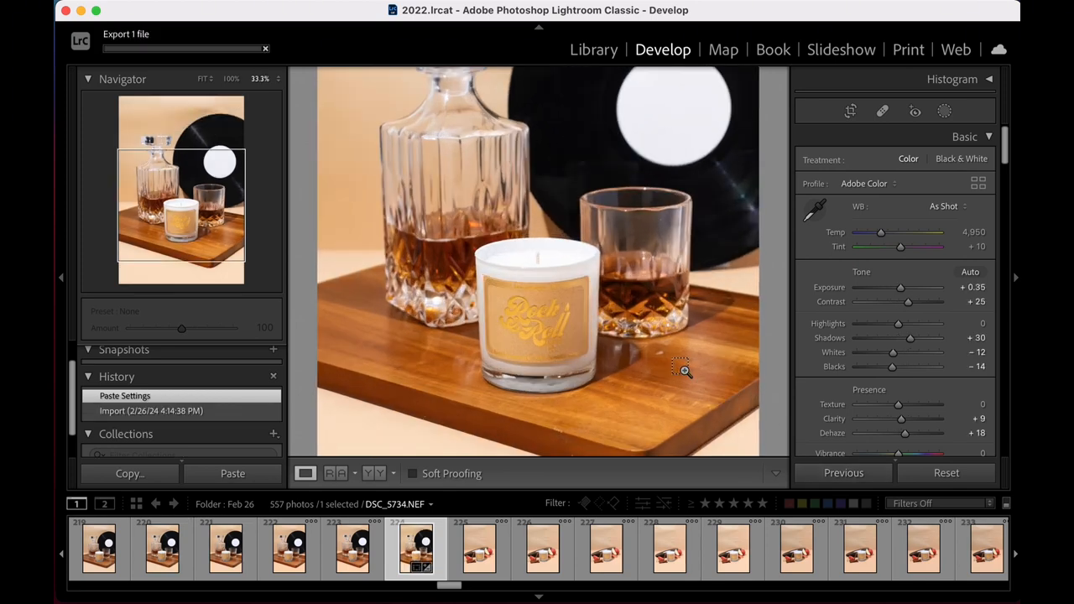
click(680, 369)
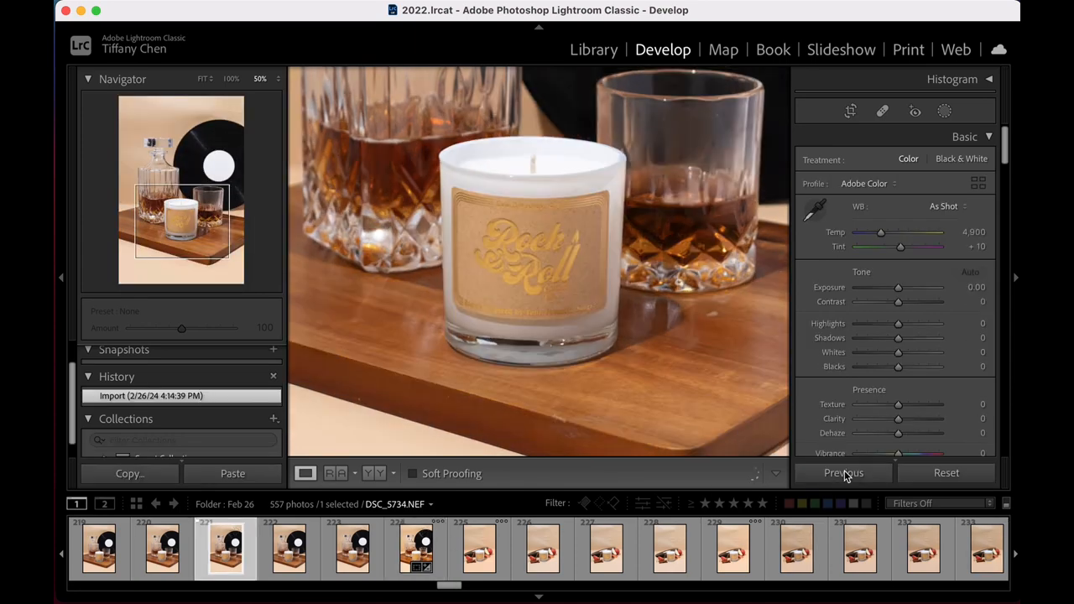
click(232, 473)
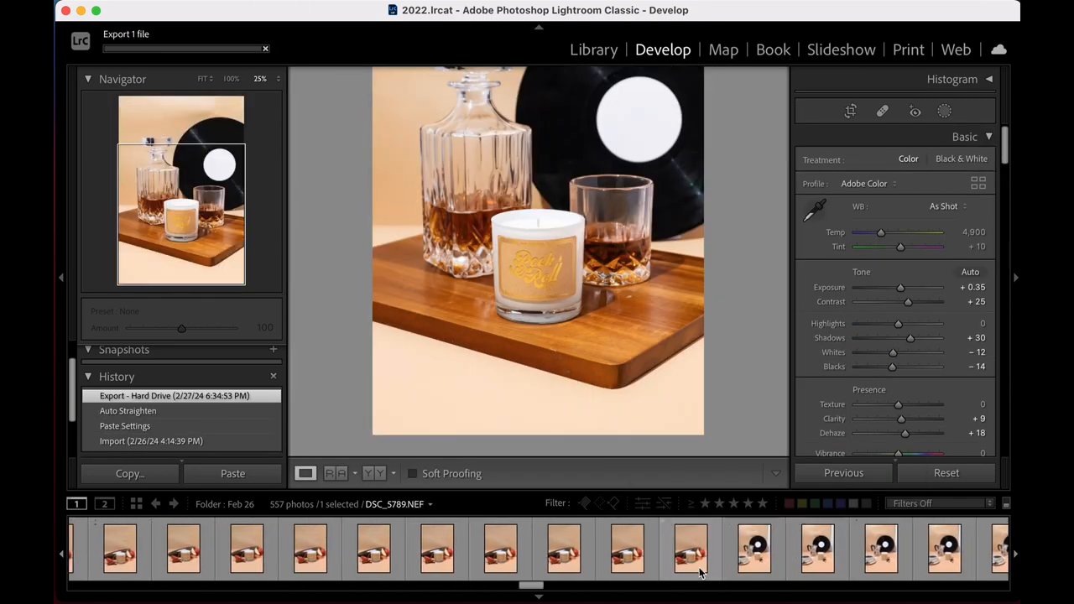
Step: Paste the shared tone settings onto the apple-cinnamon candle photo and crop it tighter
click(436, 548)
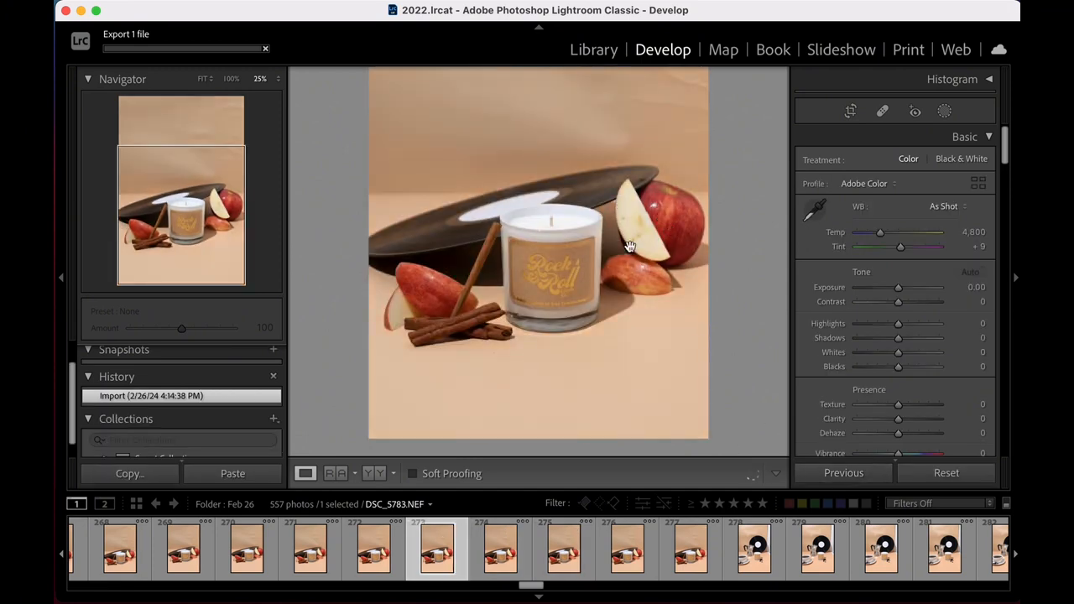
mouse_move(670, 306)
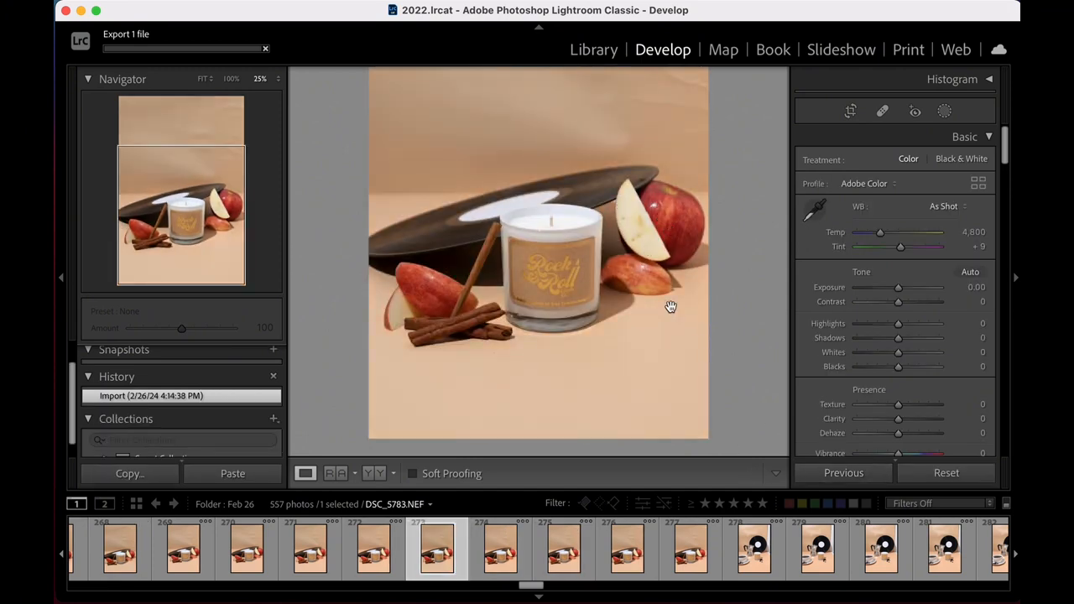
click(232, 474)
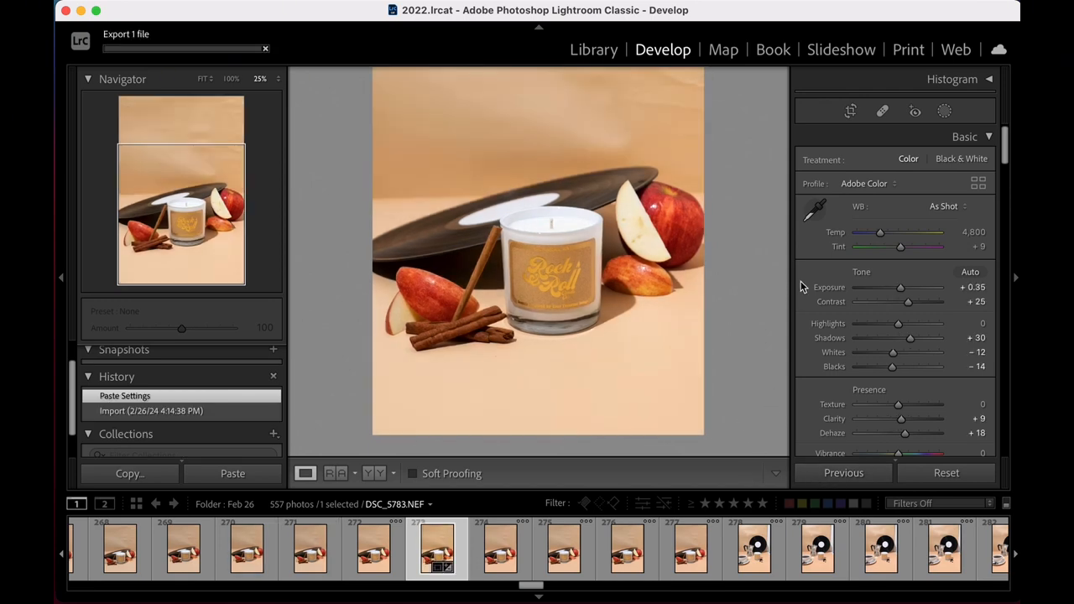
click(848, 111)
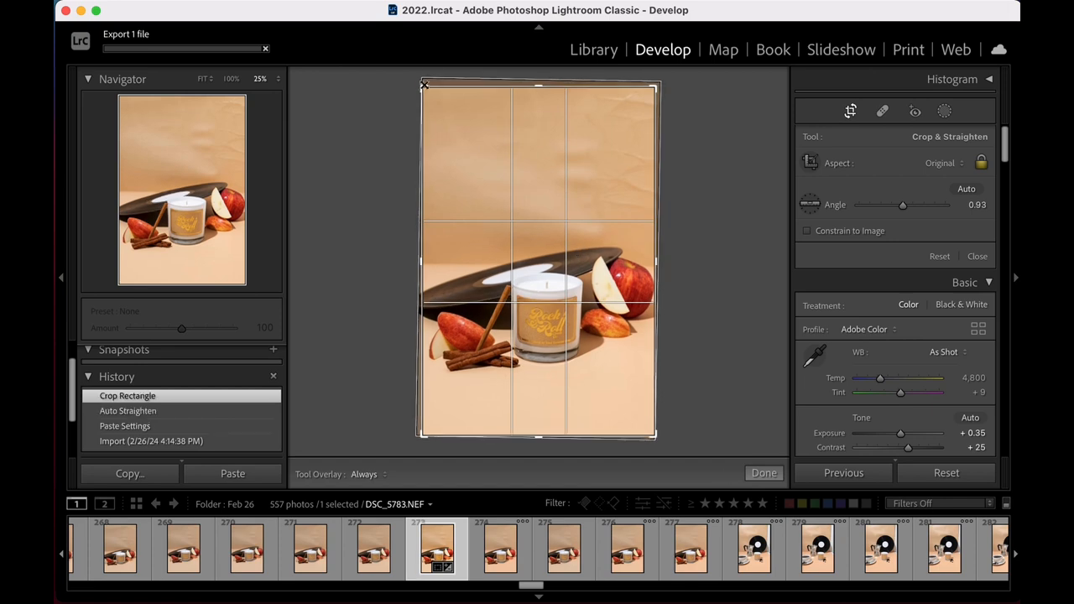
click(764, 473)
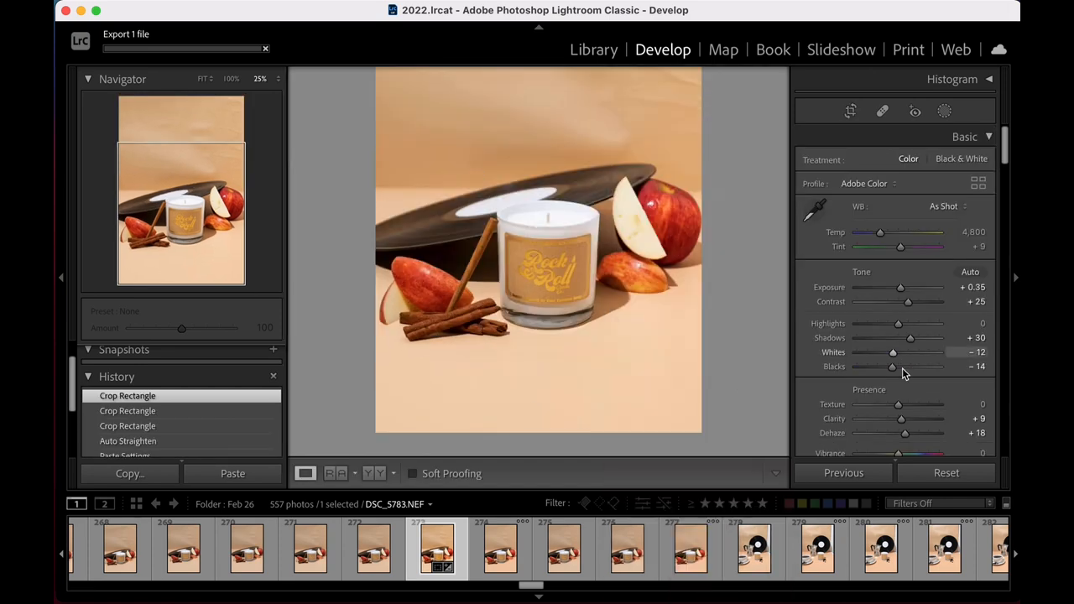
Step: Browse past the coffee shots to the honey-drizzle photo, paste settings, crop to hand and spoon, export
double_click(969, 366)
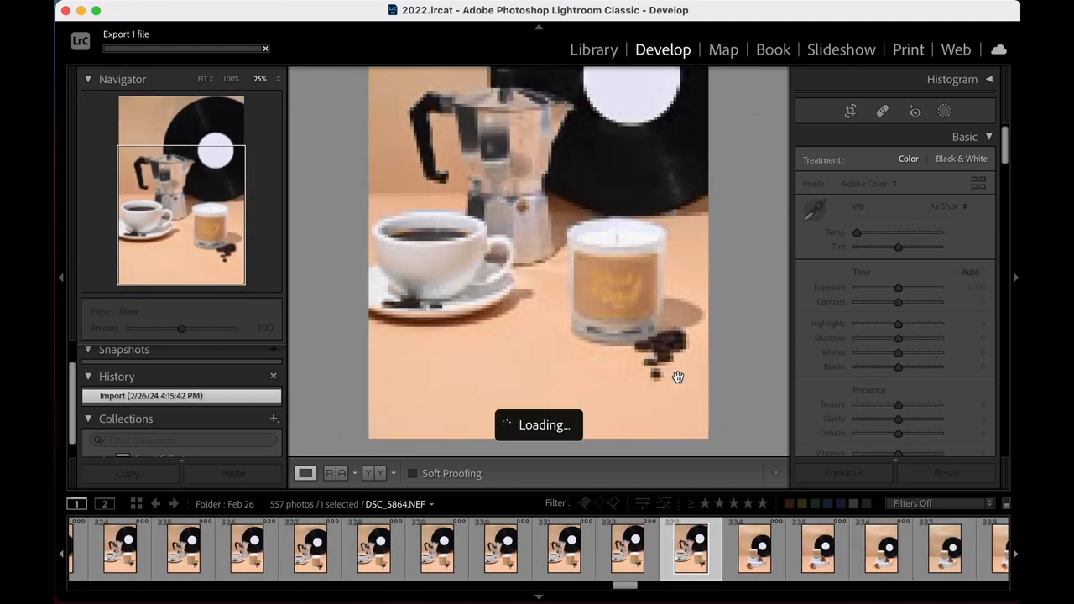
click(564, 548)
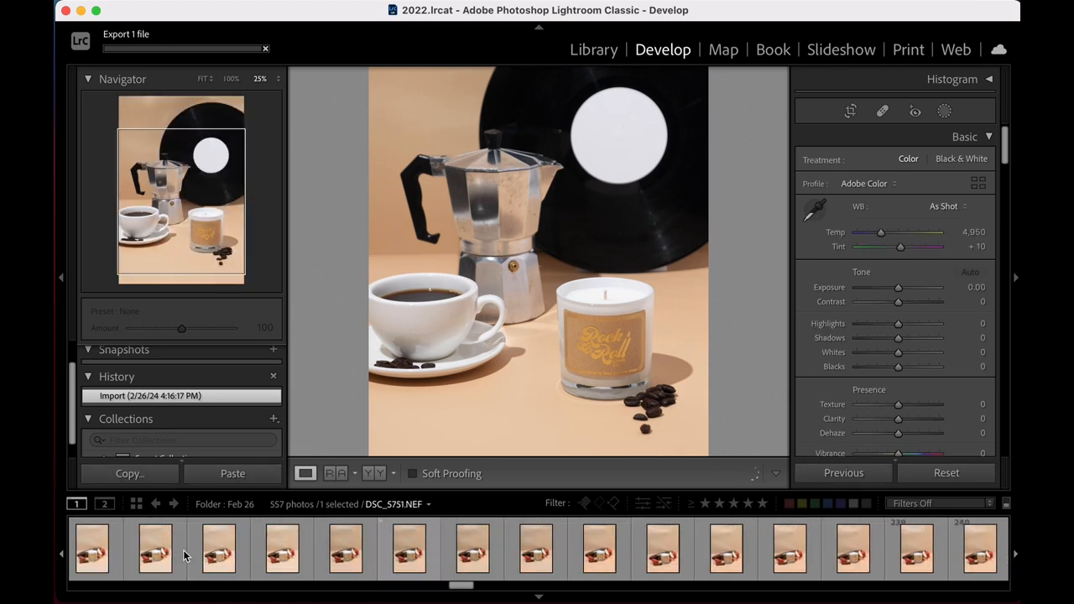
click(601, 549)
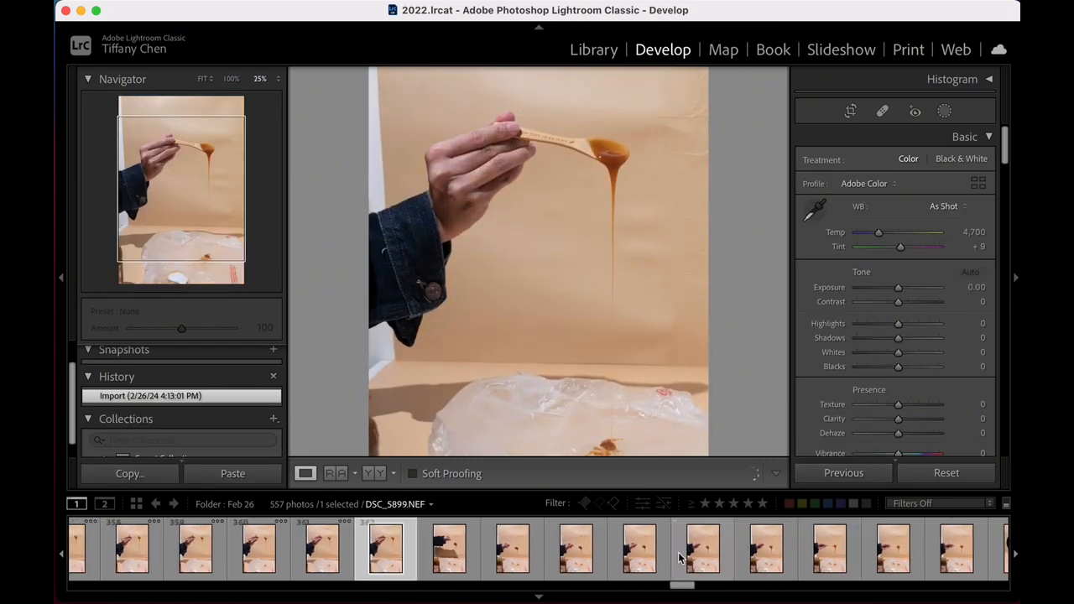
scroll(left, 3)
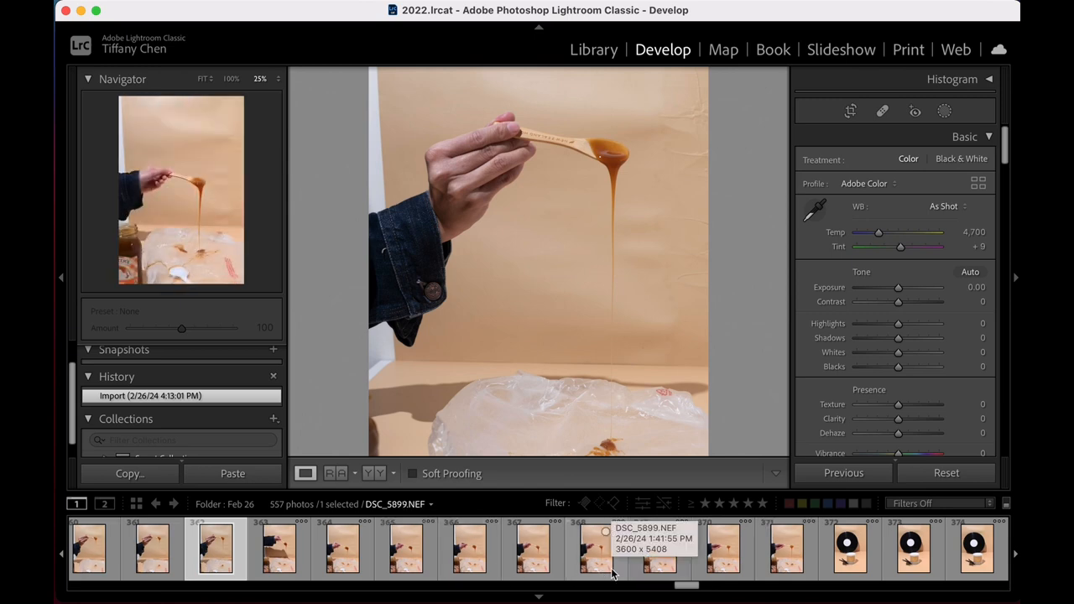
click(231, 473)
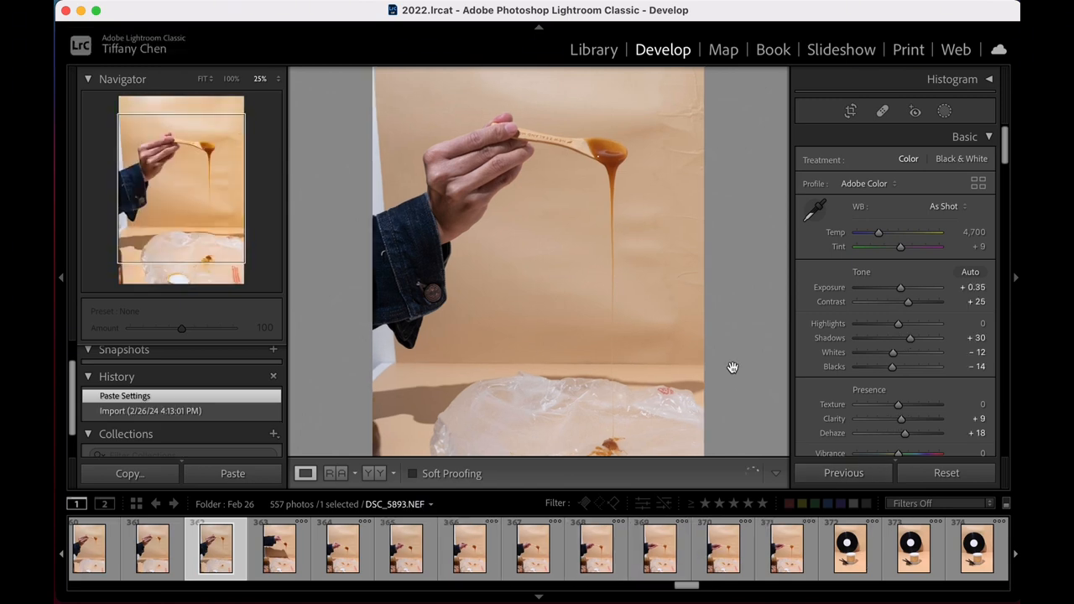
right_click(536, 251)
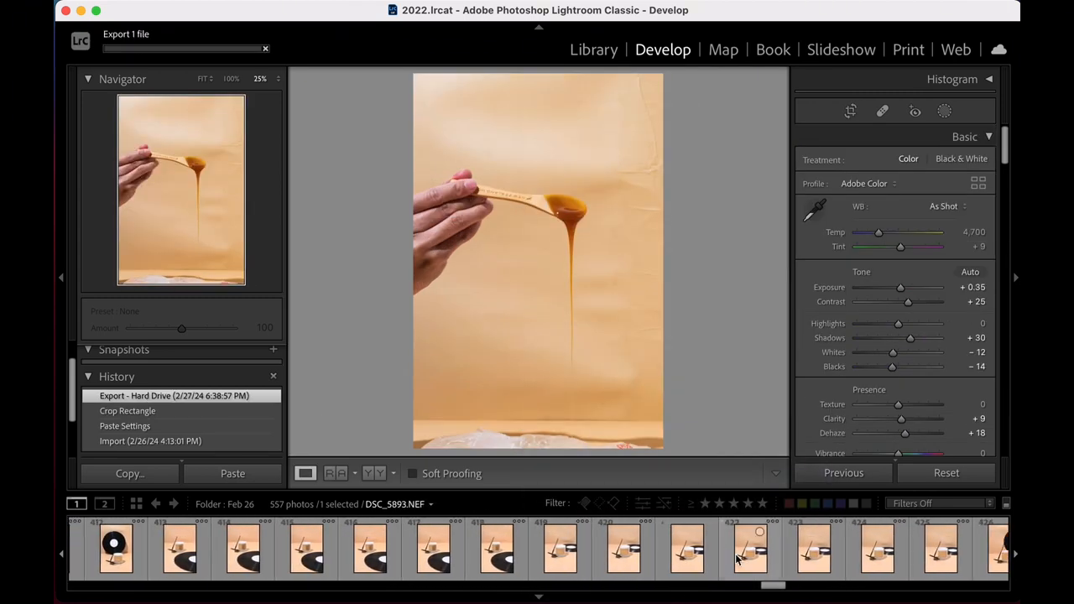
Step: Auto-straighten and crop the first record-backdrop candle photo, then fine-tune its dehaze
click(808, 547)
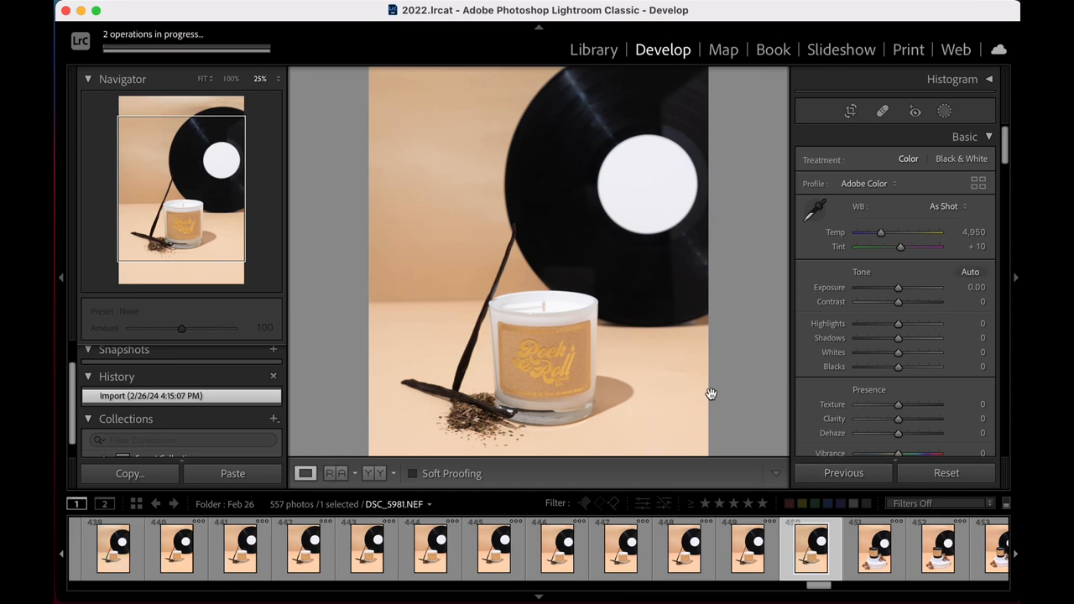
click(231, 474)
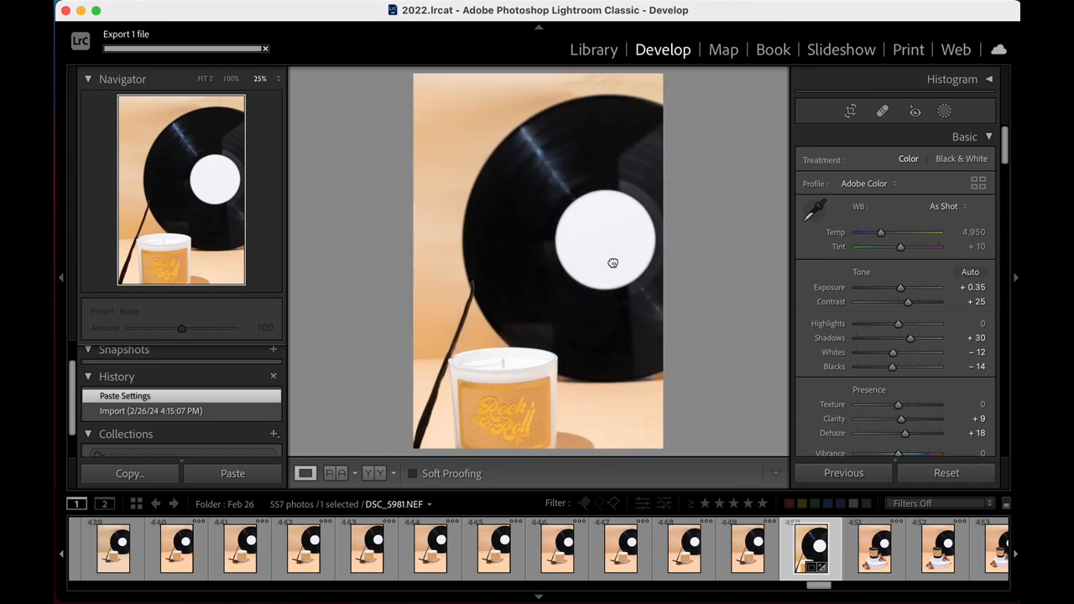
mouse_move(913, 367)
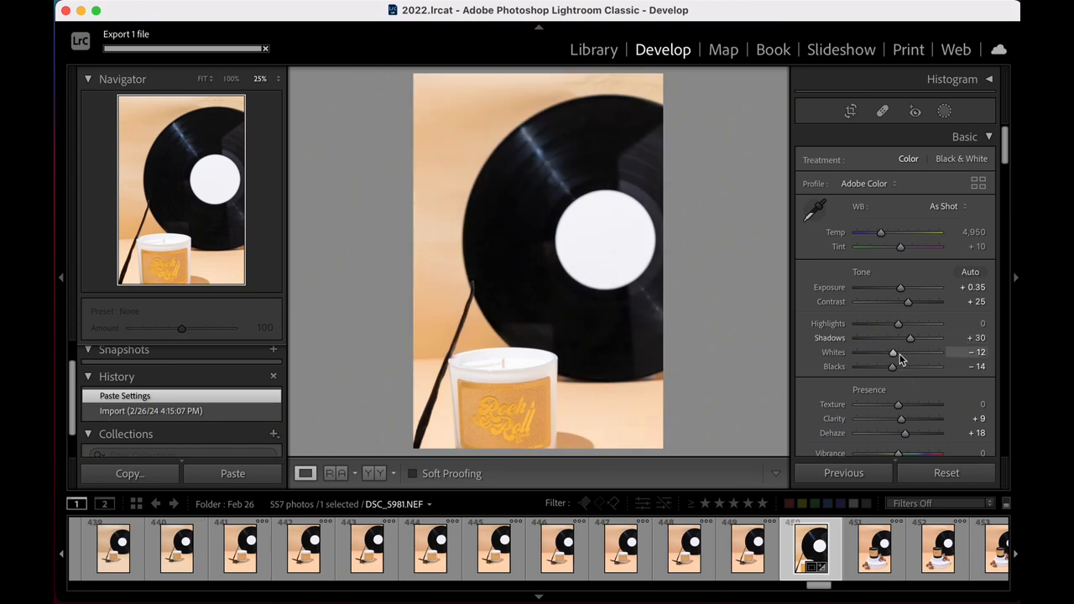
click(849, 111)
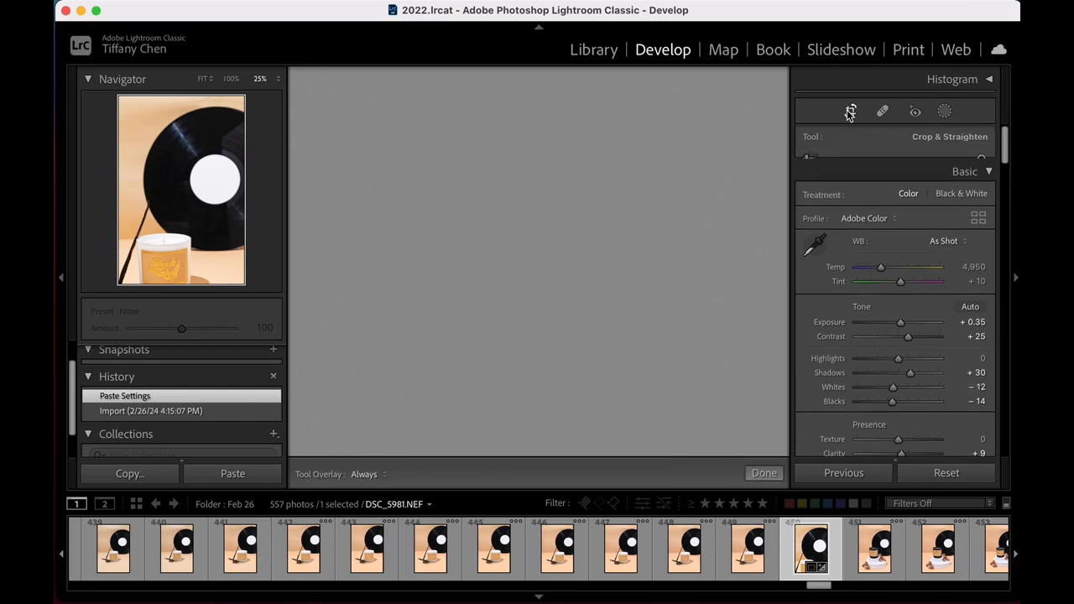
click(848, 111)
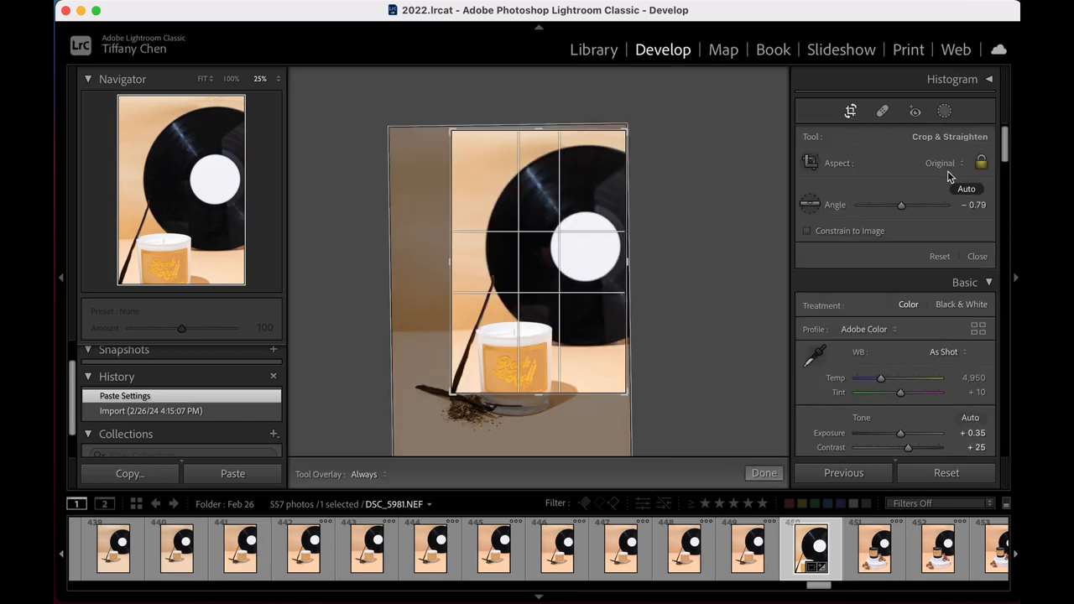
click(966, 188)
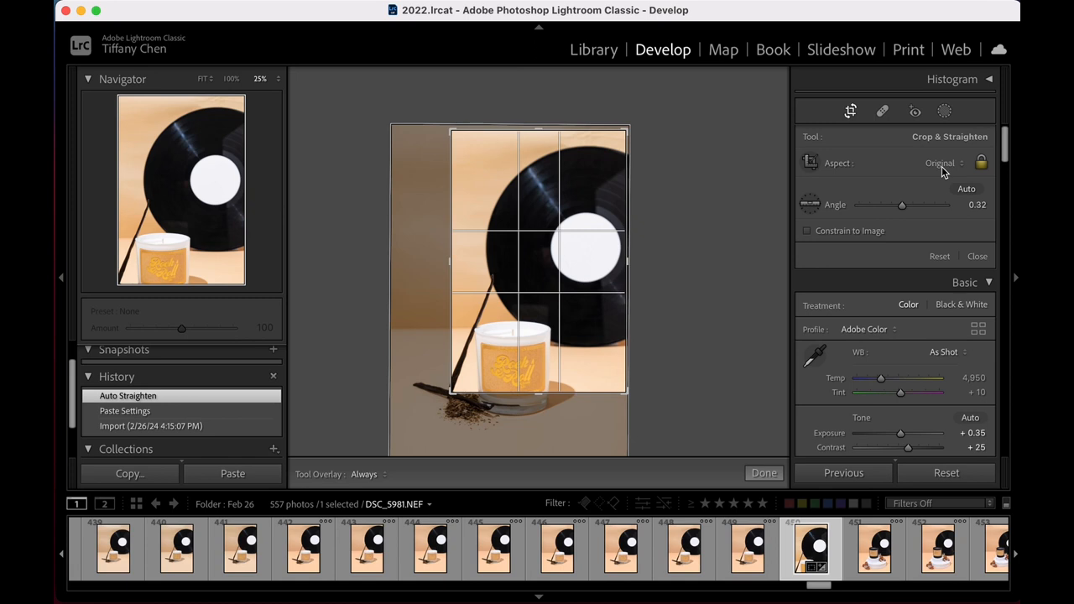
click(939, 163)
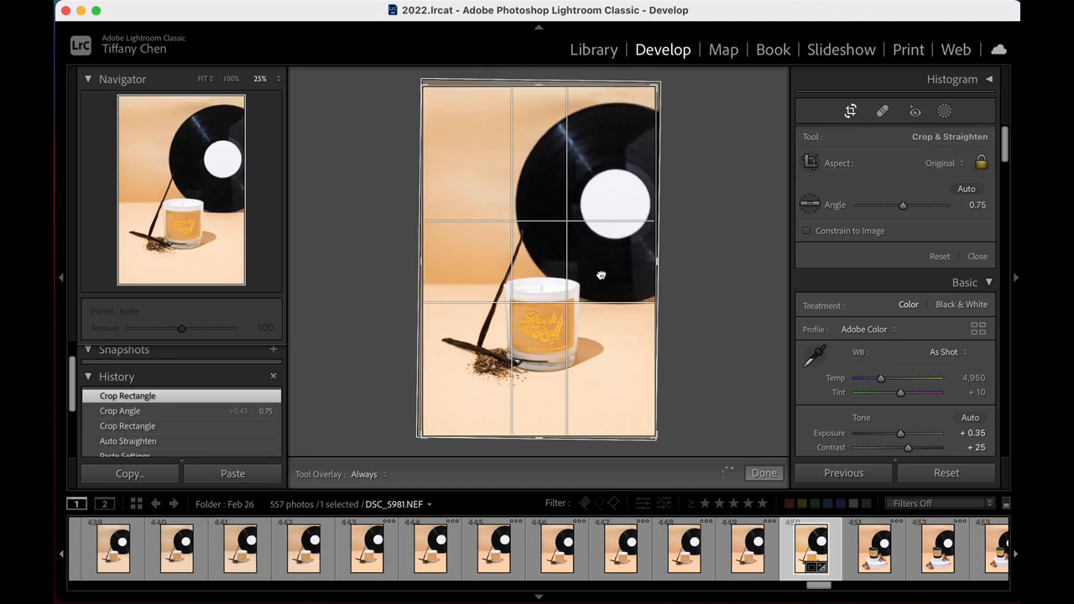
click(762, 473)
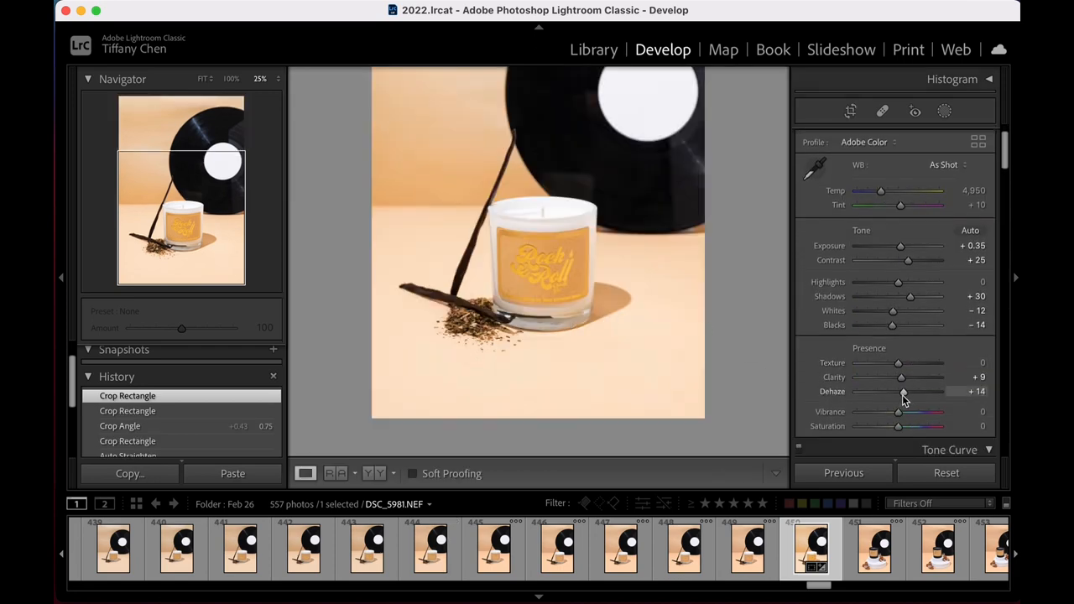
drag(902, 393, 899, 392)
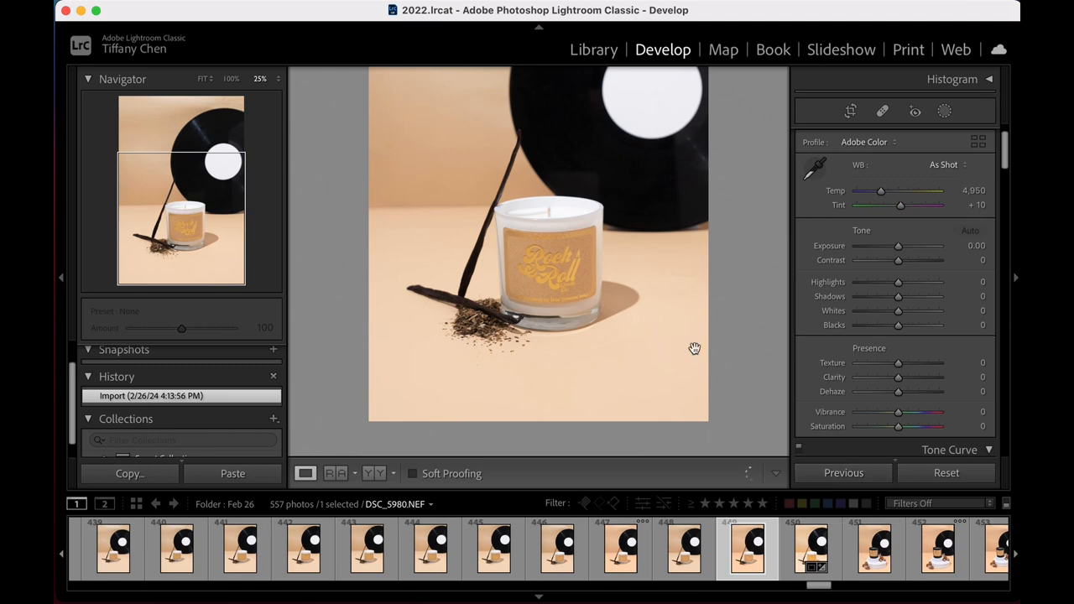
Step: Paste the shared develop settings onto the next record shot and auto-straighten its crop
click(232, 473)
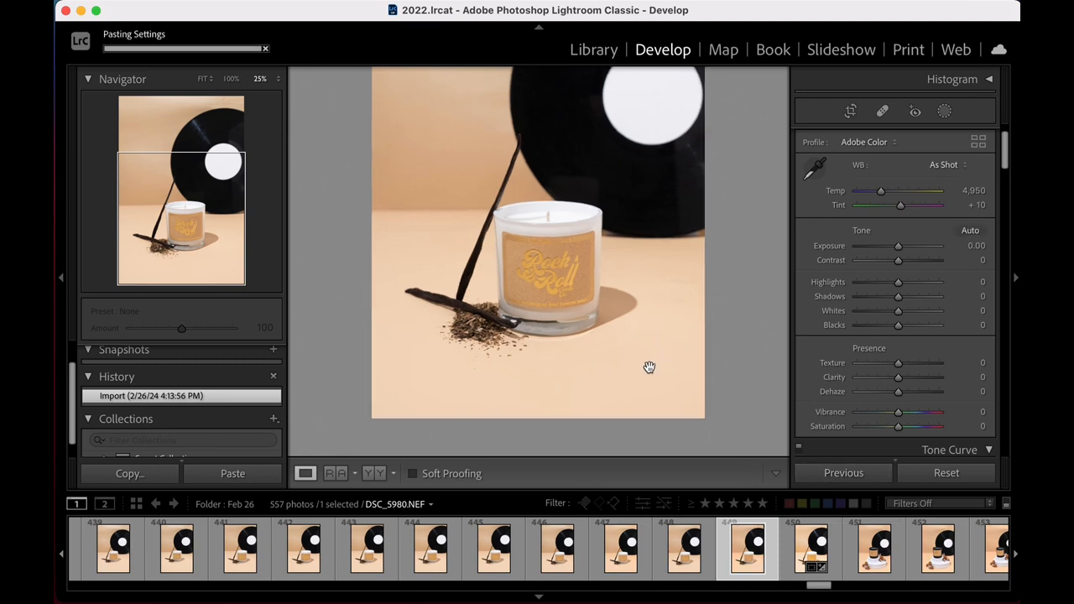
click(232, 473)
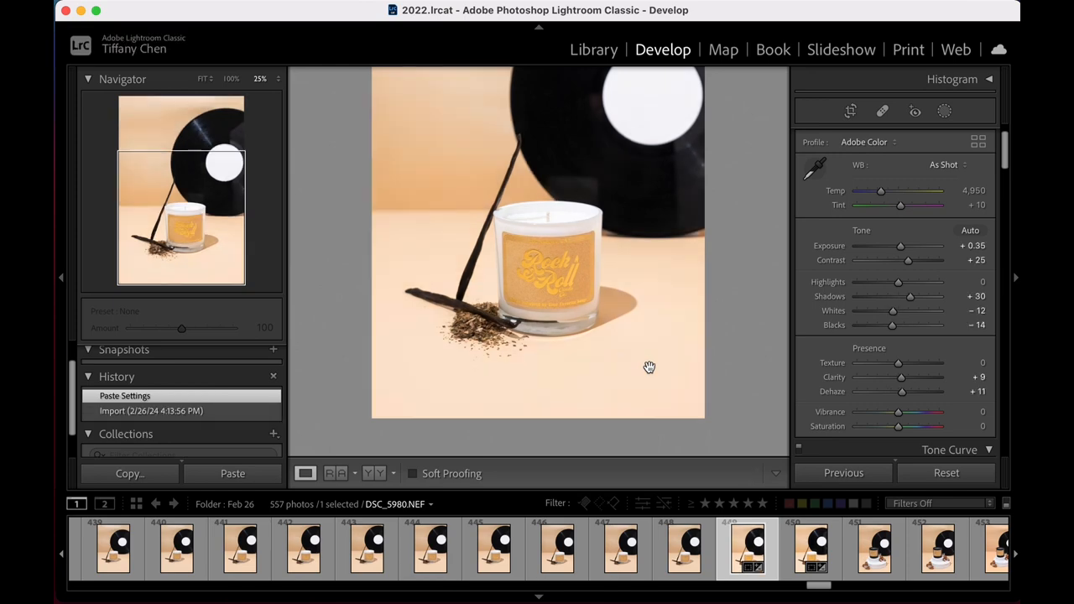
mouse_move(852, 124)
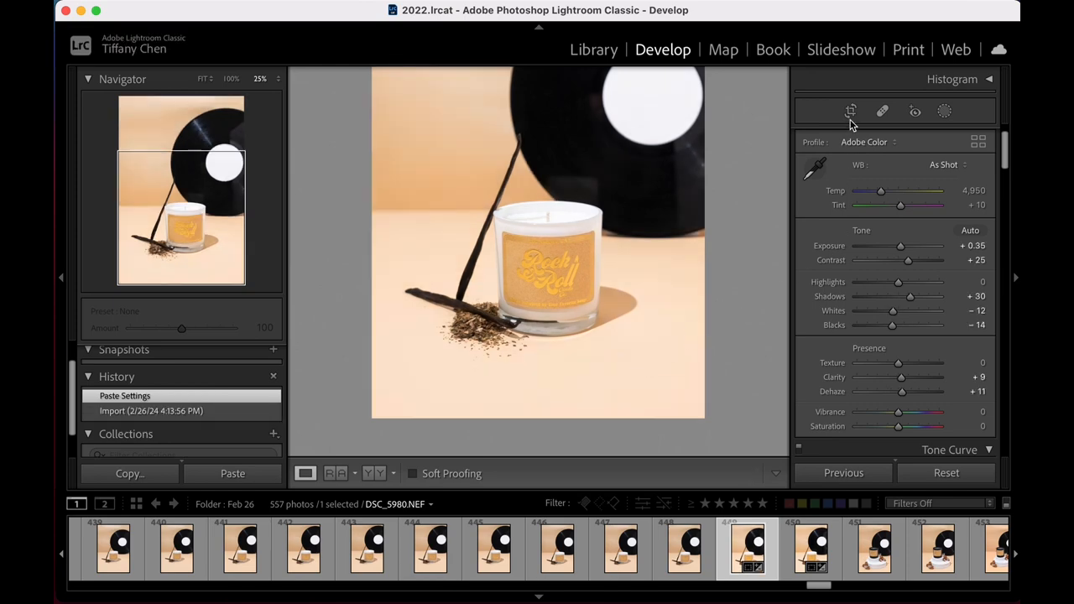
click(849, 111)
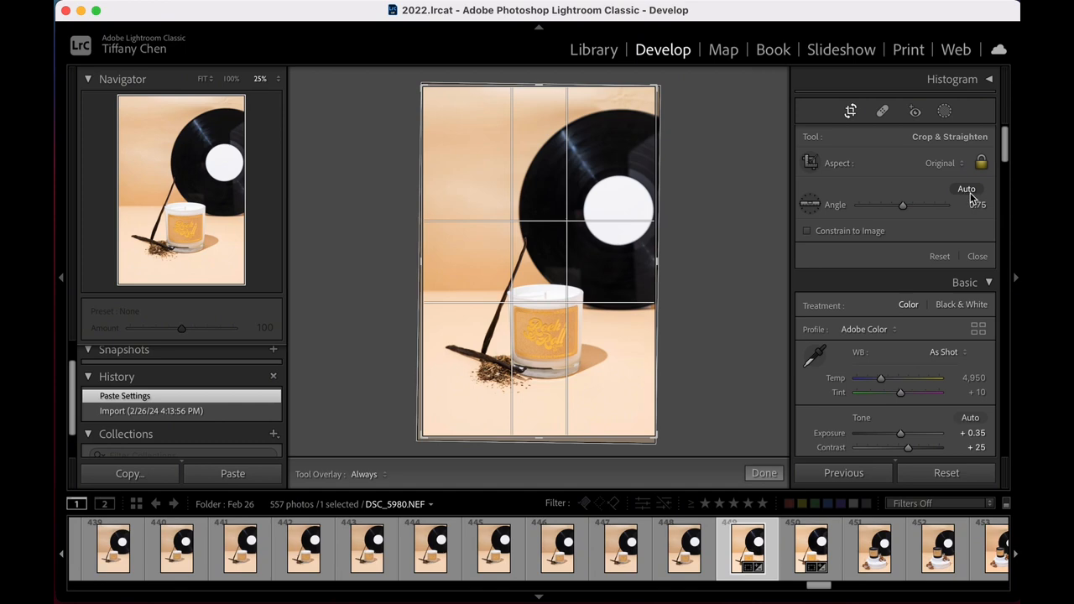
click(967, 188)
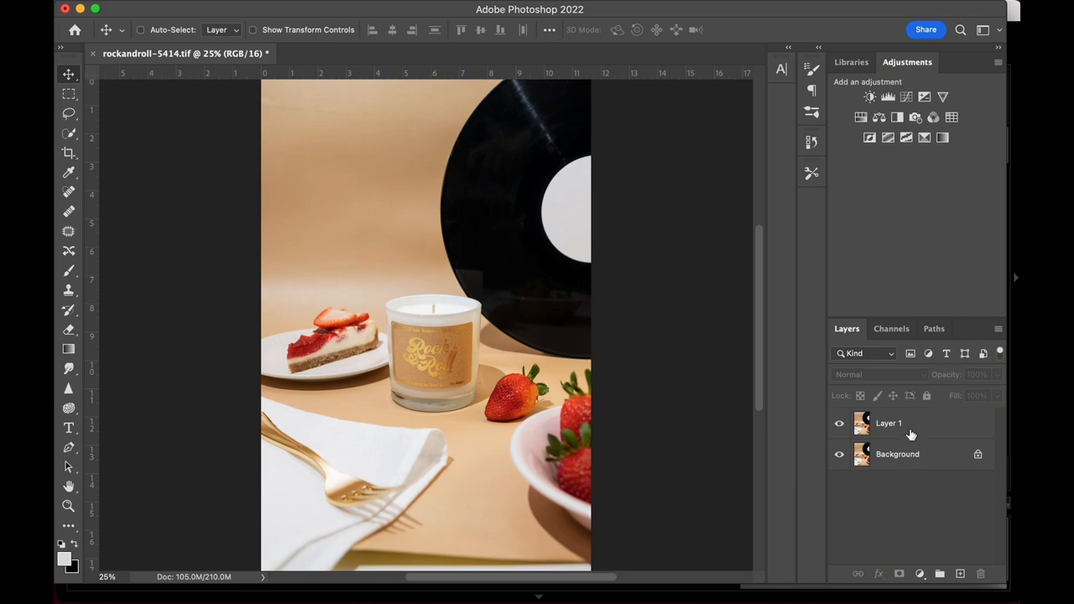
Step: Enlarge the pasted reference shot and move it to the top of the candle photo
click(890, 423)
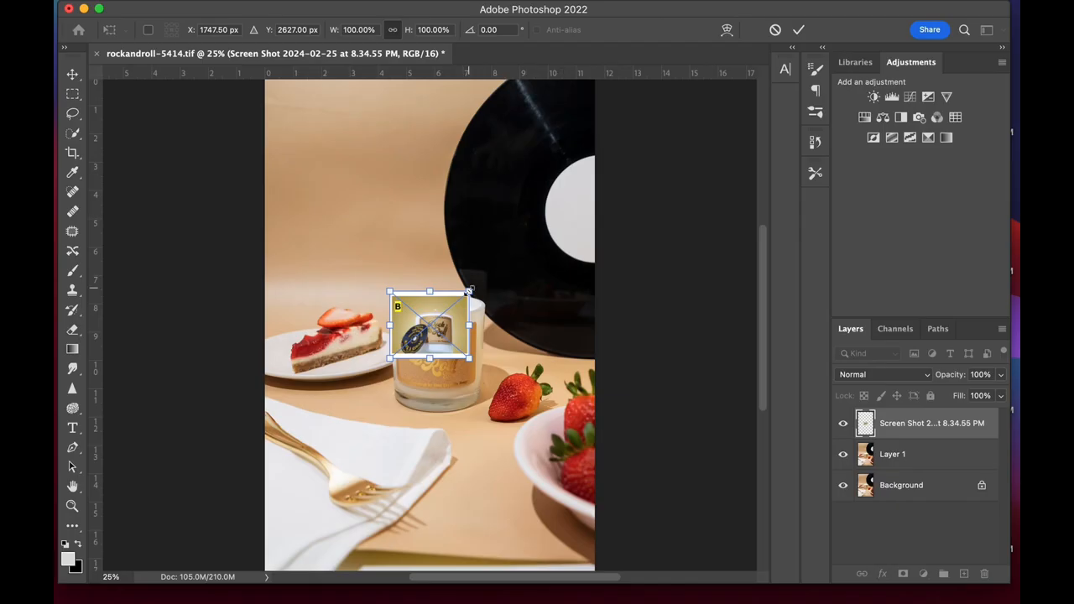
drag(470, 292, 534, 235)
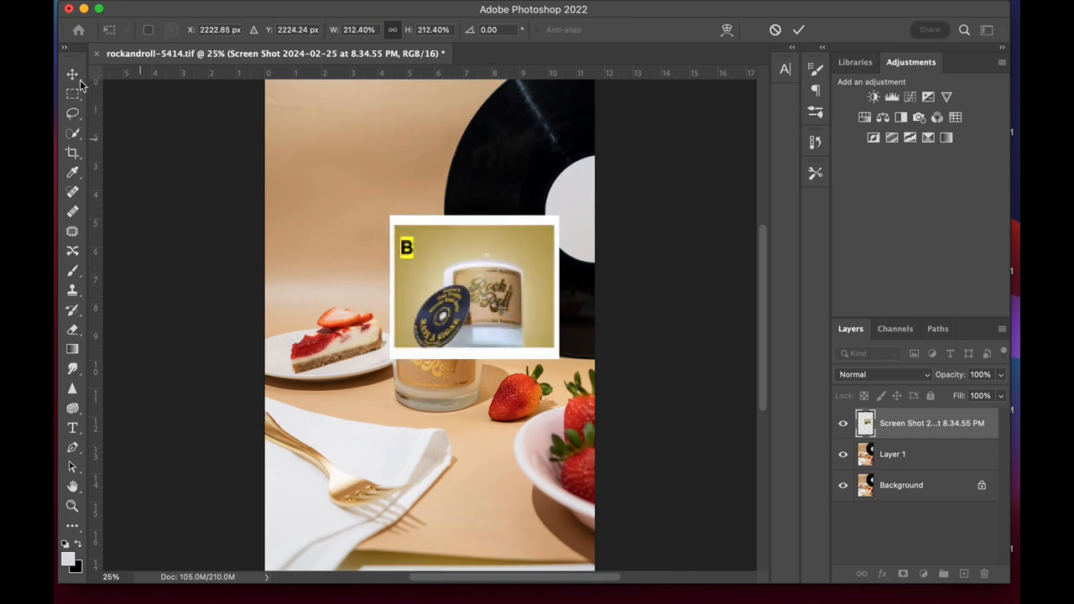
click(72, 74)
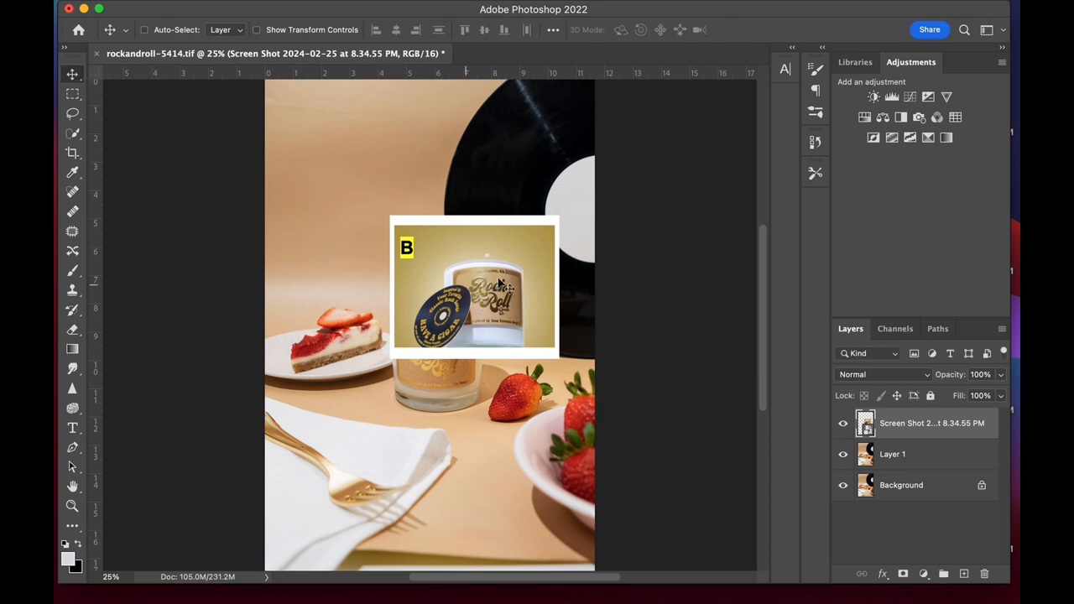
drag(473, 286, 426, 182)
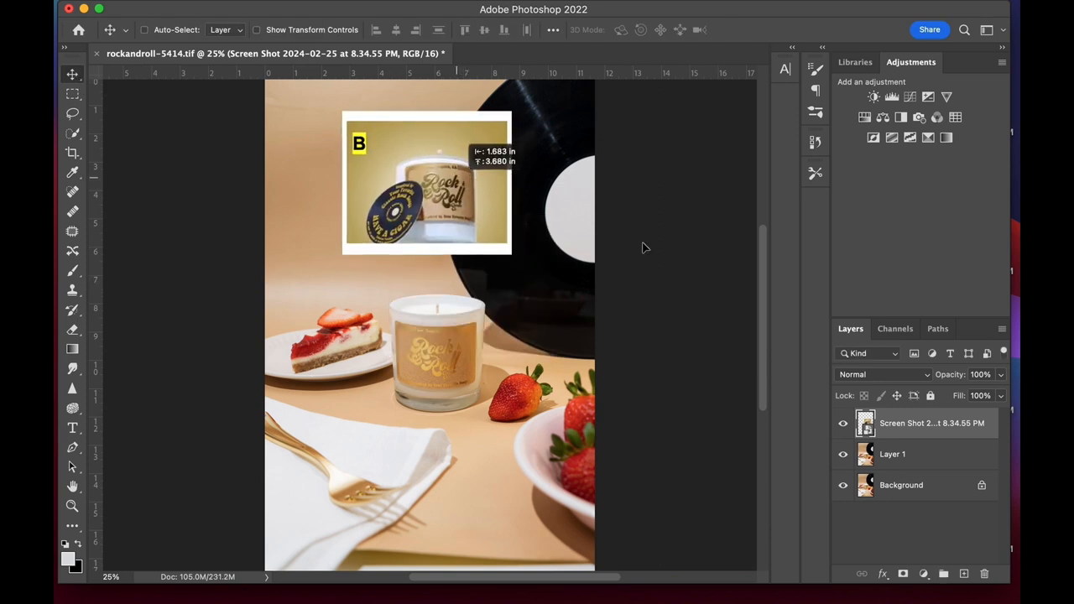
click(892, 453)
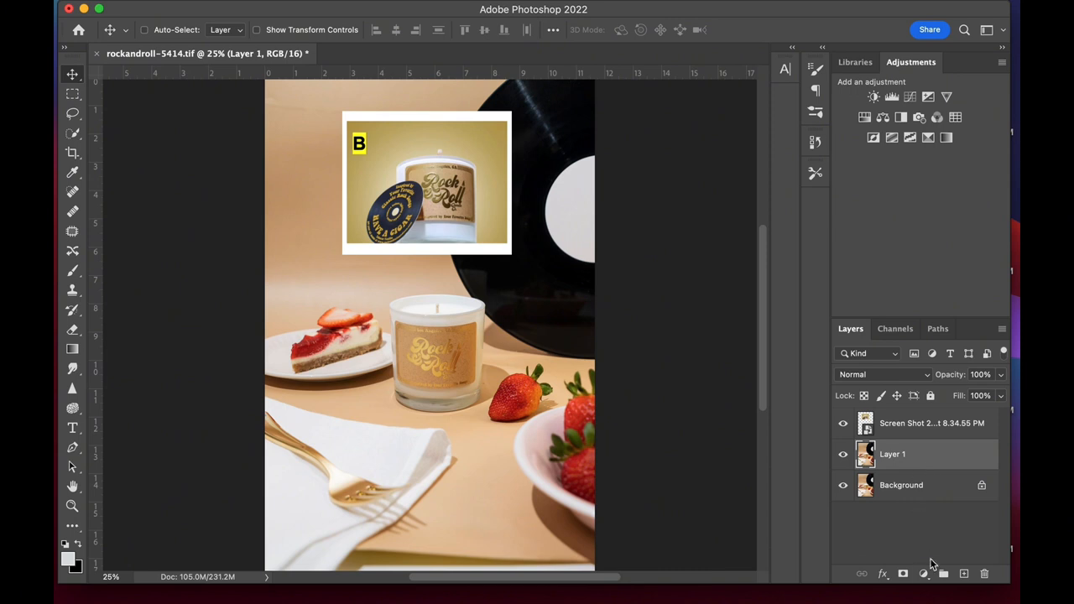
mouse_move(715, 288)
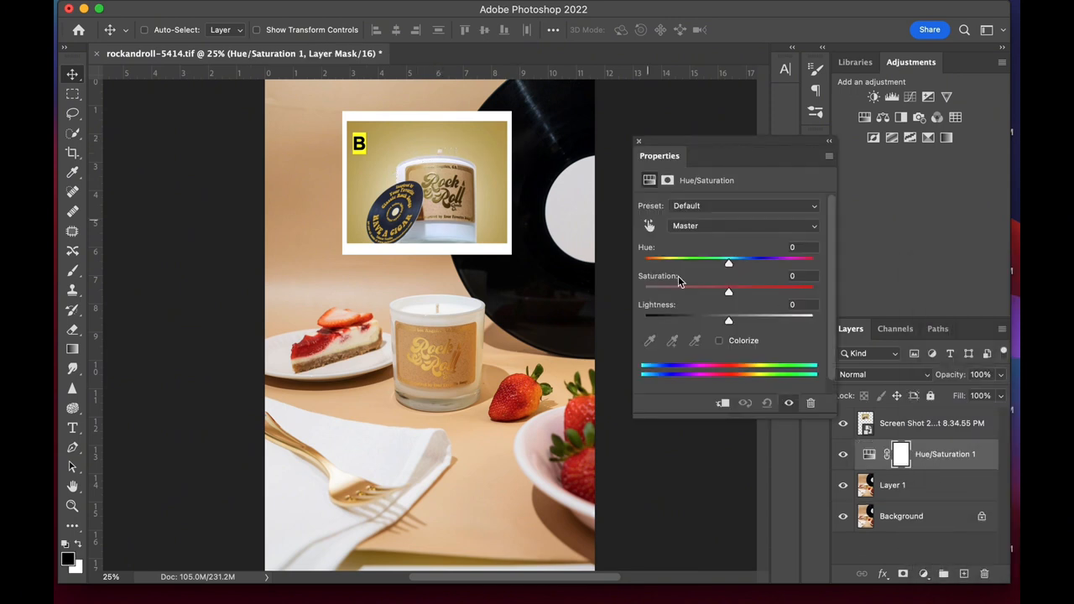
Step: Add a colorize Hue/Saturation layer at Hue 47, Saturation 49, then hide the reference shot
click(718, 340)
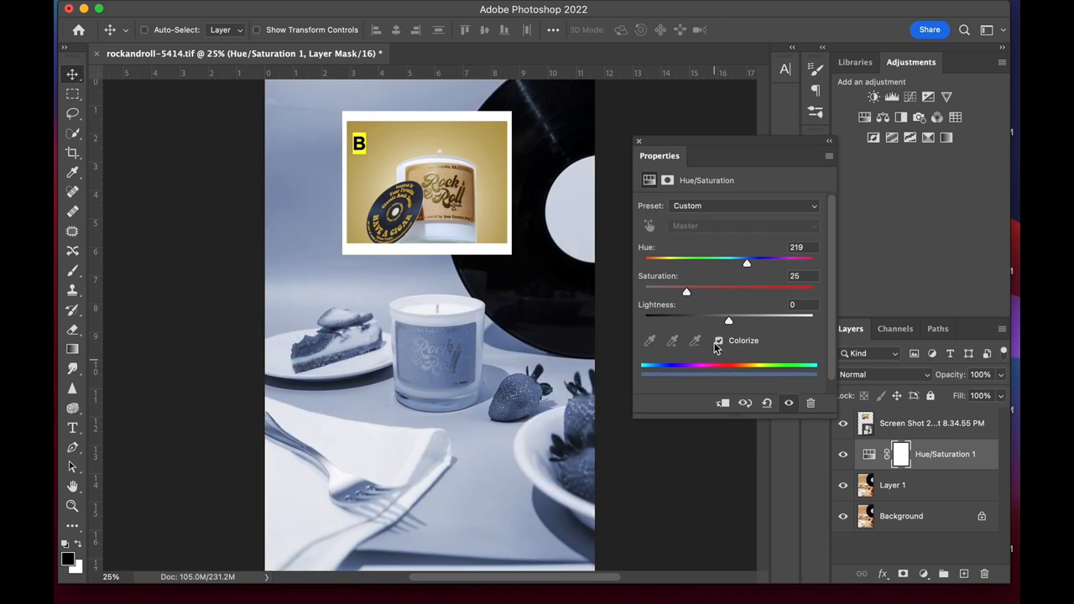
drag(747, 261, 671, 261)
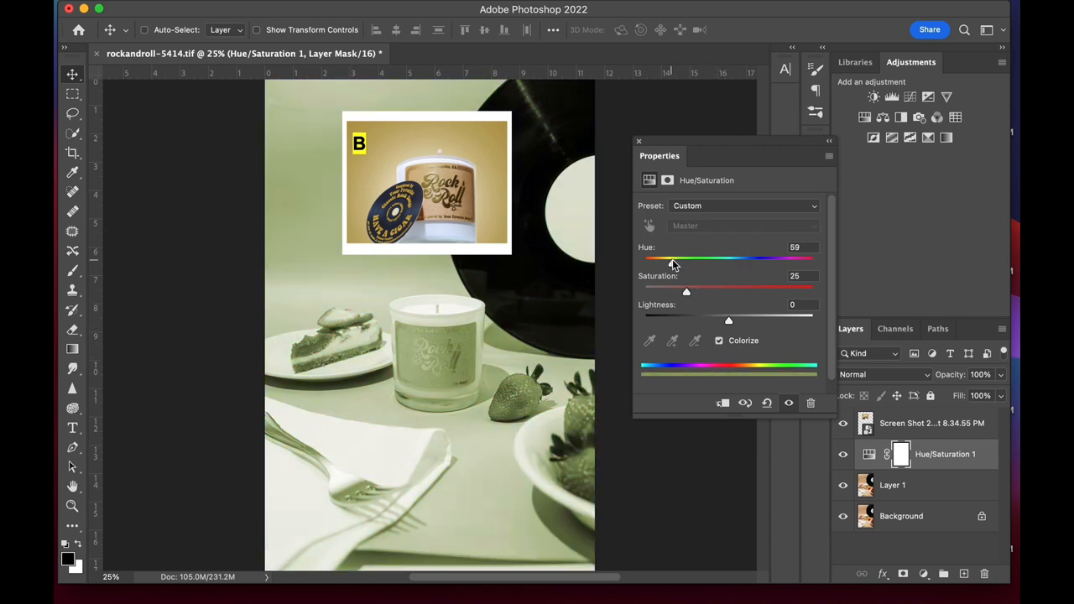
drag(686, 288, 730, 289)
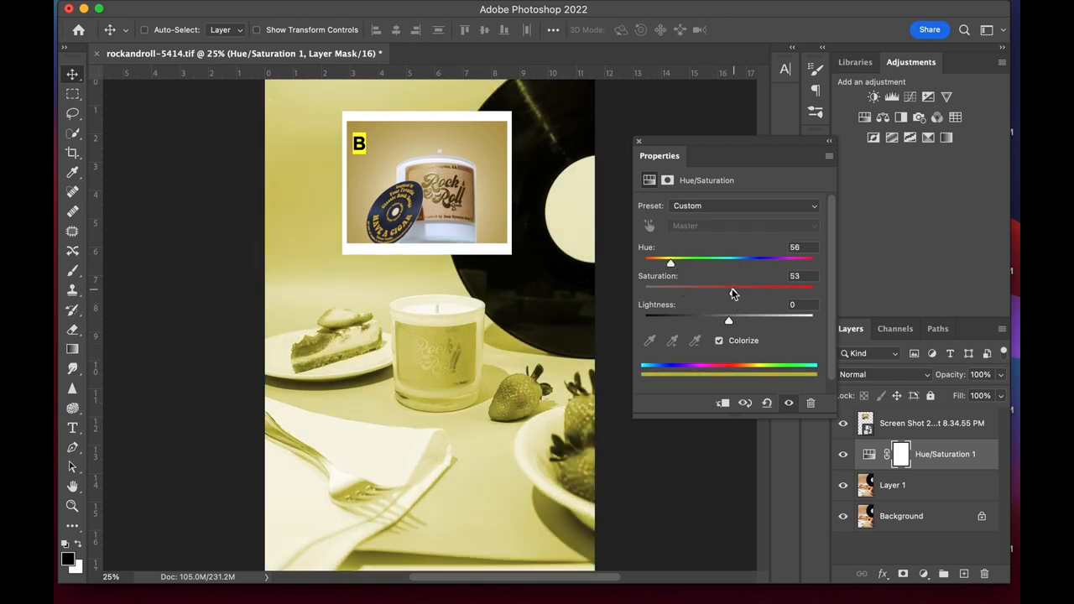
drag(671, 261, 663, 262)
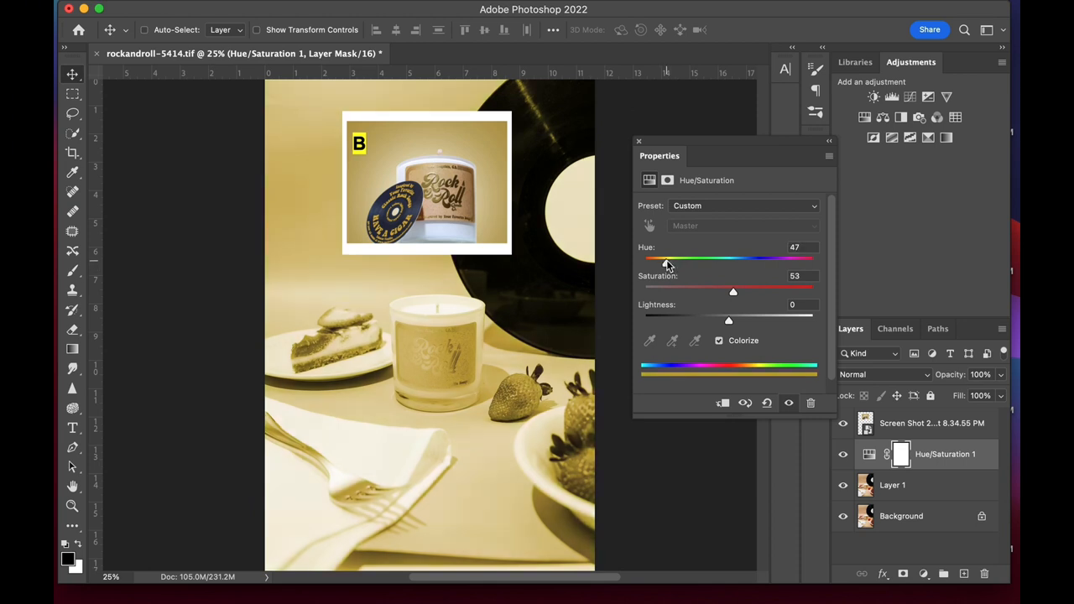
drag(731, 287, 729, 287)
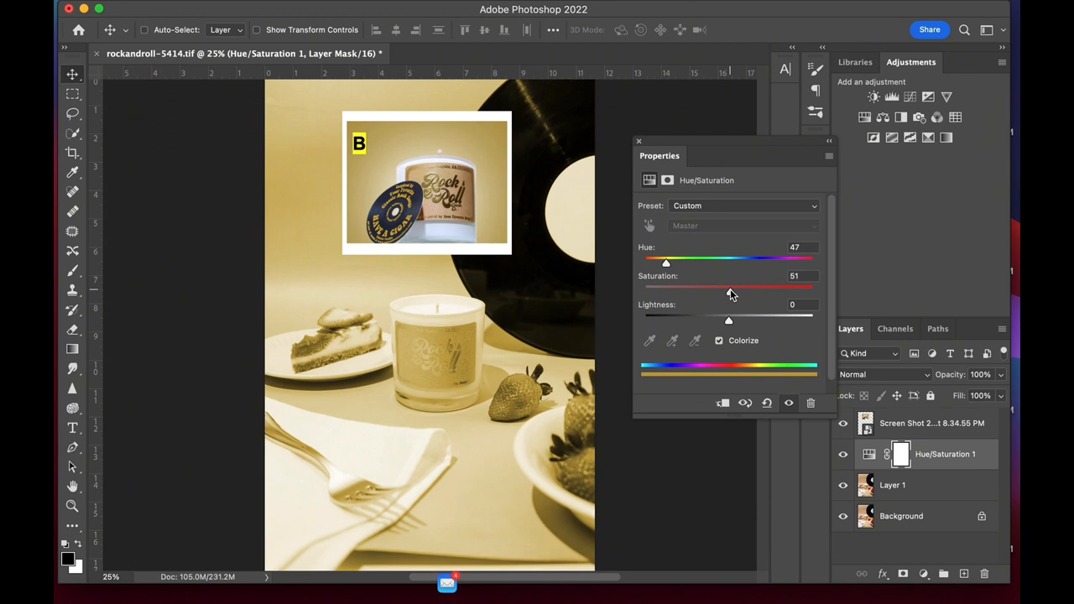
drag(728, 288, 727, 289)
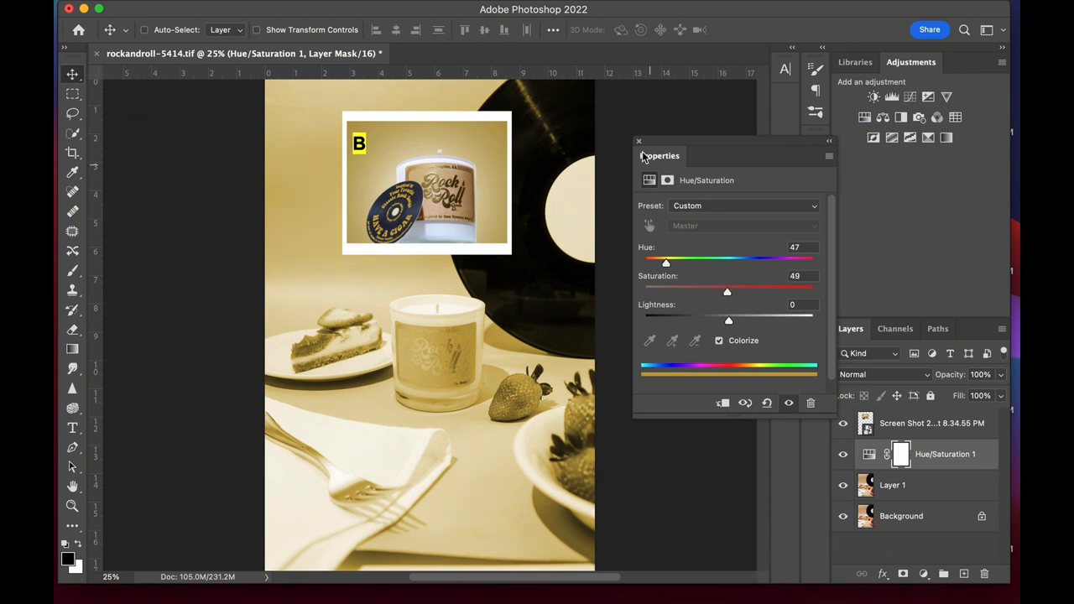
click(638, 141)
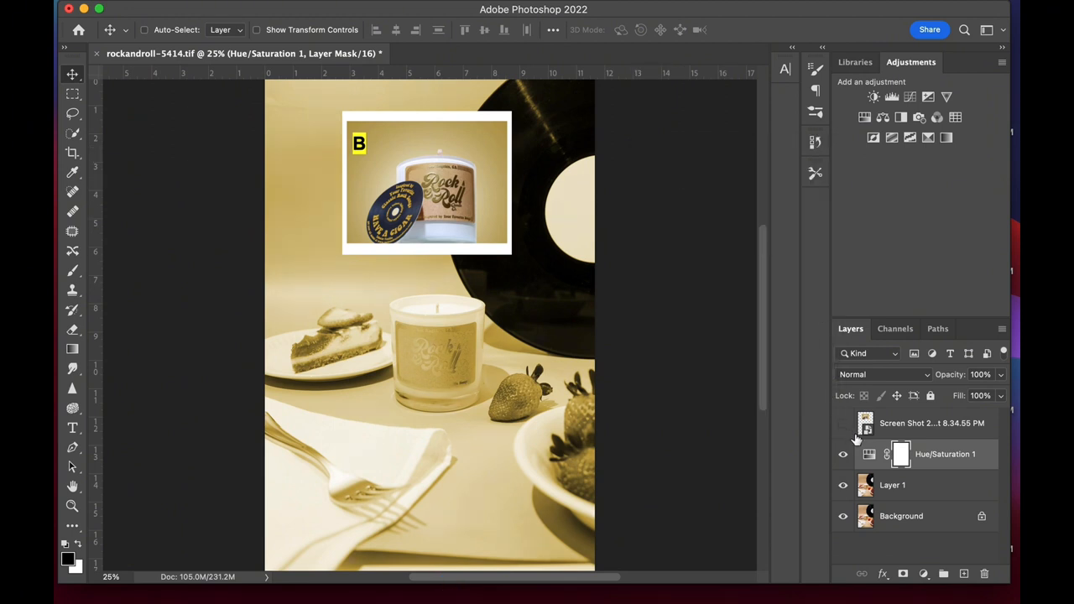
click(842, 453)
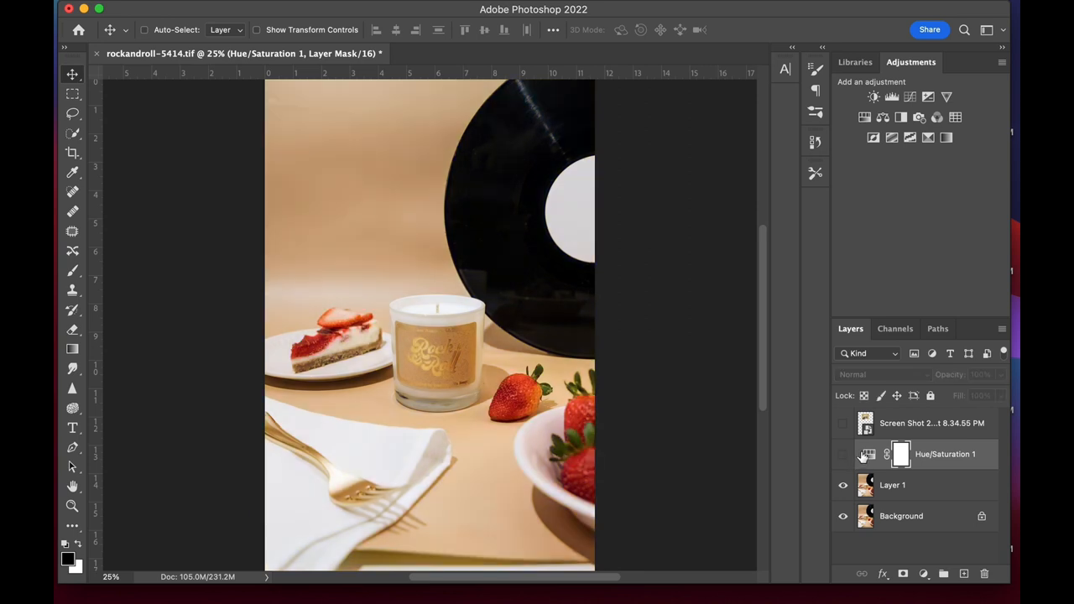
click(893, 485)
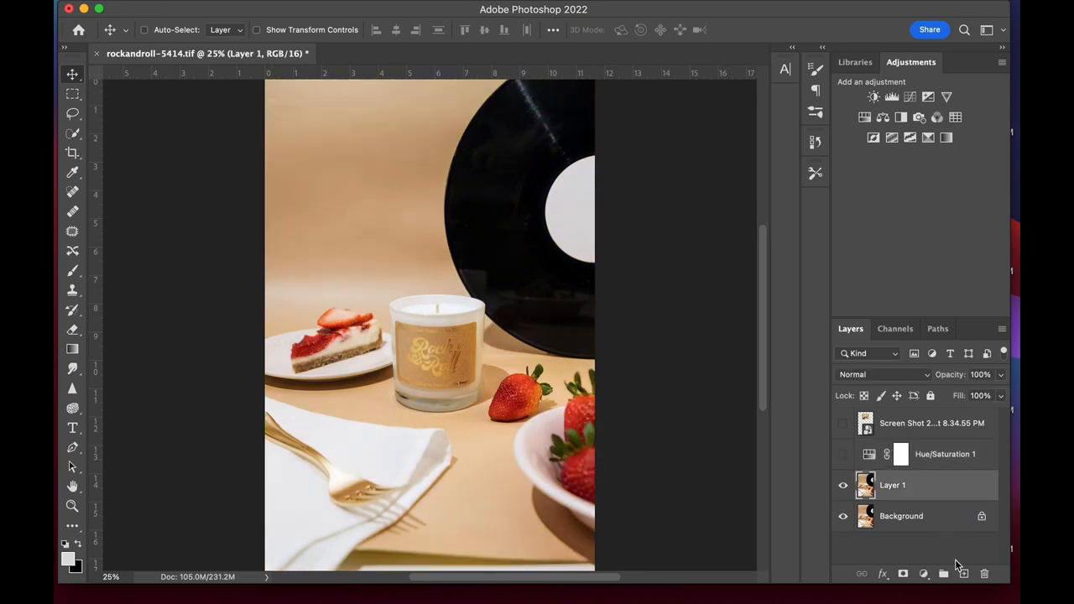
mouse_move(963, 574)
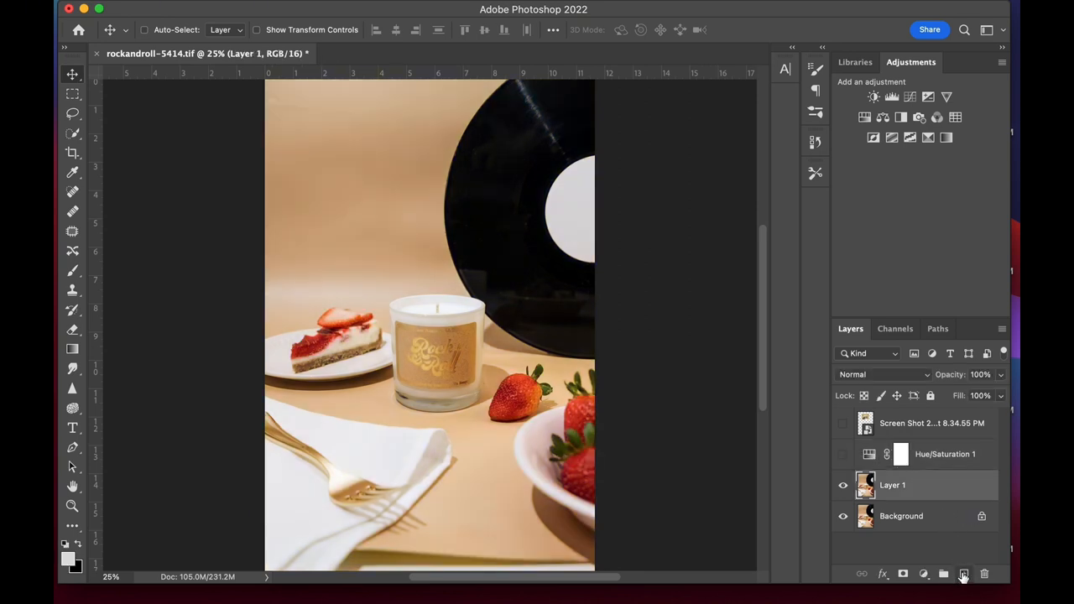
Step: Isolate the vinyl record on its own masked layer and tint the scene gold with Hue 47
click(963, 574)
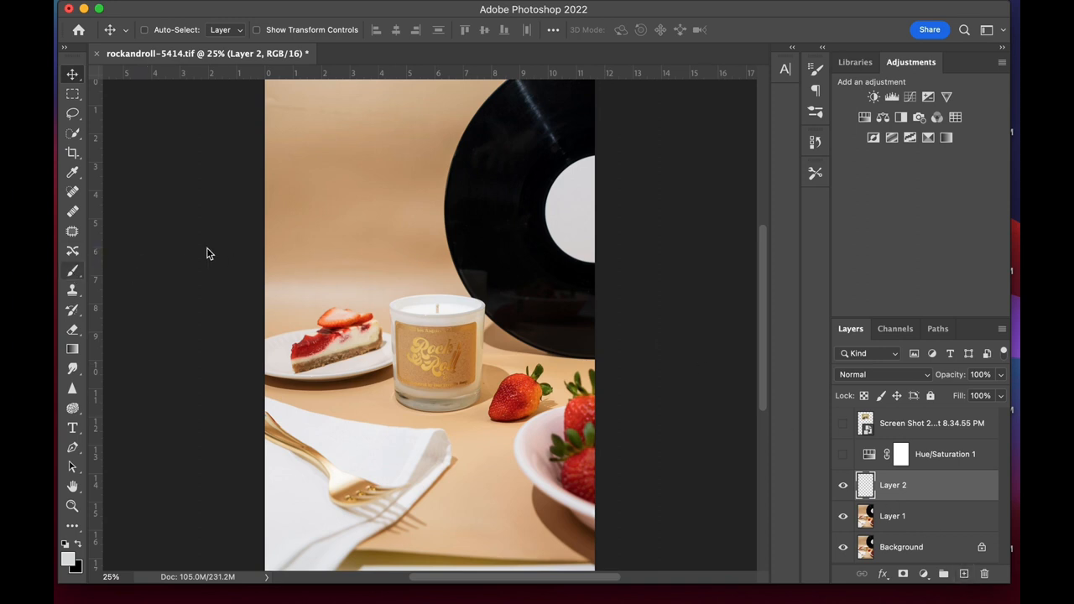
click(72, 270)
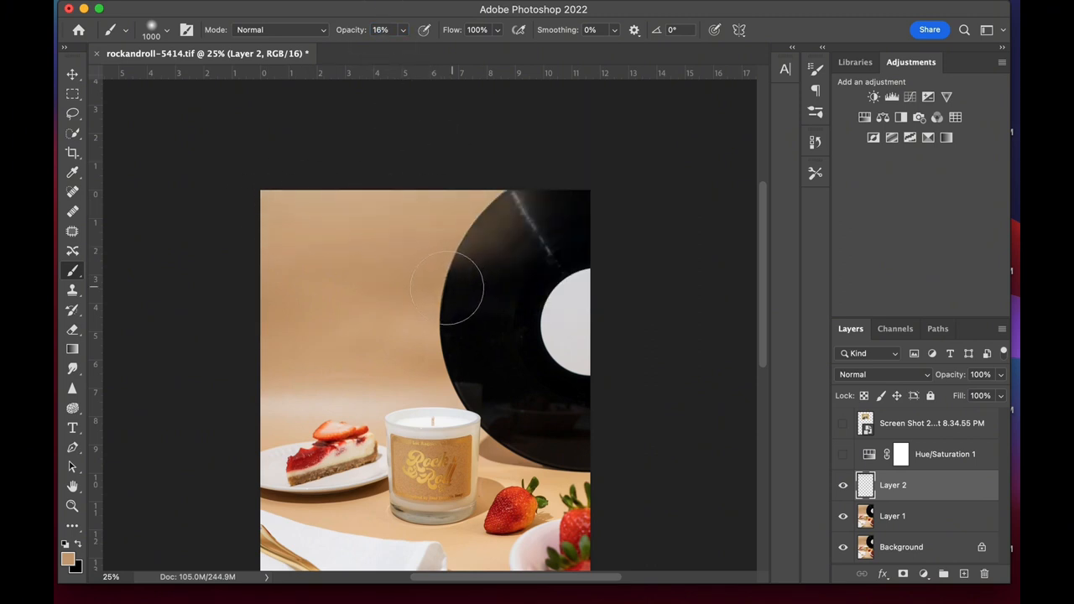
right_click(396, 582)
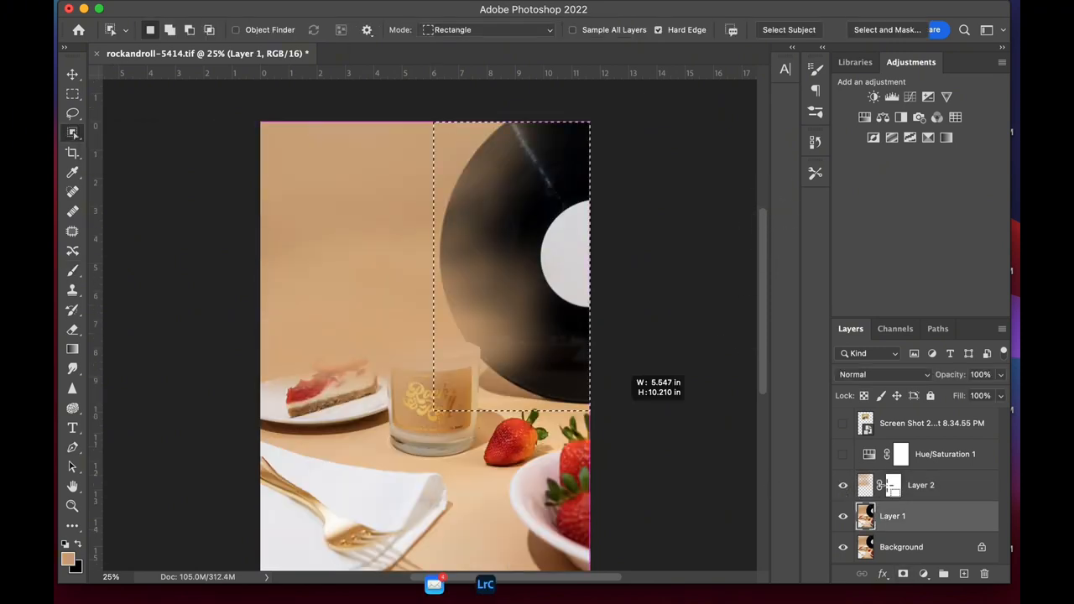
click(893, 485)
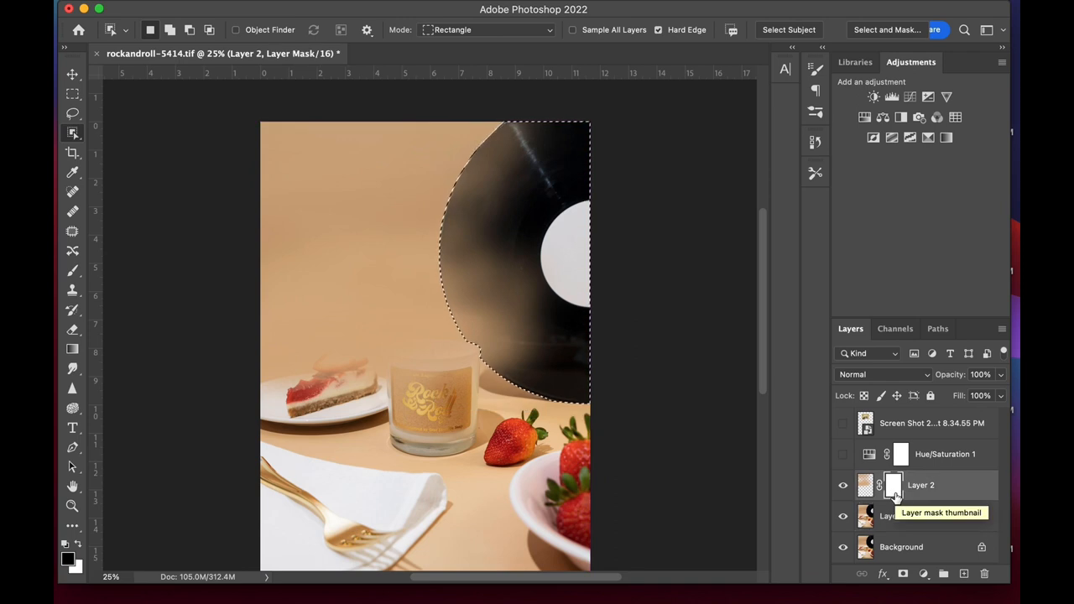
click(893, 517)
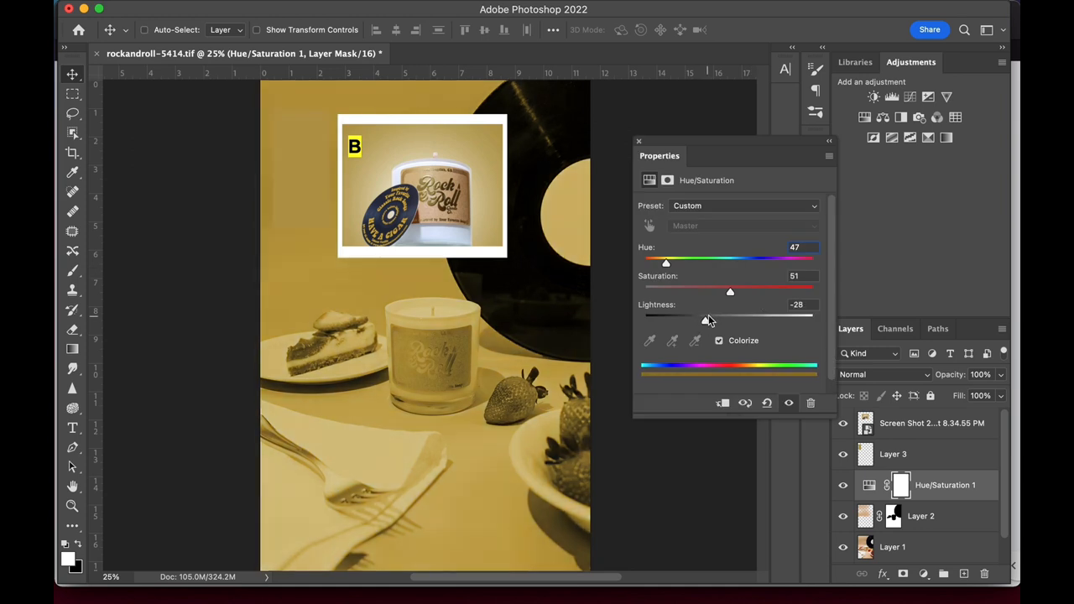
Step: Add a Screen-mode gradient fill at ~53% opacity, angle -60, with edited white light colours
click(638, 140)
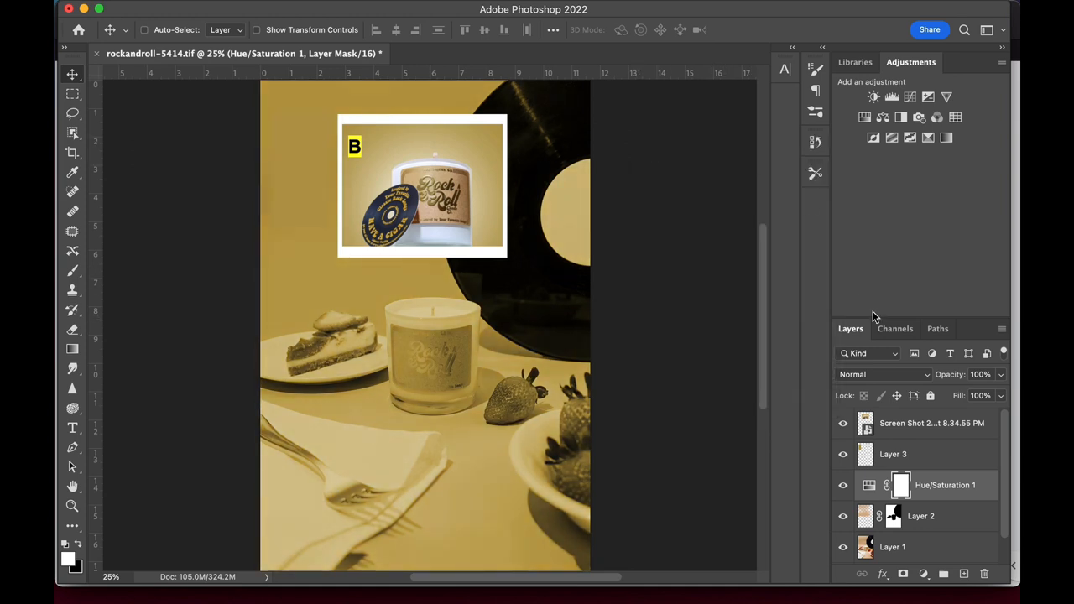
click(842, 453)
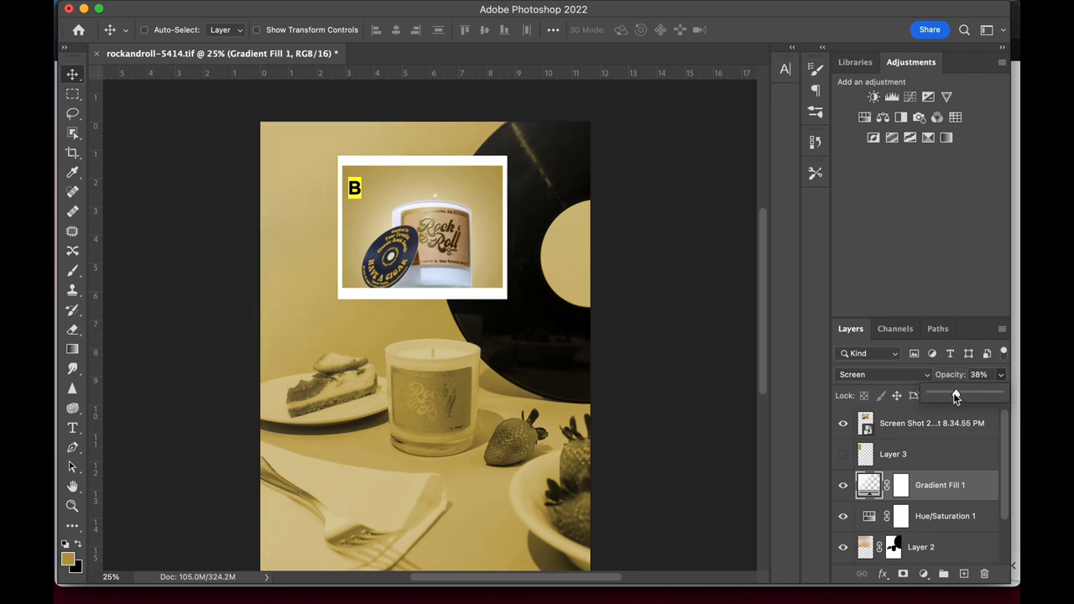
double_click(869, 483)
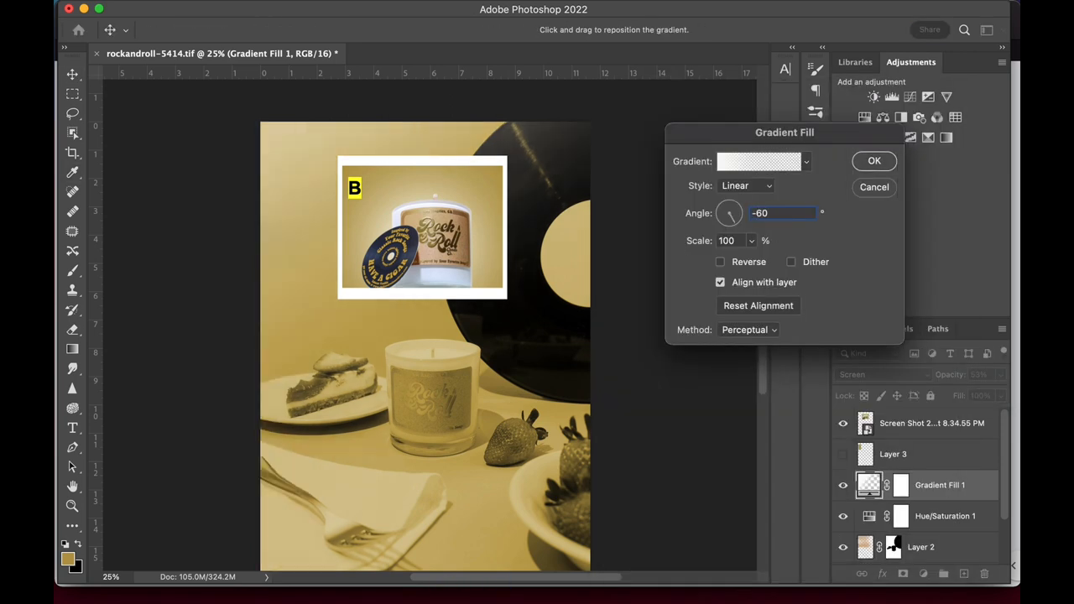
click(874, 161)
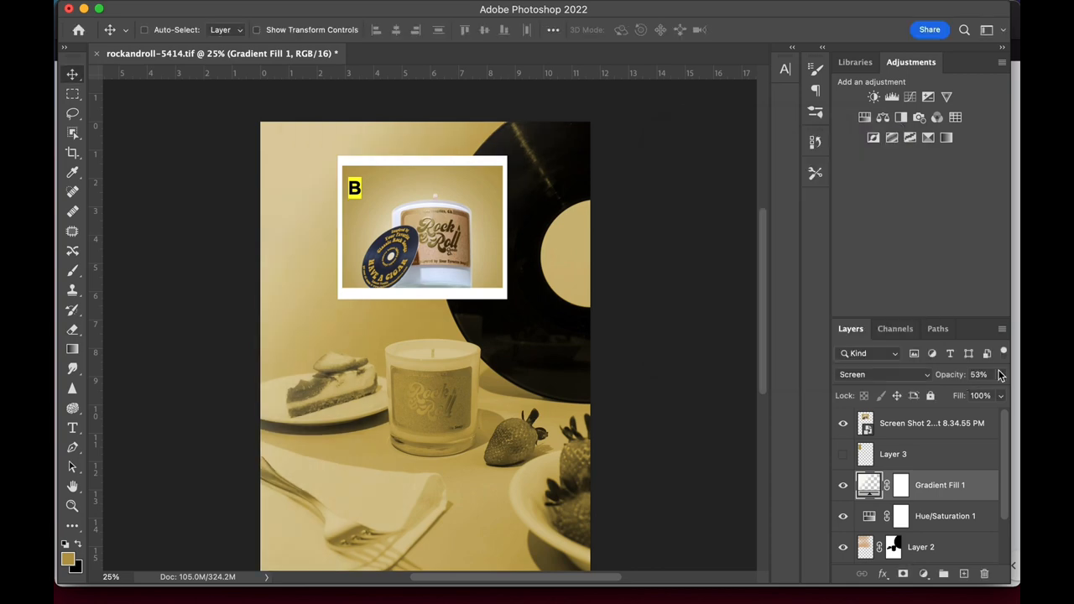
double_click(869, 484)
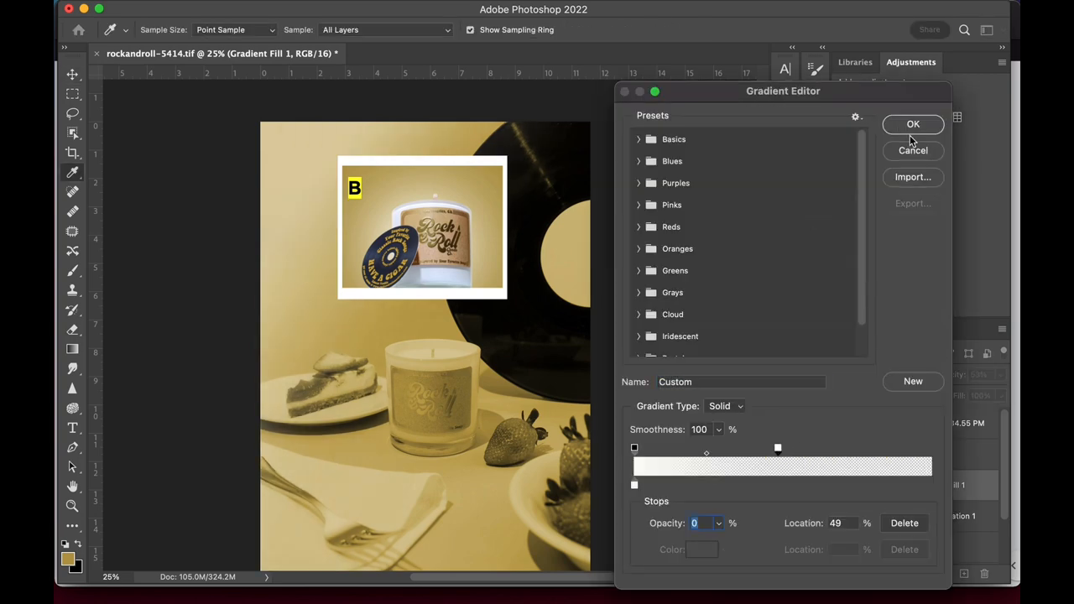
click(913, 124)
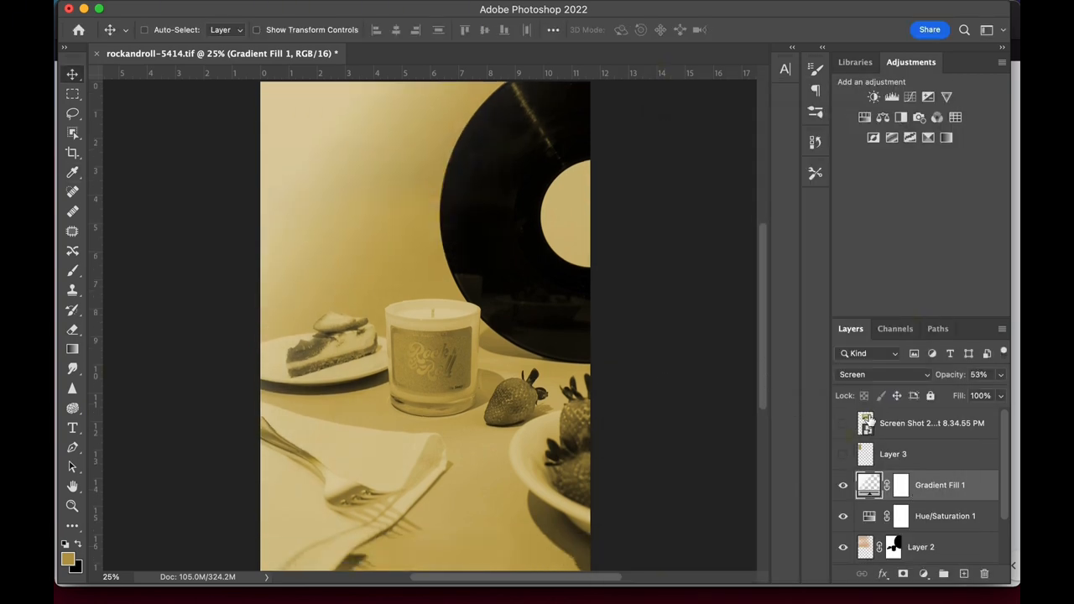
mouse_move(620, 250)
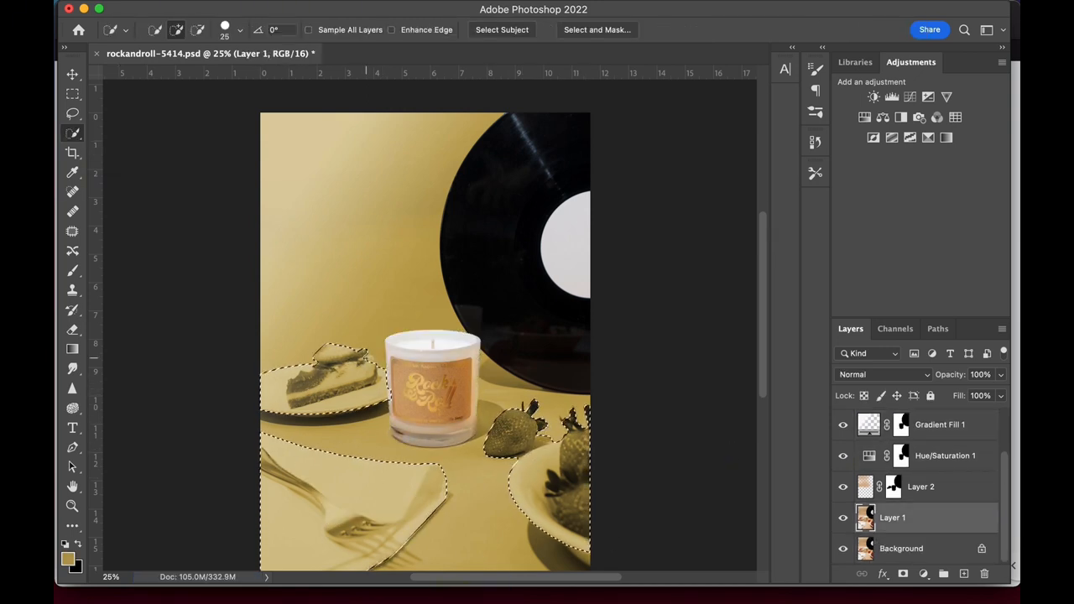
Step: Add a Curves adjustment layer under the gradient
click(939, 424)
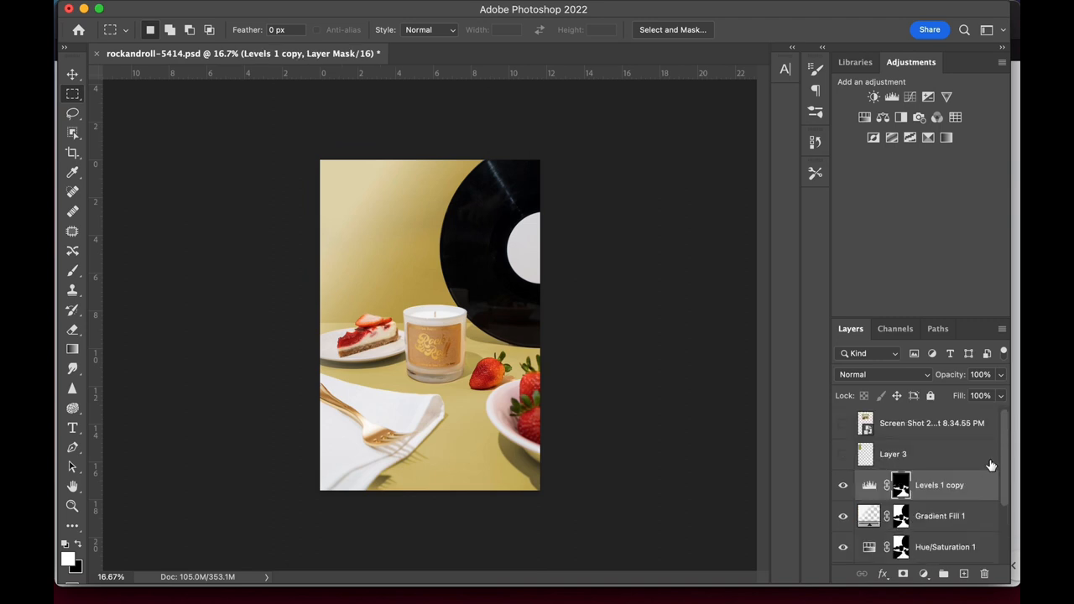
click(923, 574)
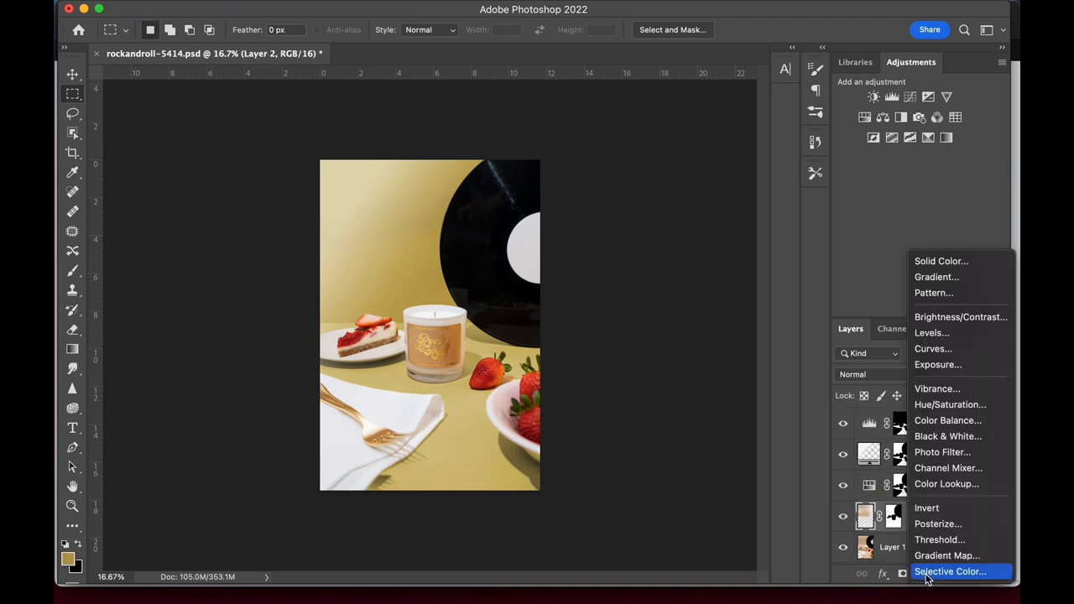
click(932, 347)
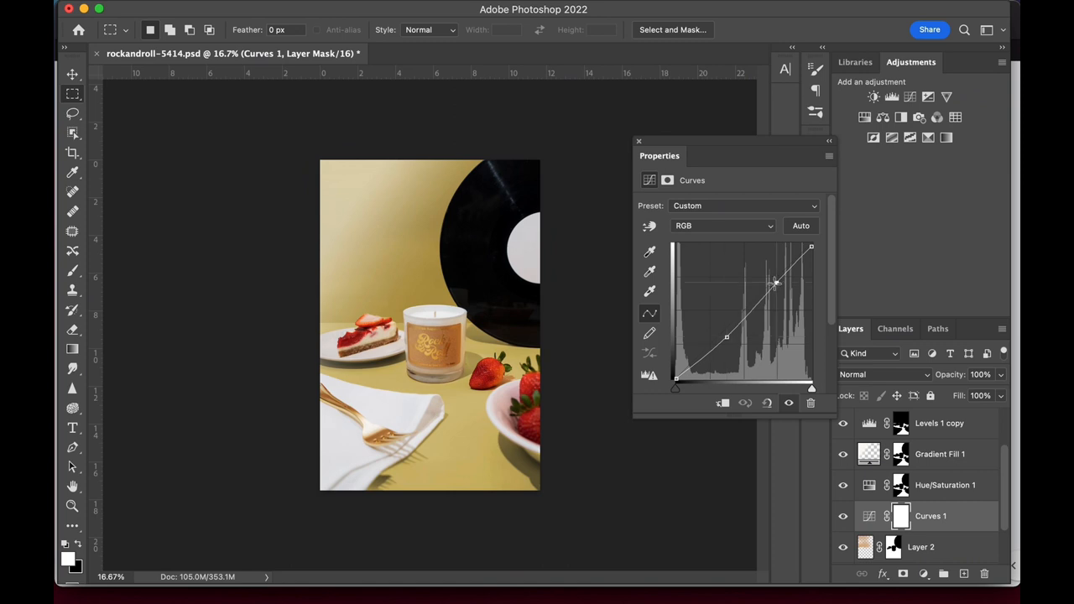
click(638, 141)
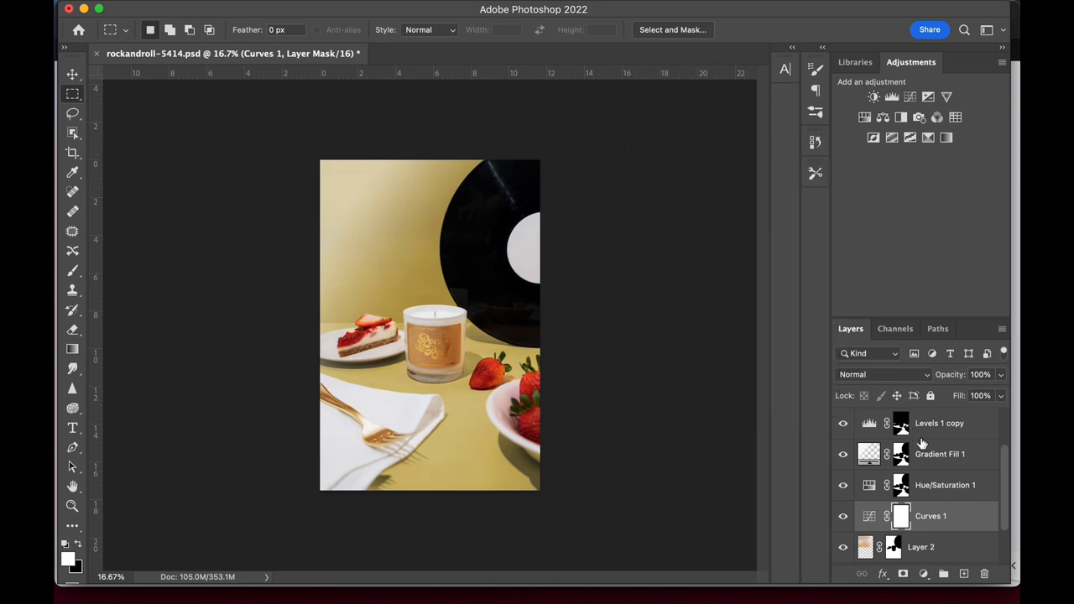
mouse_move(930, 571)
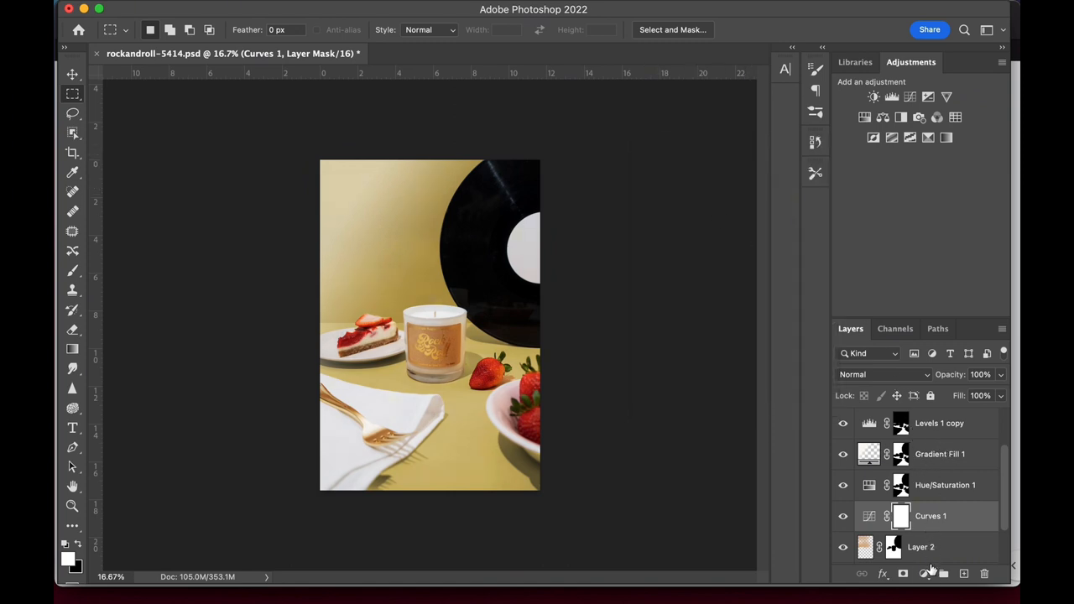
Step: Add a Levels layer with gamma about 1.10, then bring up the rockandroll-5674 lollipop photo
click(872, 95)
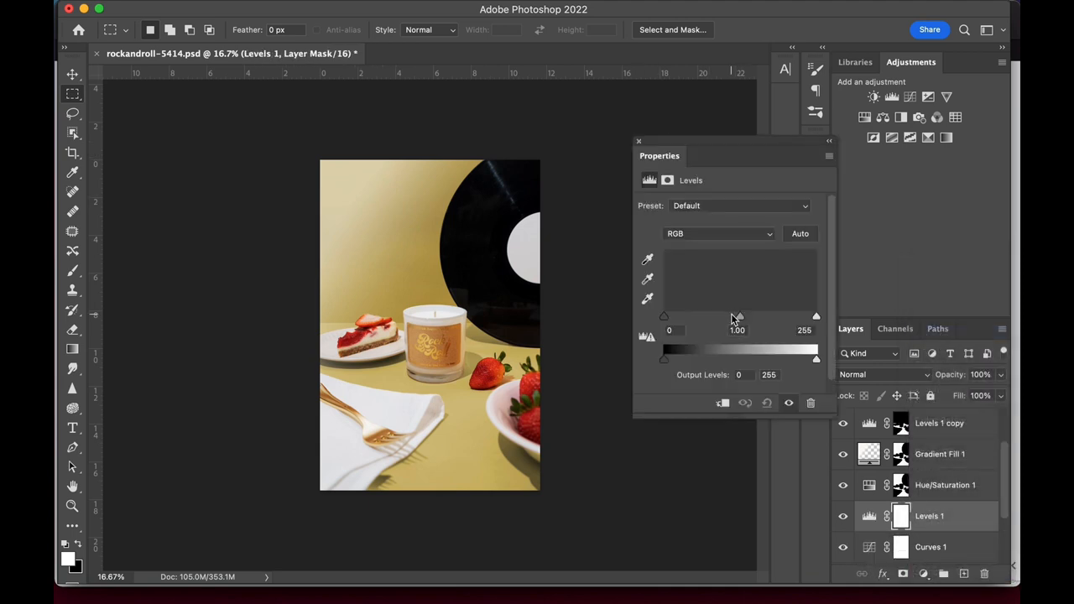
drag(735, 317, 731, 317)
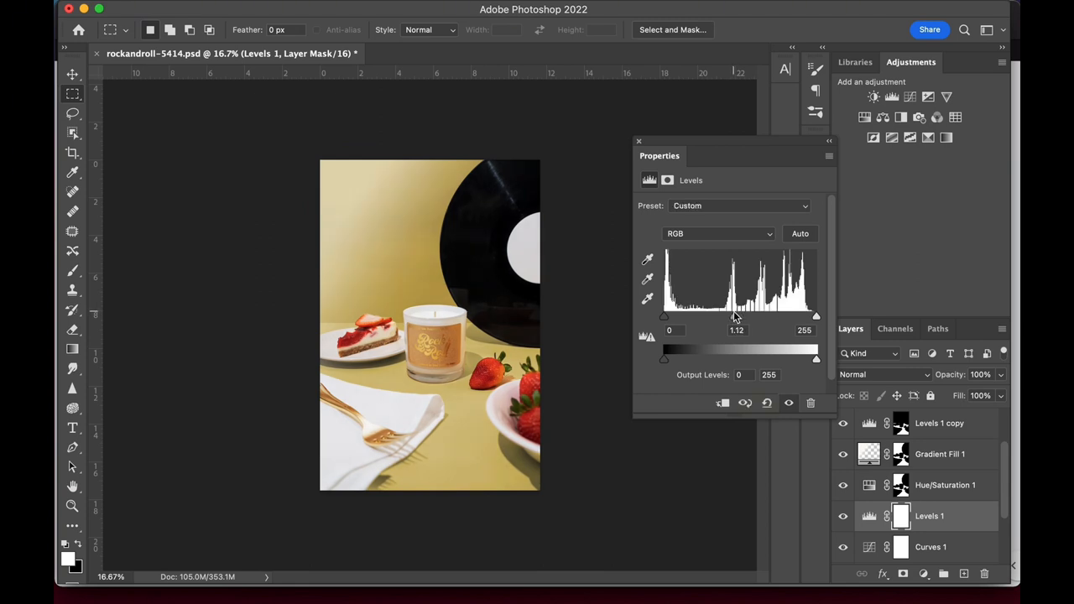
drag(738, 315, 735, 315)
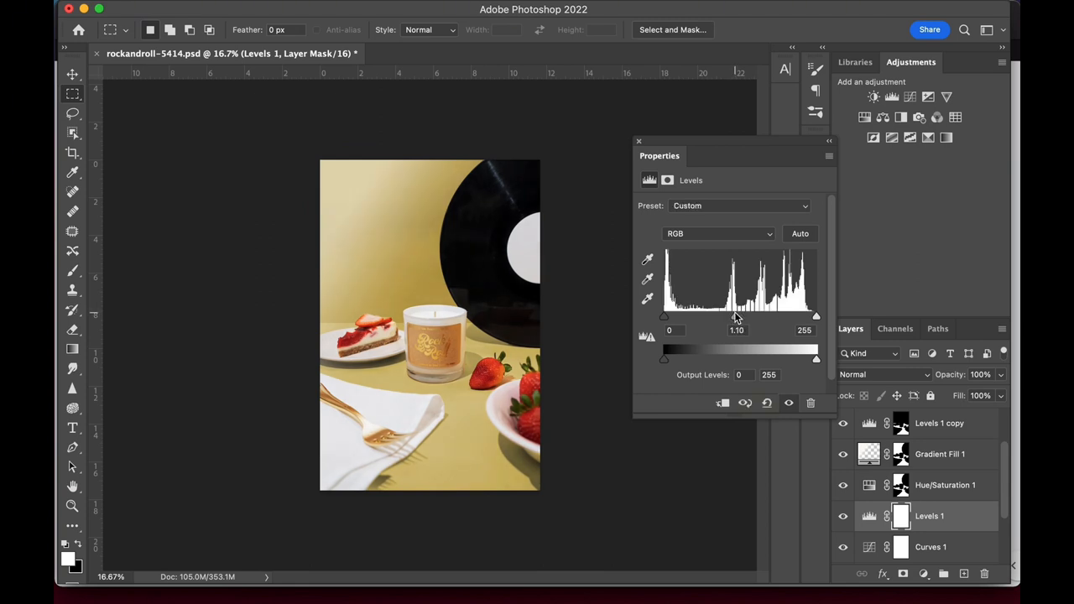
click(637, 141)
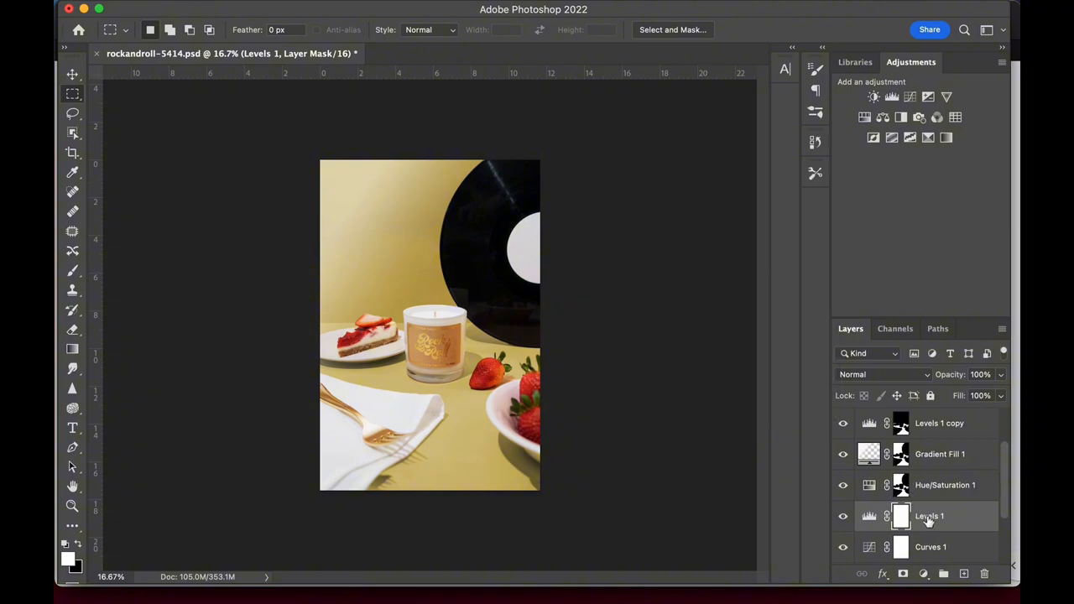
click(459, 52)
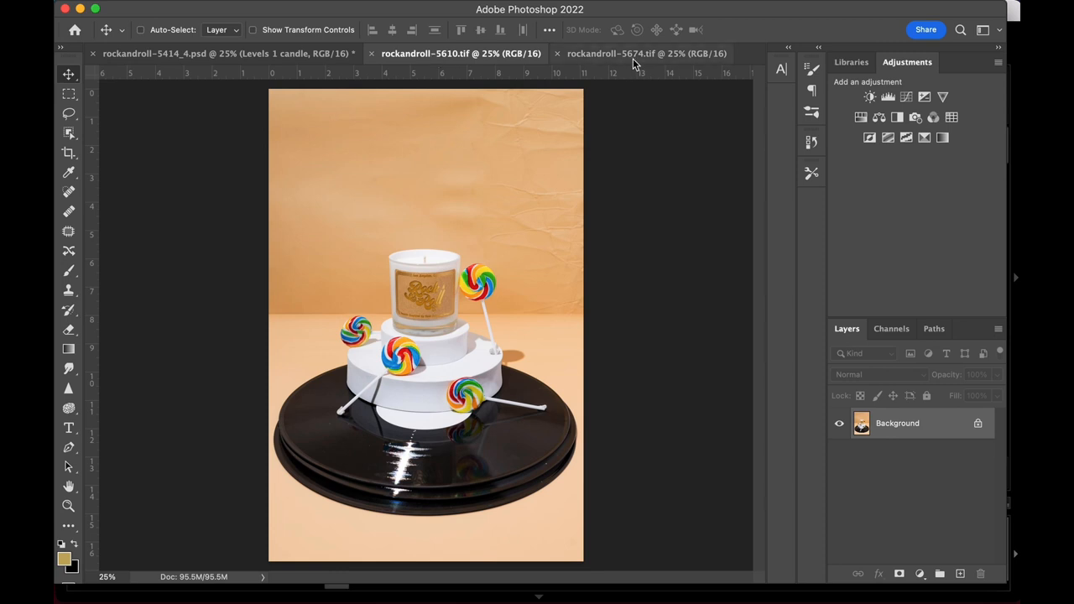
Step: Copy a lollipop to a masked layer and move it onto the front of the vinyl record
click(648, 52)
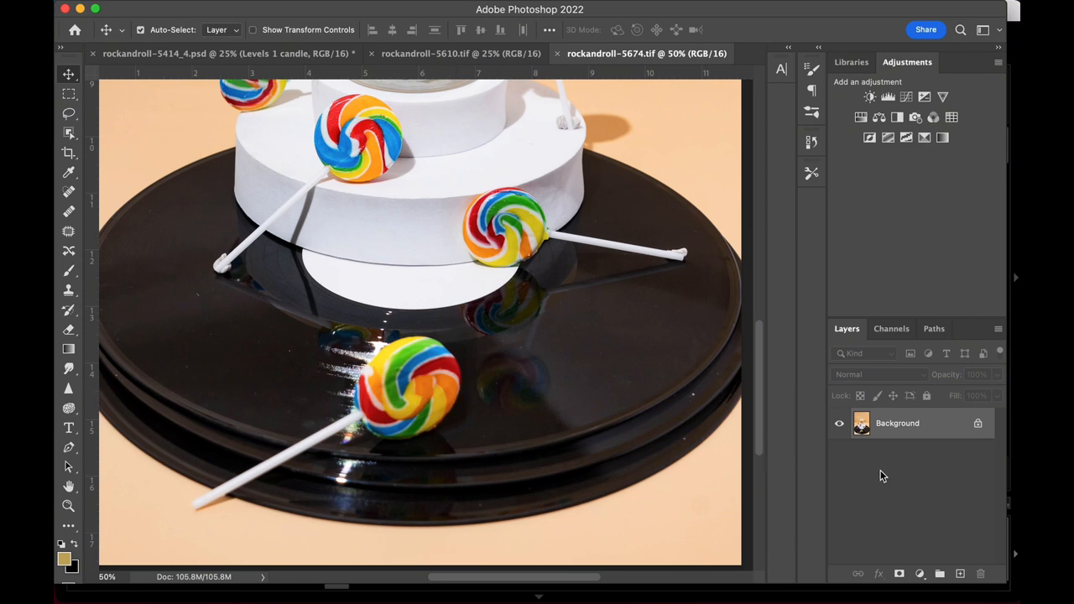
click(939, 574)
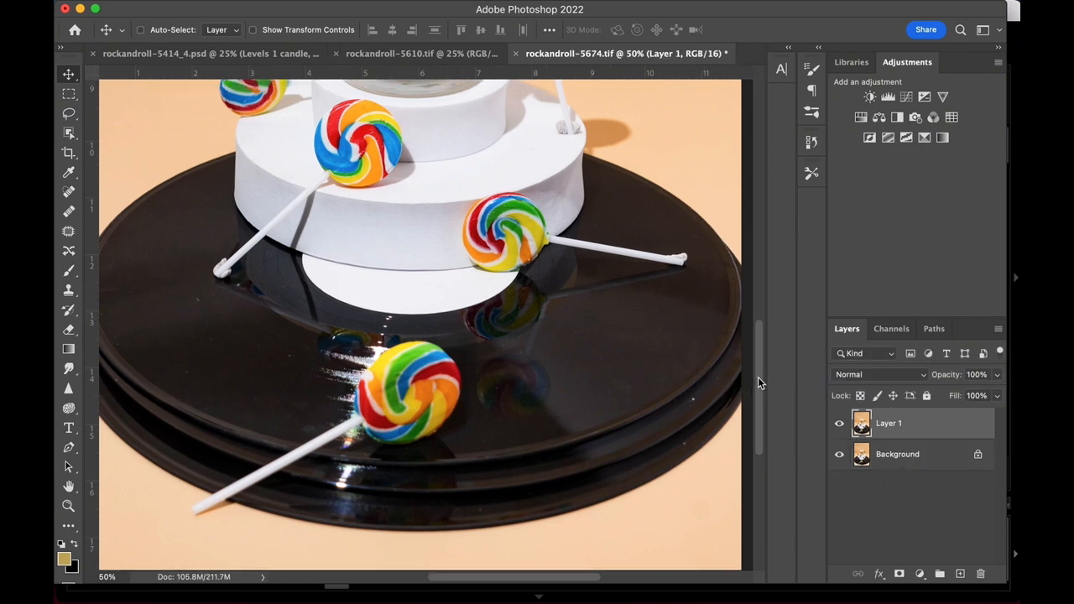
scroll(up, 3)
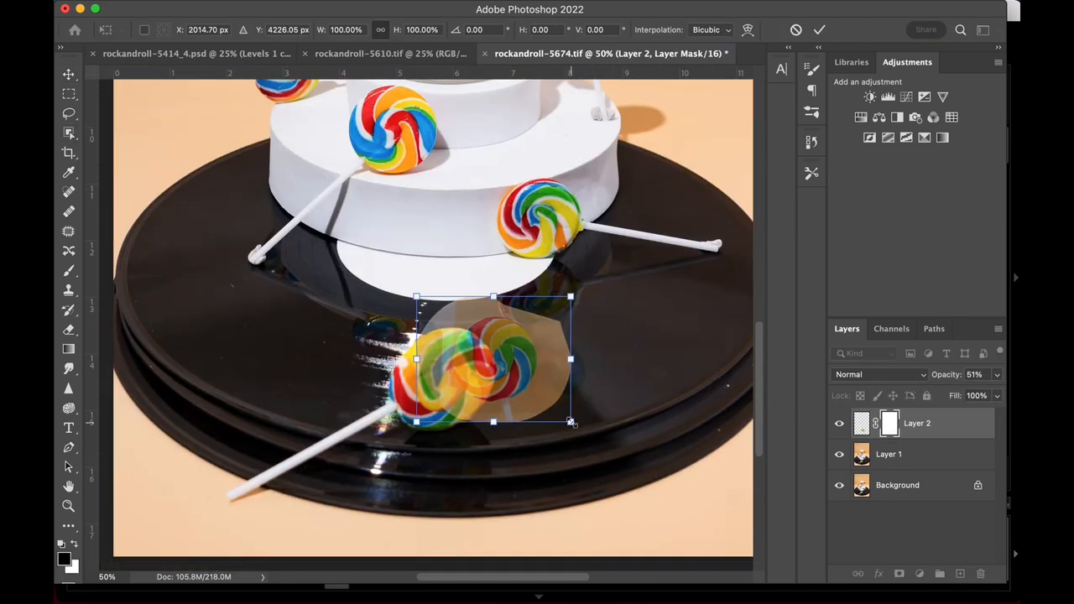
drag(570, 422, 625, 436)
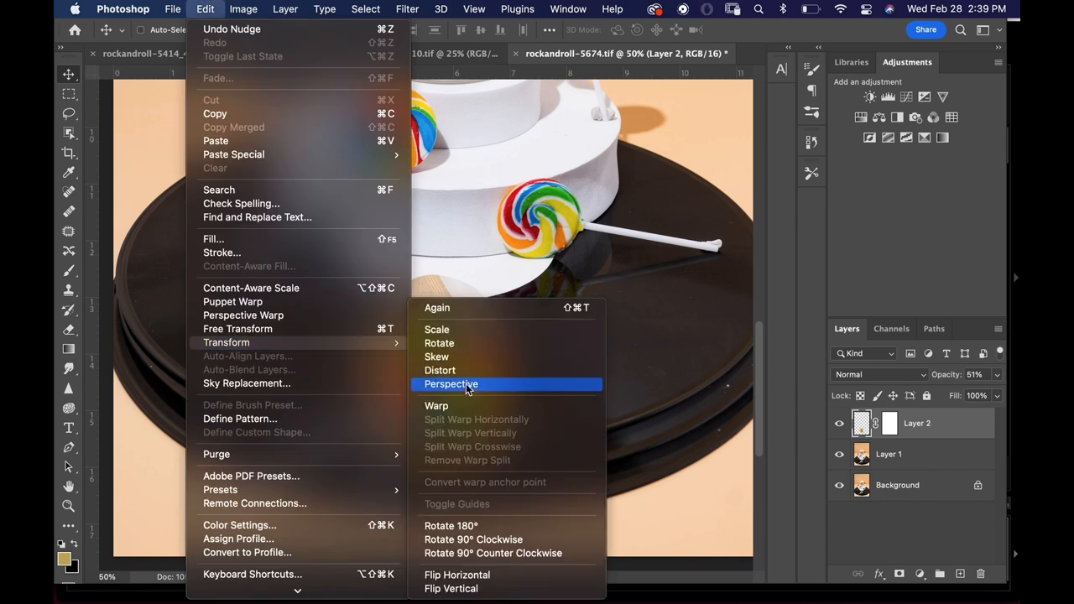
Step: Reshape the lollipop copy with Perspective and Distort to the record's angle and commit
click(450, 382)
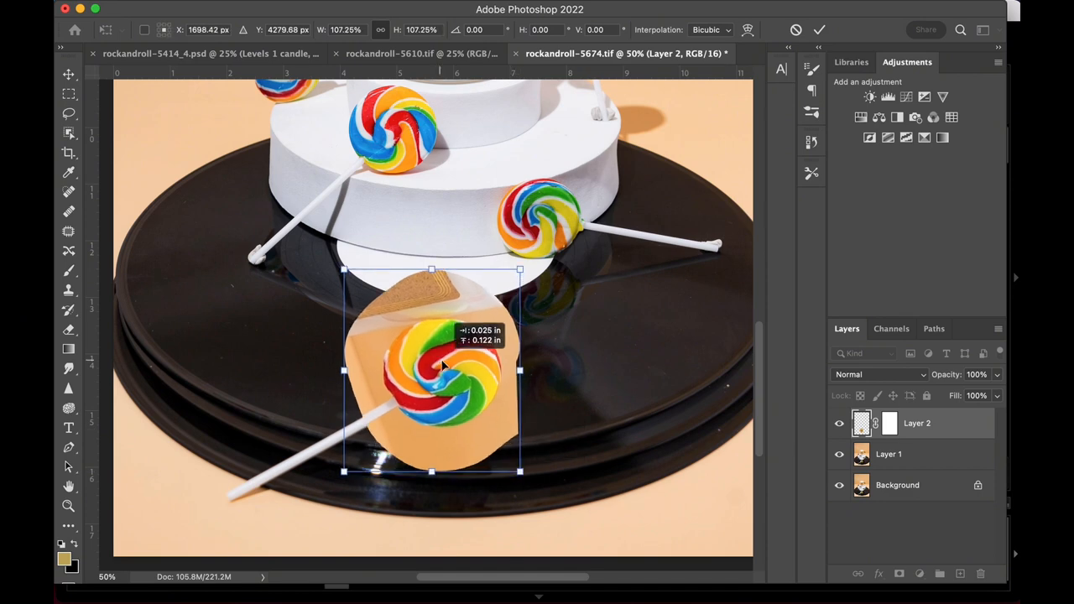
drag(444, 369, 433, 378)
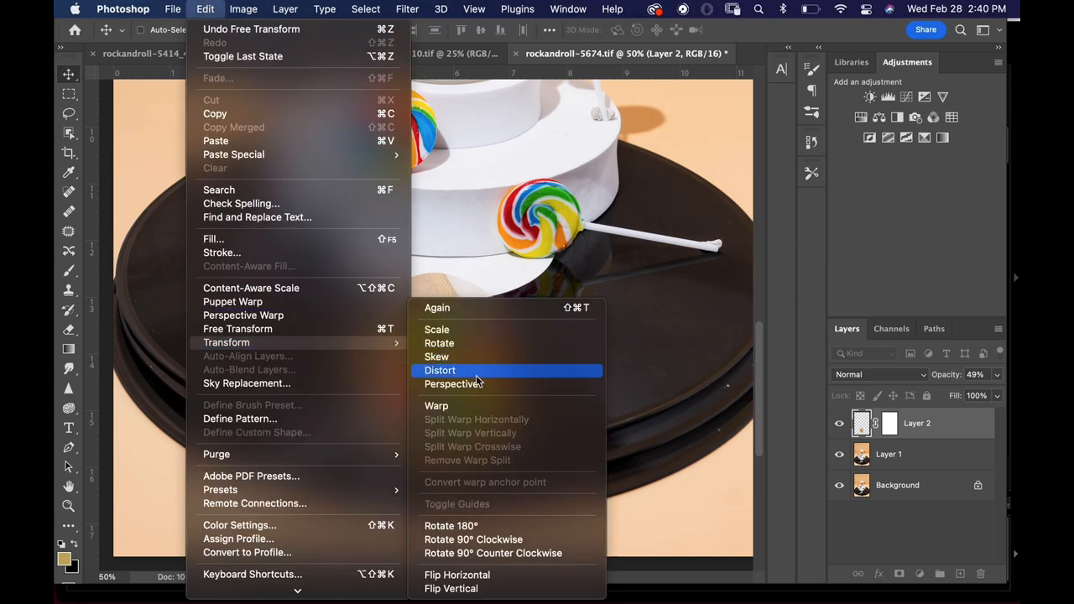
click(439, 371)
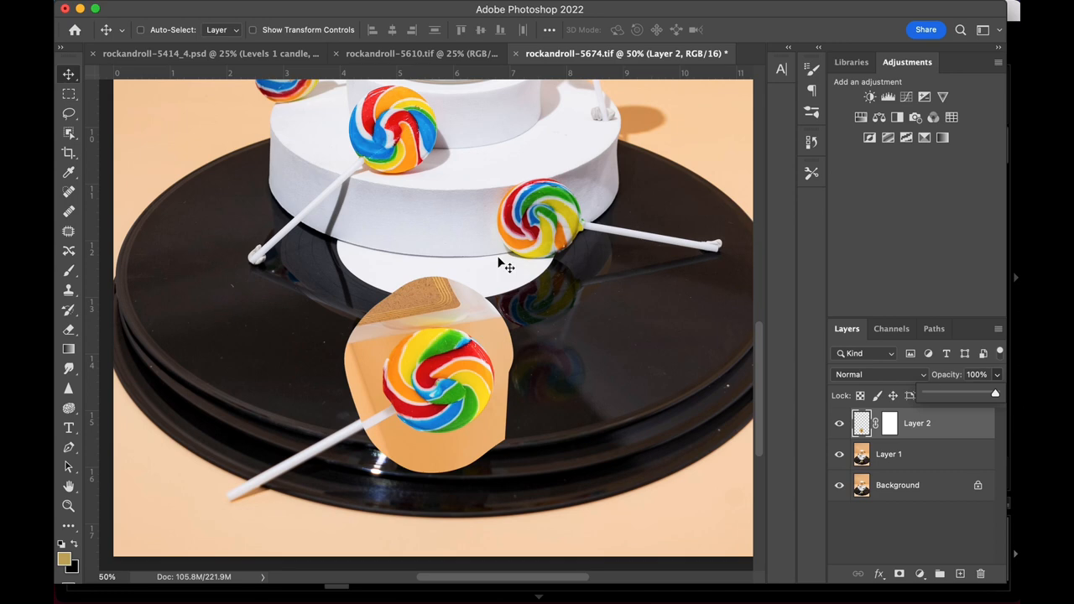
drag(369, 319, 494, 437)
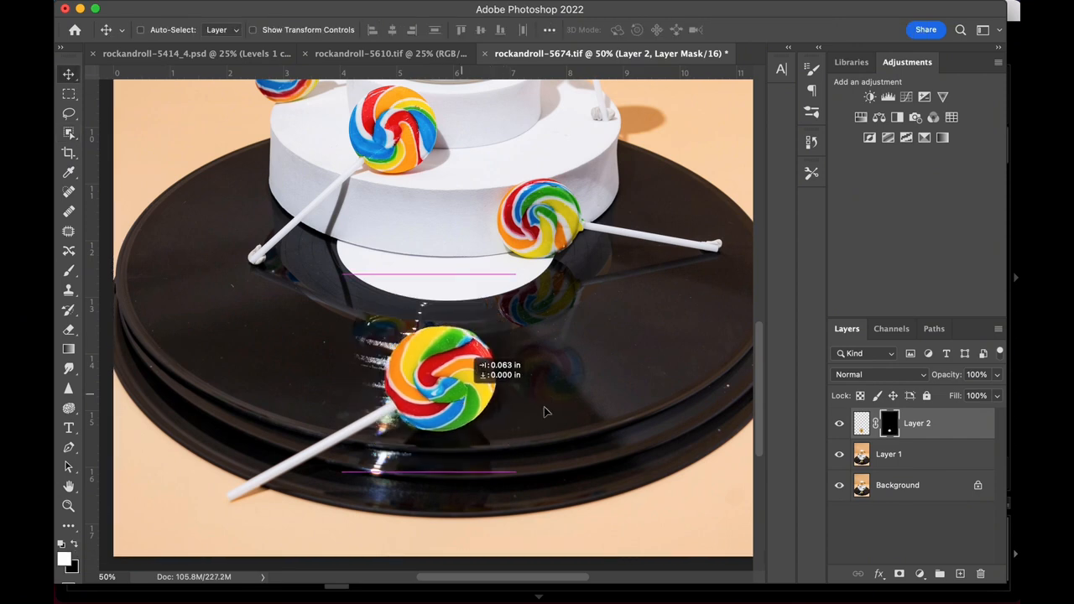
click(484, 52)
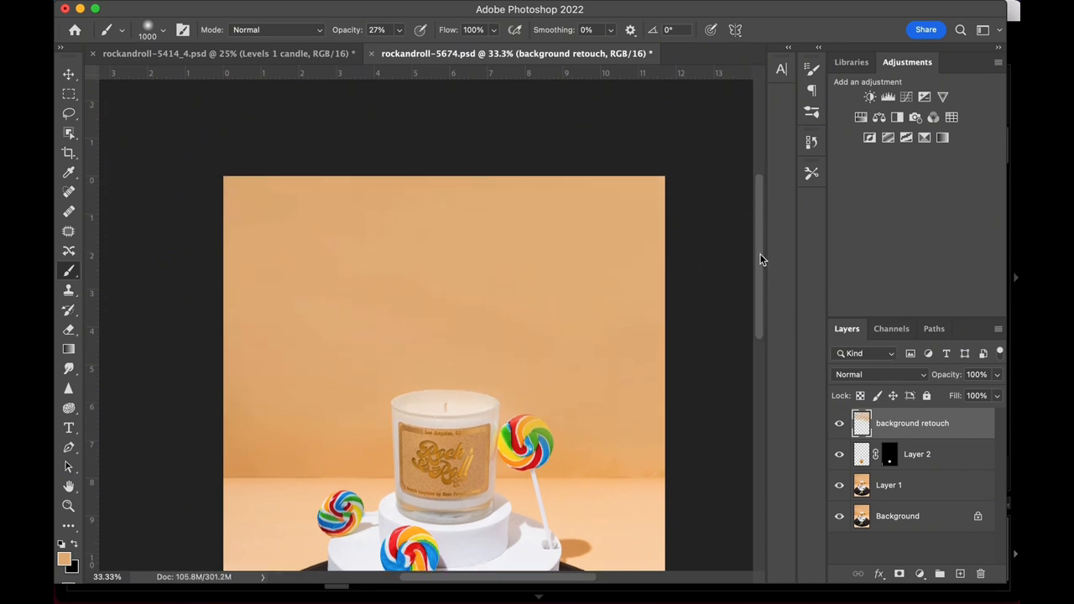
Step: Add a gold gradient fill over the lollipop photo's backdrop and adjust its colour stop
click(890, 485)
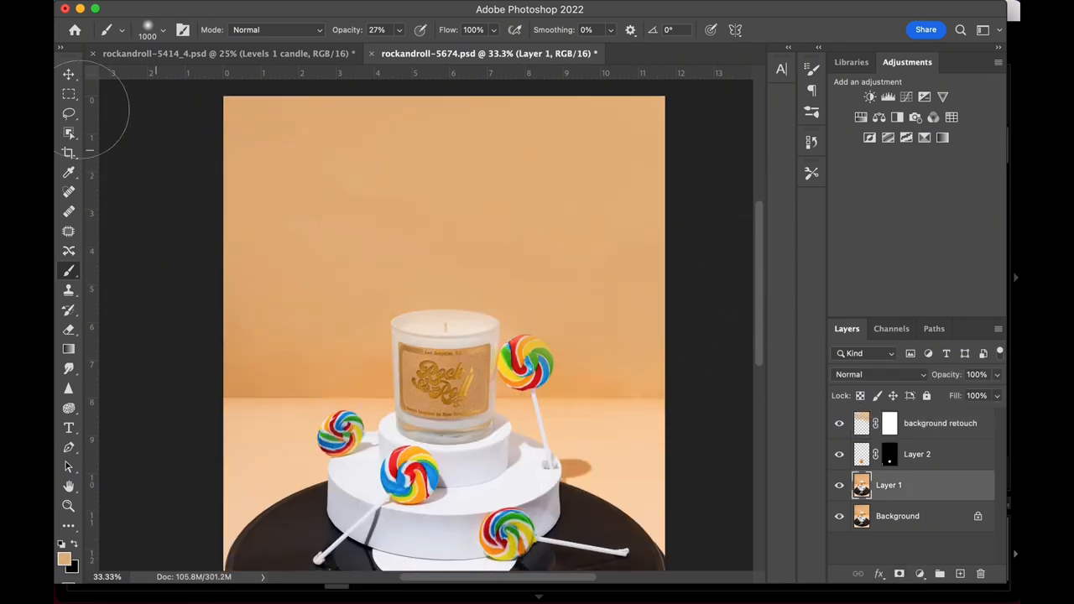
drag(385, 302, 496, 446)
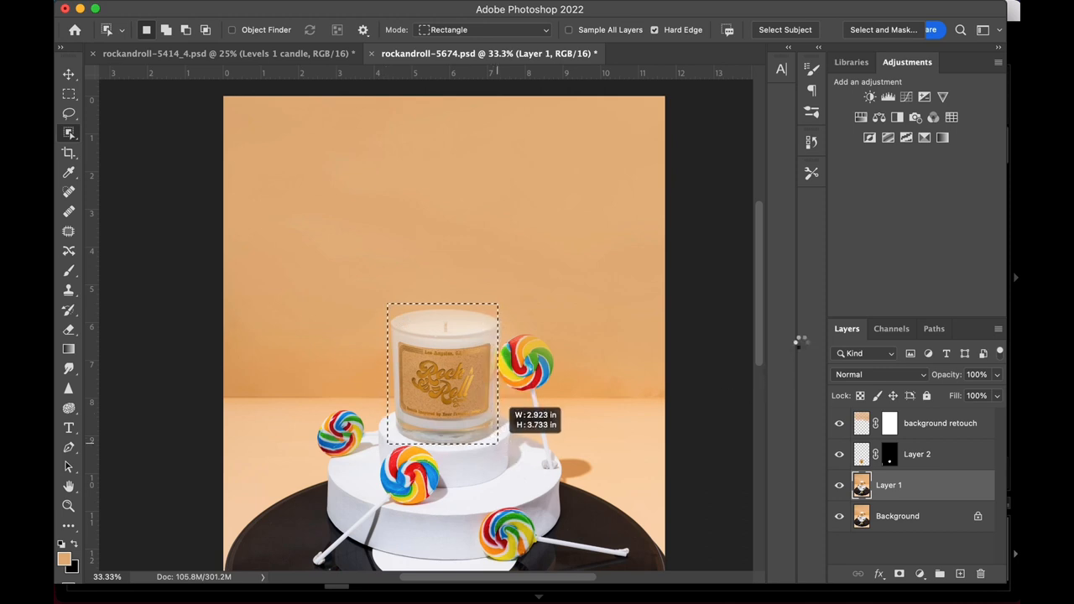
click(641, 52)
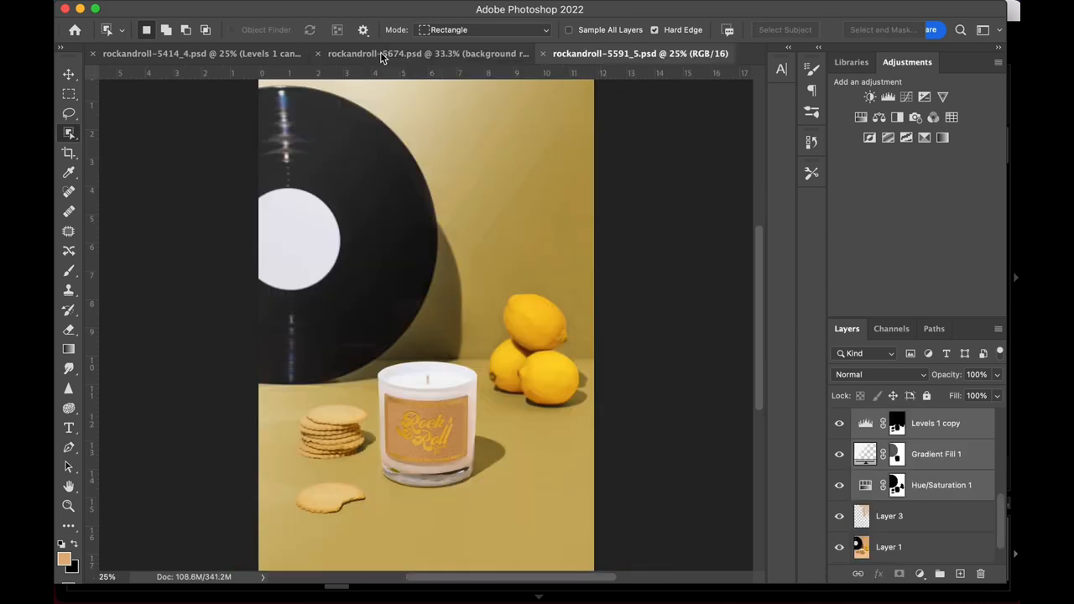
click(411, 52)
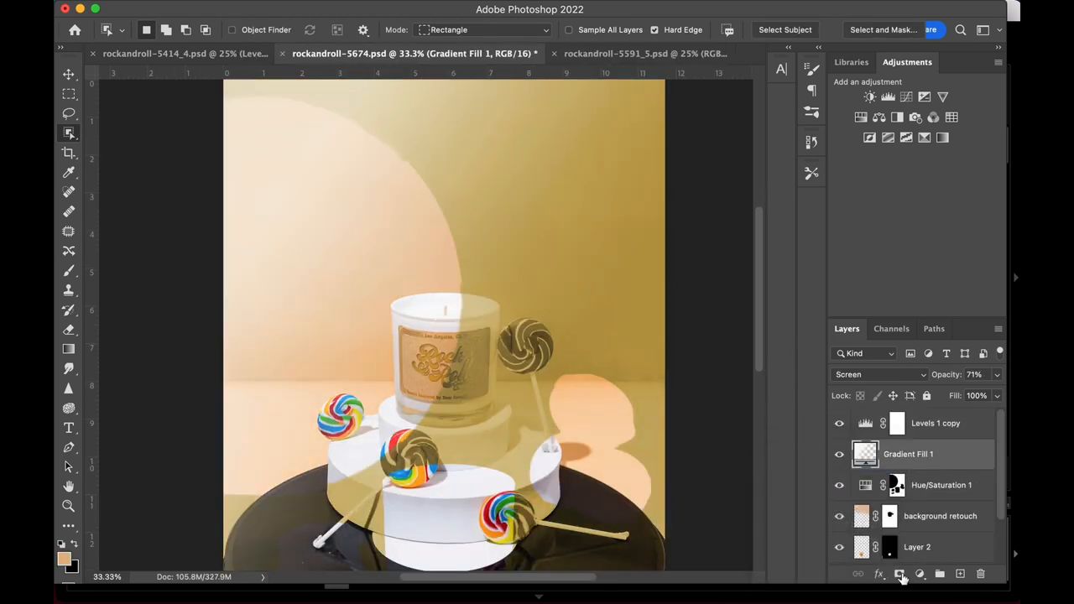
click(900, 574)
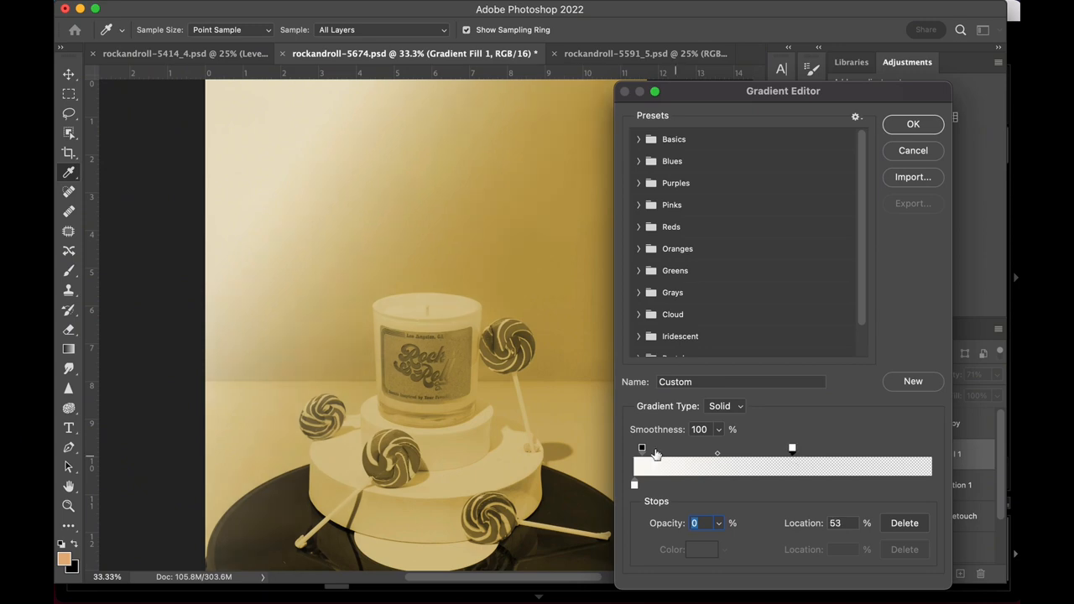
click(913, 124)
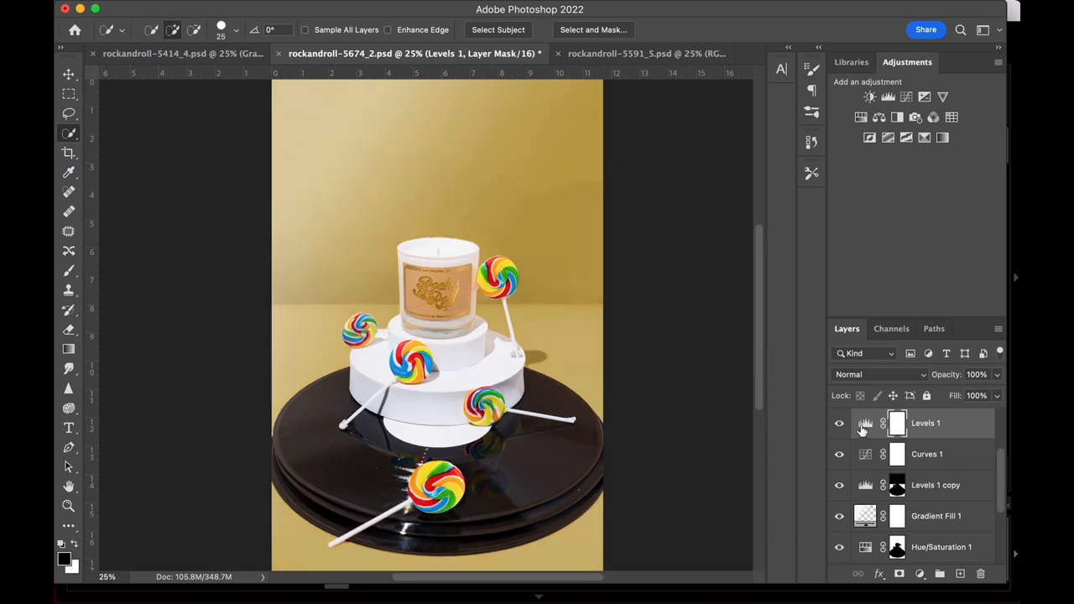
Step: Bend the Curves 1 tone curve to tweak the backdrop contrast
double_click(865, 452)
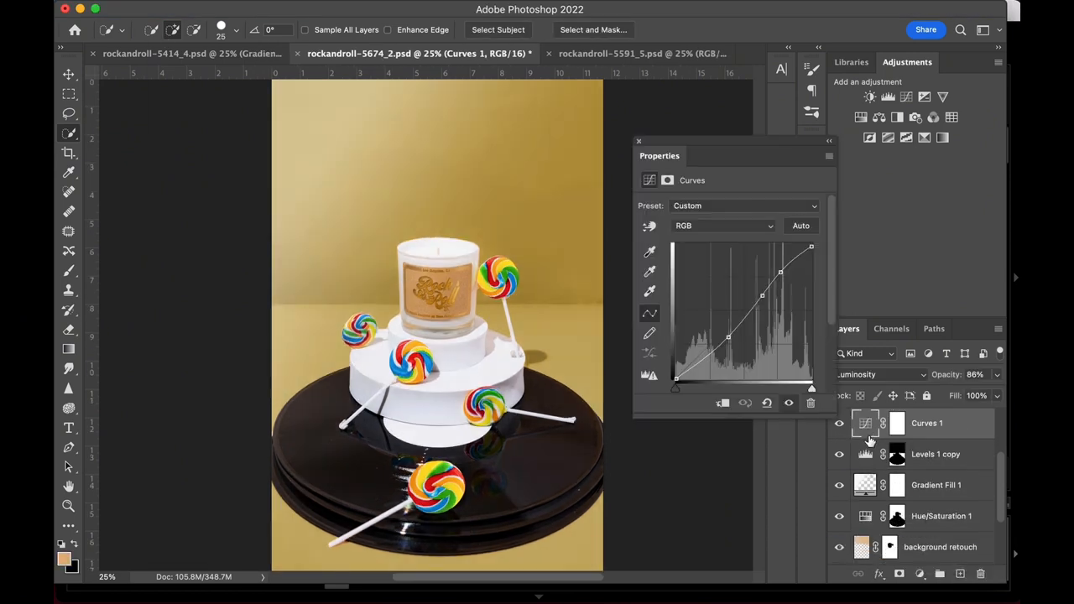
drag(728, 335, 725, 342)
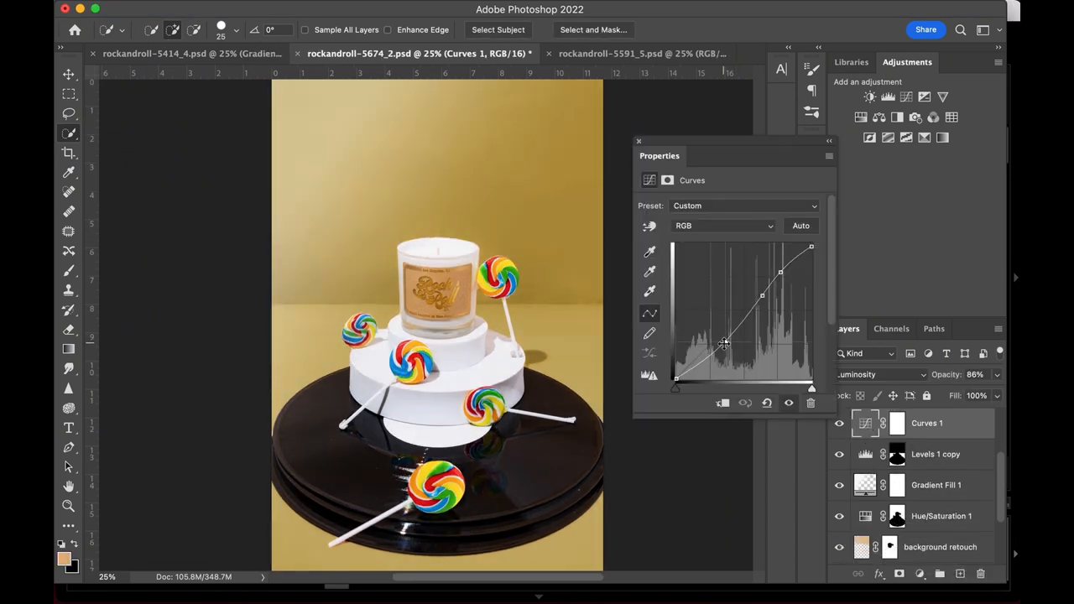
click(637, 141)
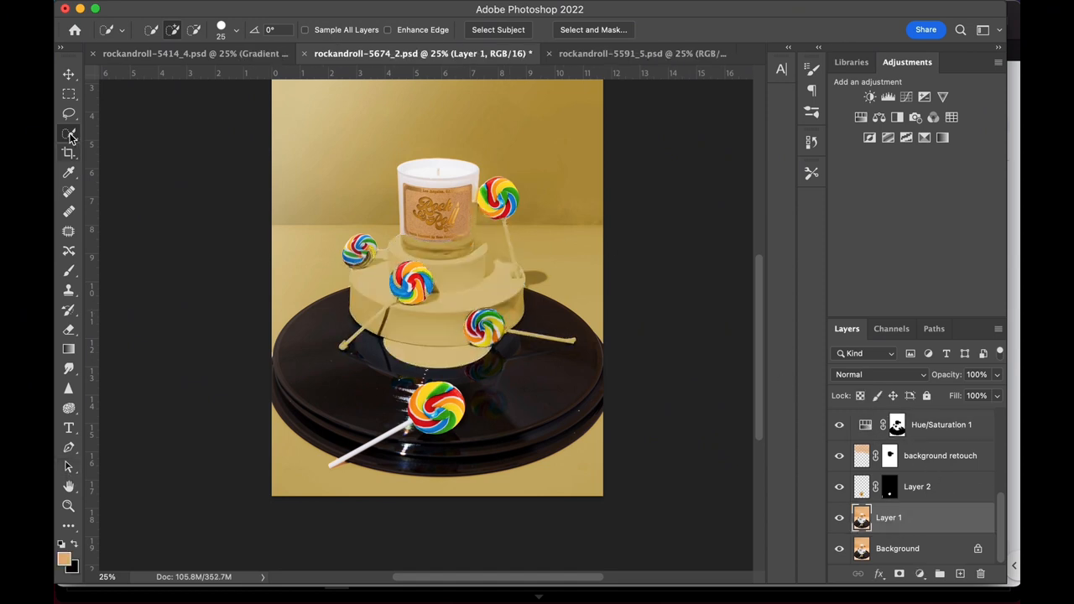
Step: Tune the gold Colorize saturation and mask the tint off the podium, then switch to rockandroll-6024
drag(394, 151, 476, 250)
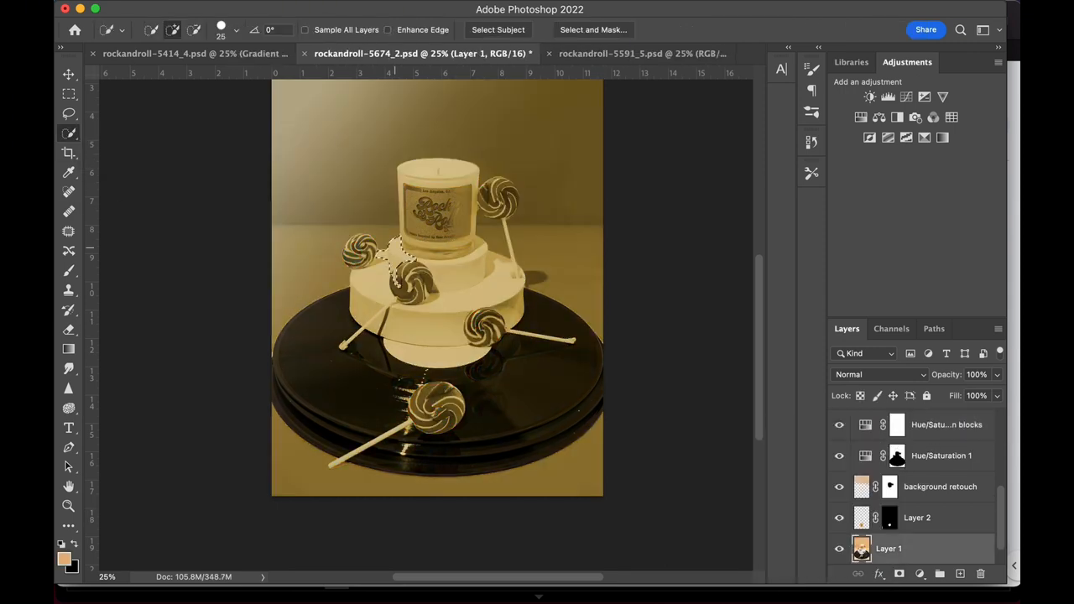
click(594, 30)
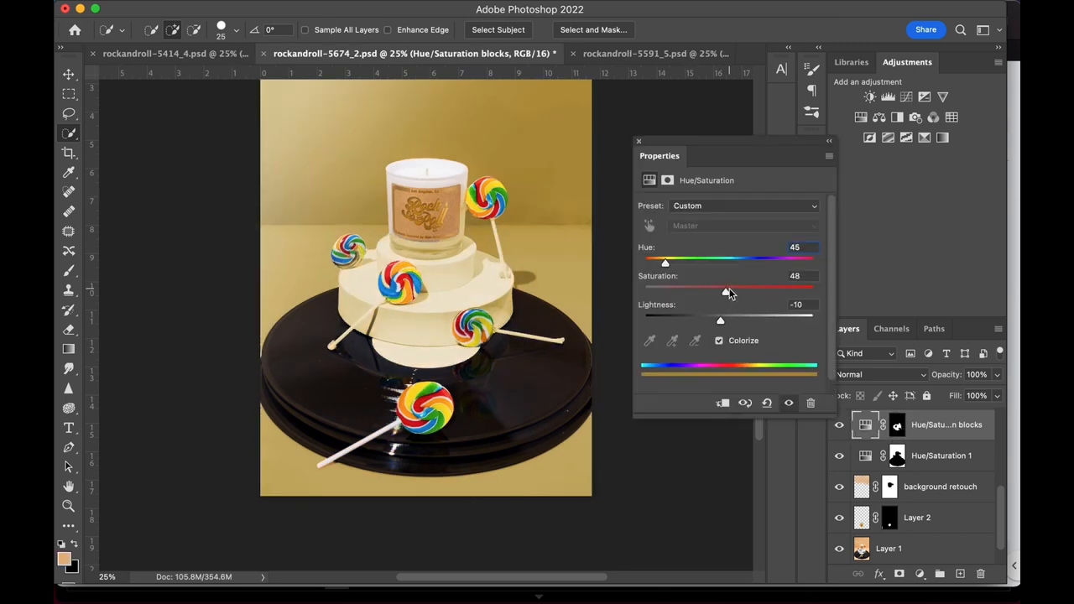
click(69, 73)
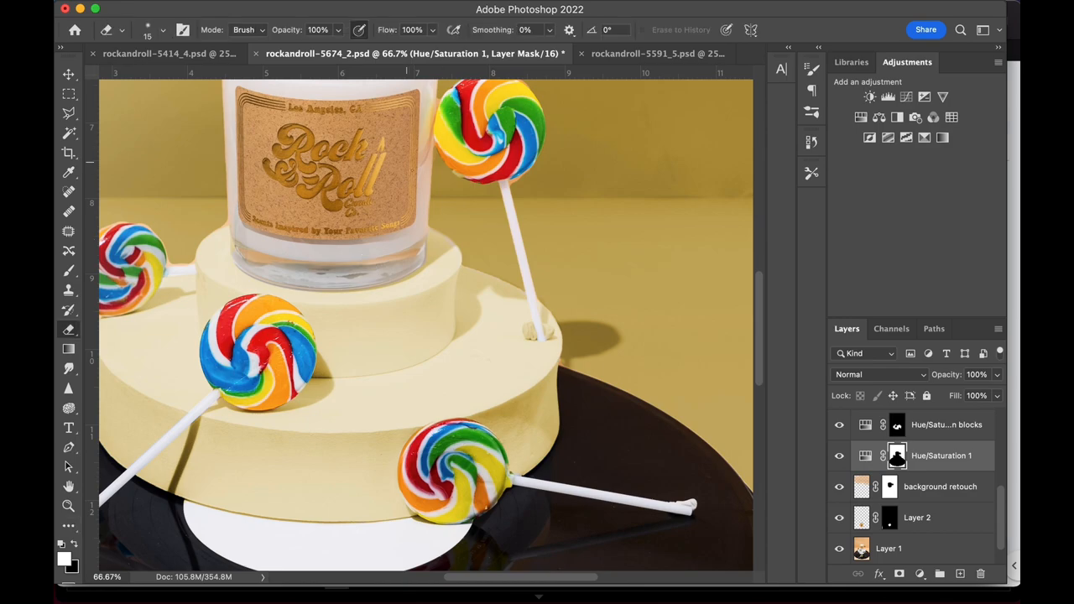
click(411, 52)
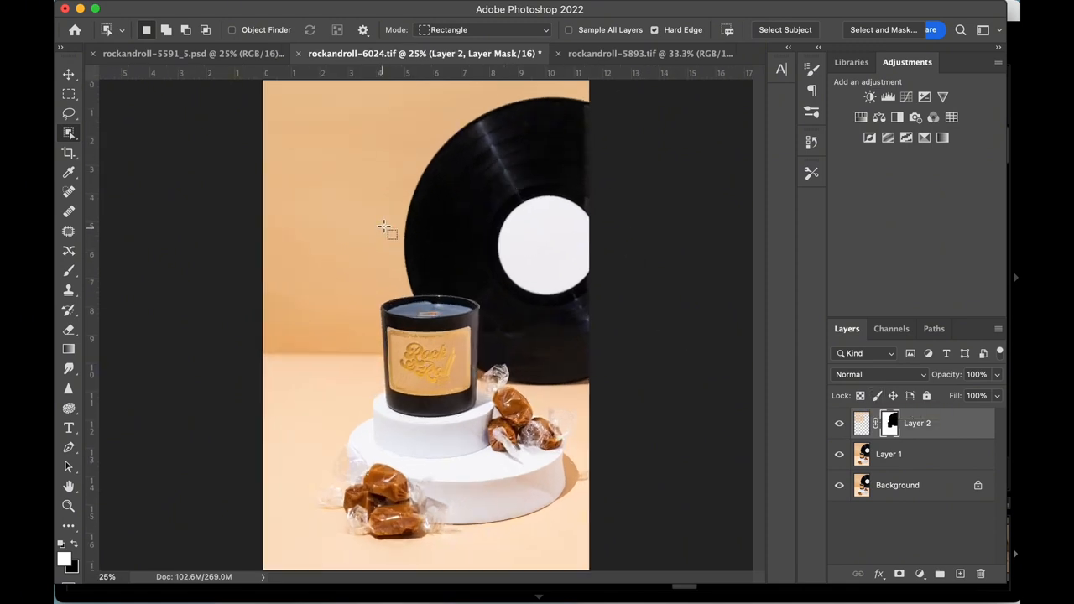
Step: Copy the spoon and caramel drip from rockandroll-5893 and position it dripping above the candle
click(644, 52)
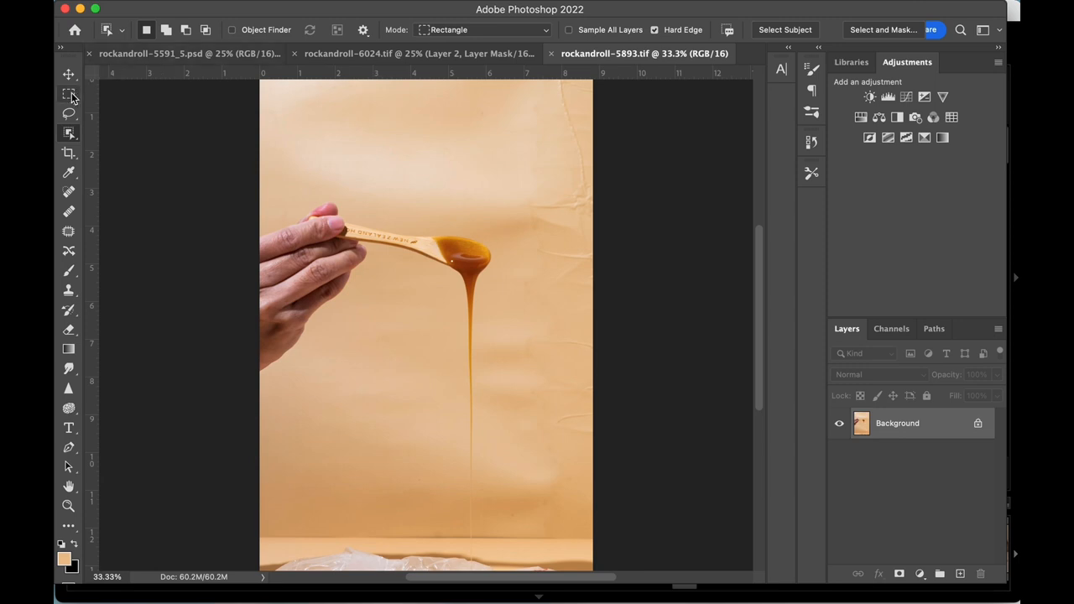
drag(333, 182, 467, 369)
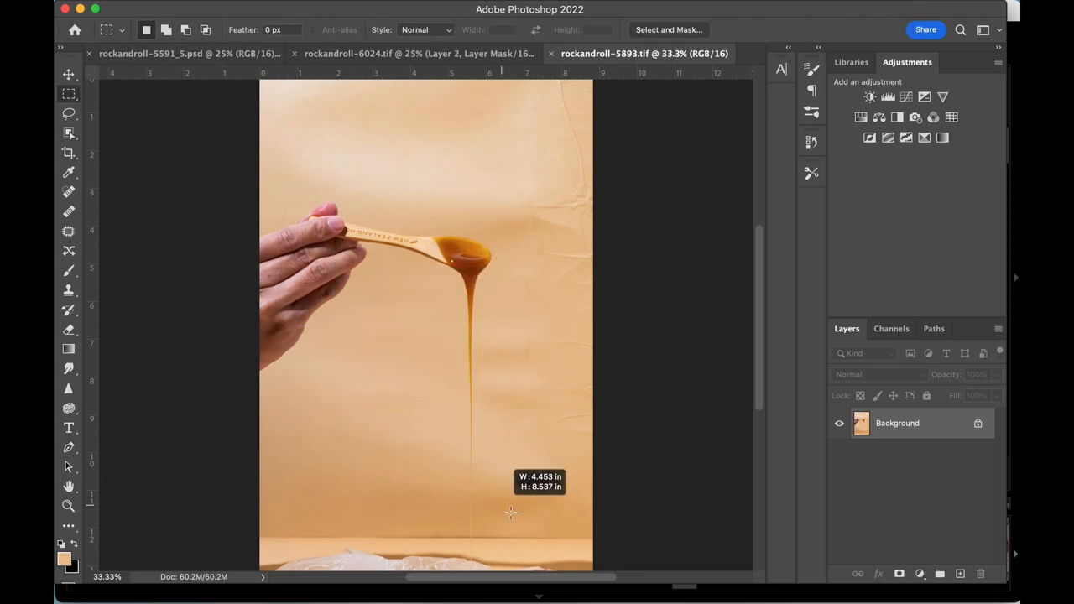
drag(334, 181, 502, 510)
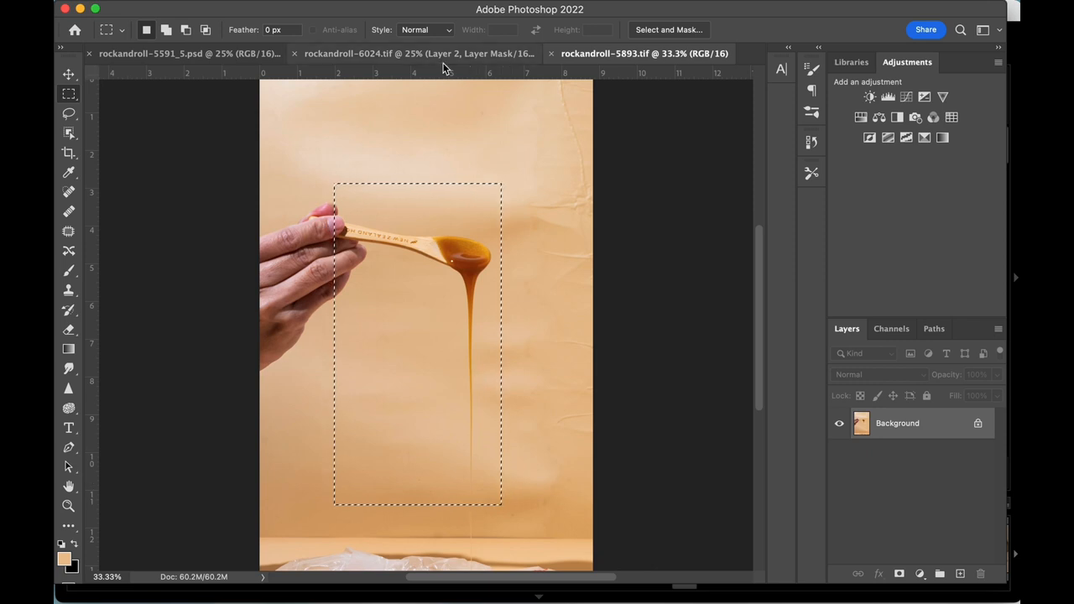
click(411, 52)
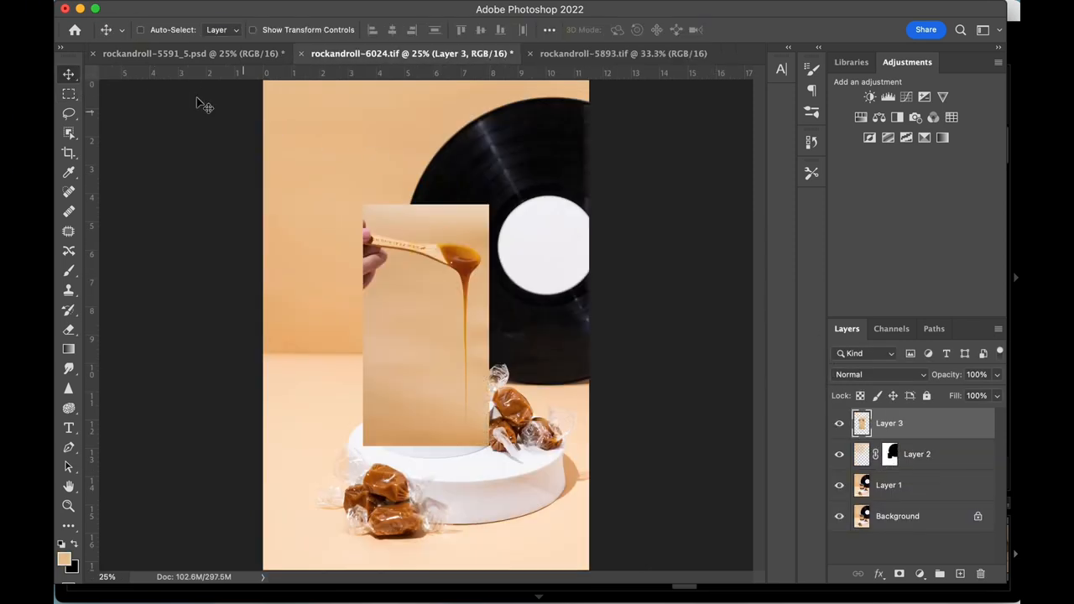
drag(419, 327, 428, 289)
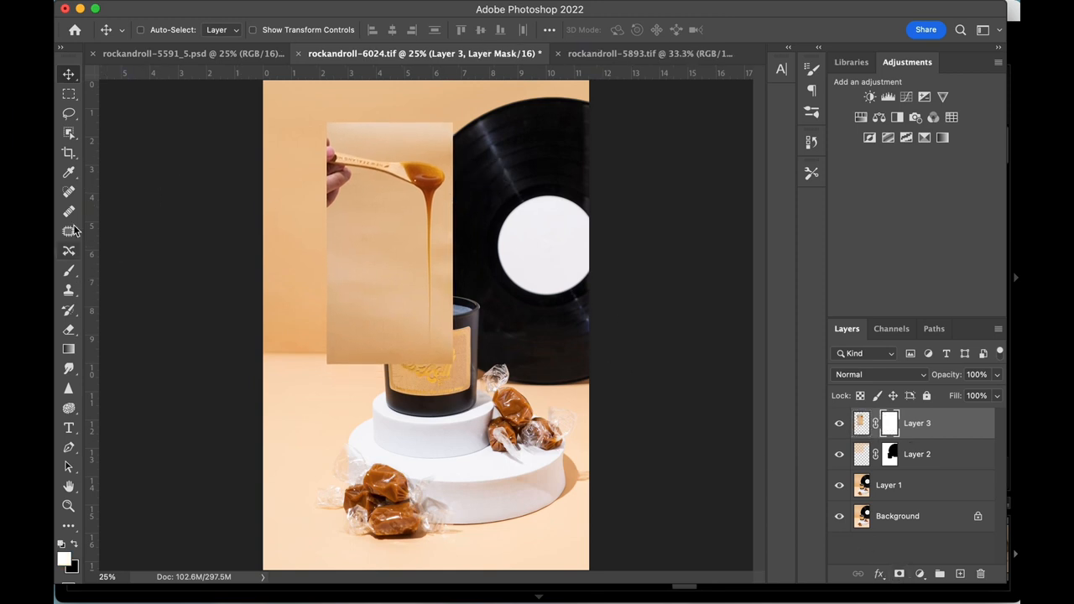
click(68, 153)
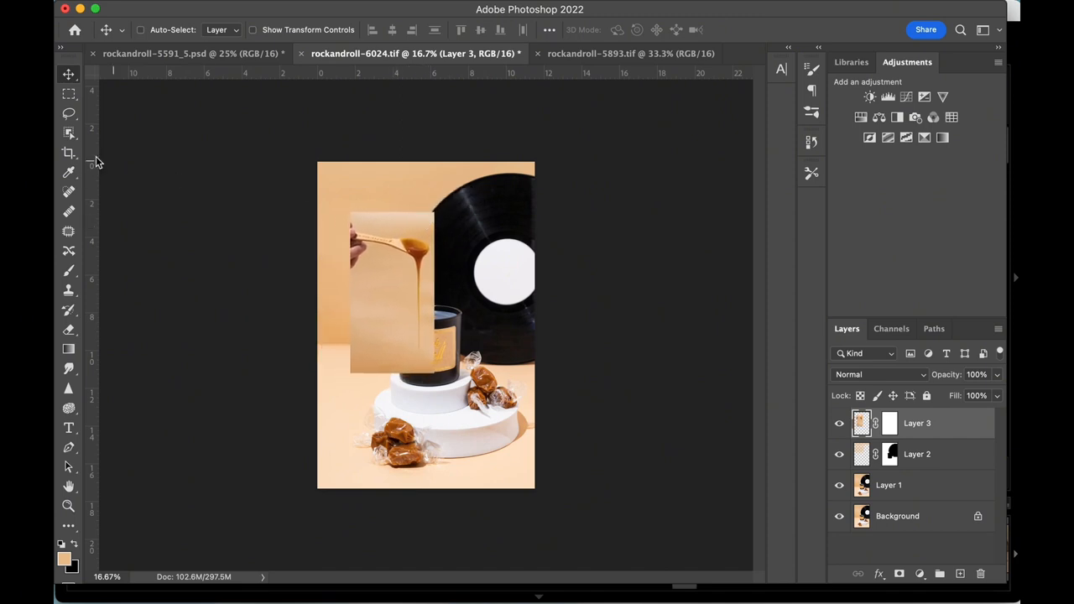
Step: Crop the caramel composite and heal the blemish at the spoon's left end
click(67, 152)
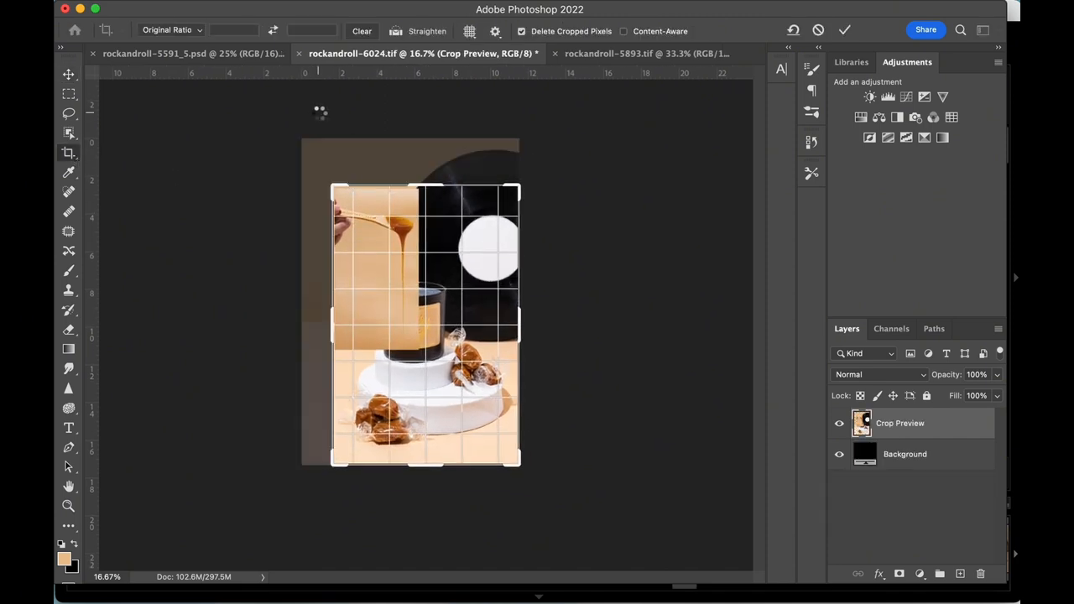
click(844, 30)
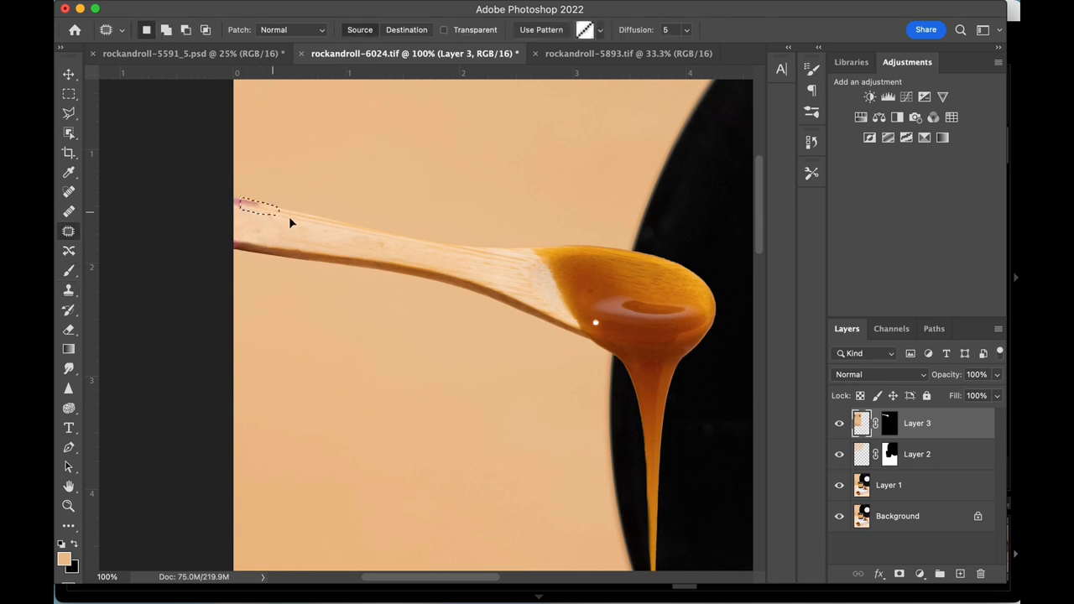
click(69, 288)
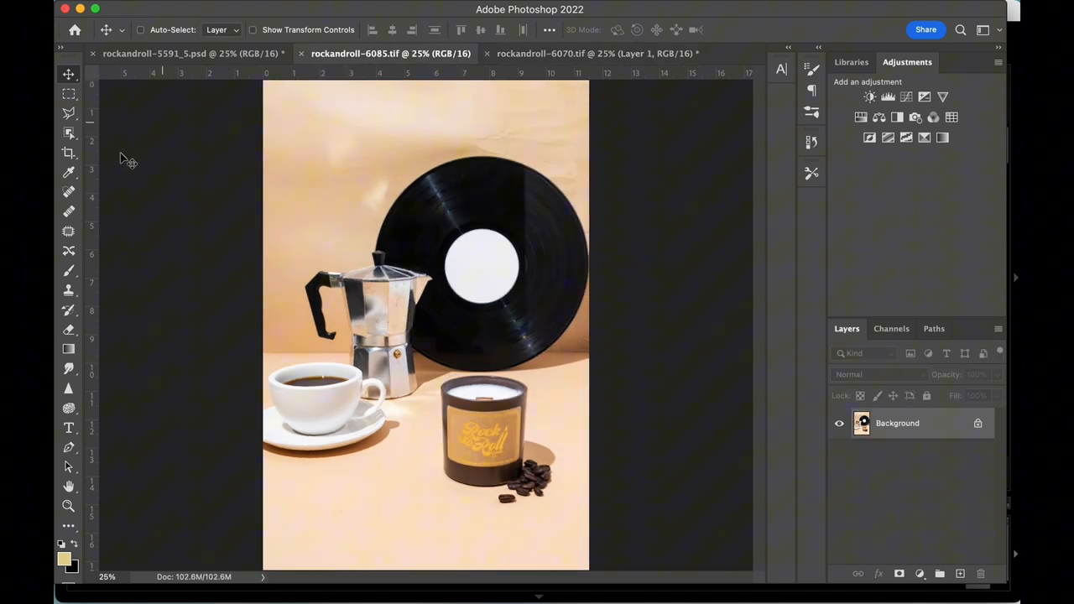
Step: Run Edit > Auto-Blend Layers with Stack Images and dismiss the Trim warning
drag(433, 366, 493, 450)
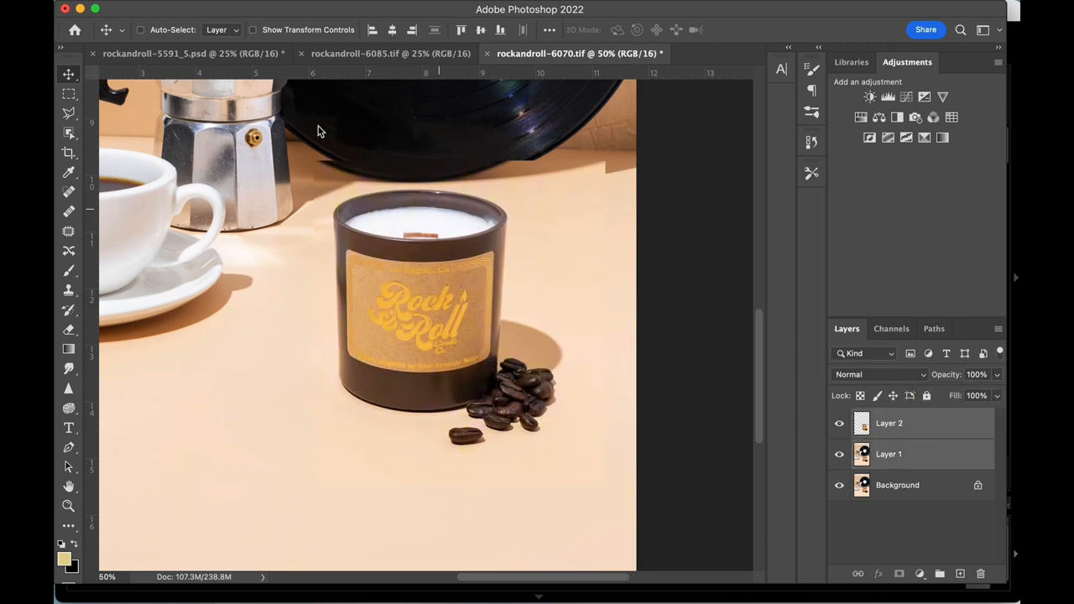
click(205, 10)
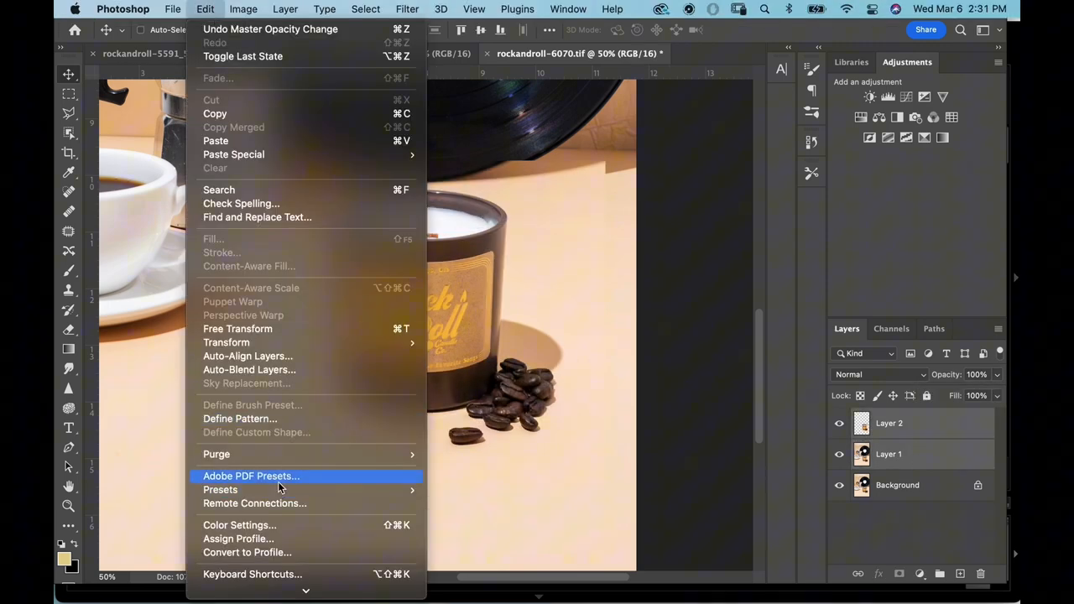
click(241, 10)
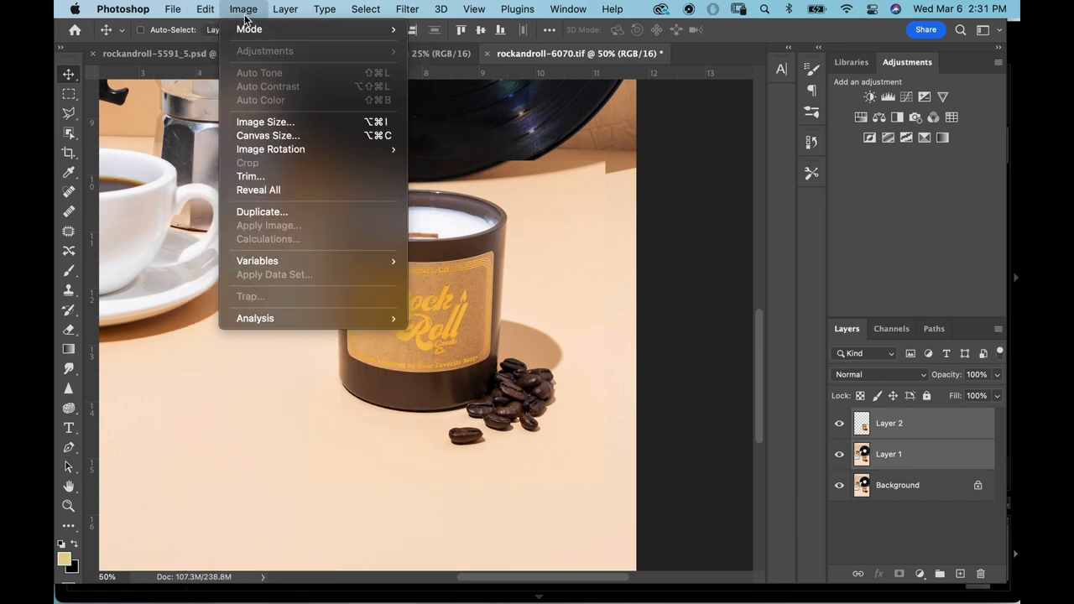
click(204, 10)
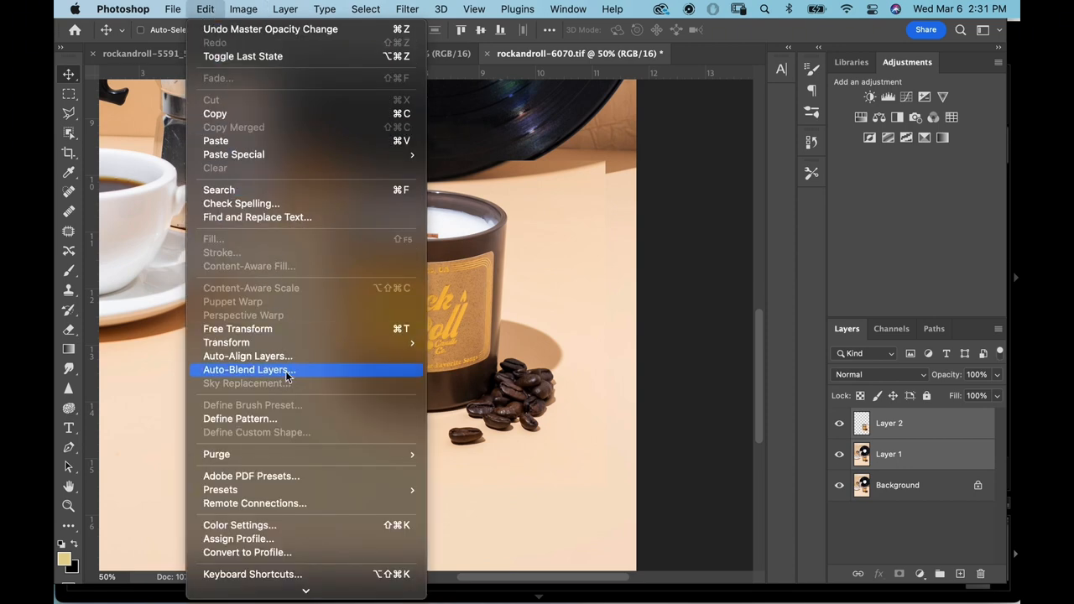
click(248, 369)
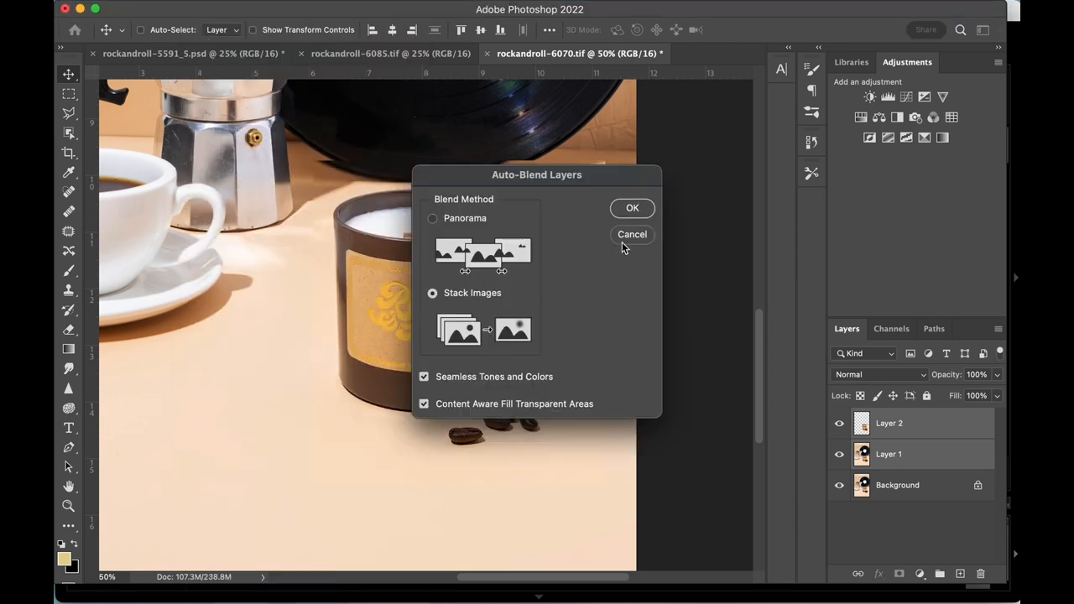
click(633, 208)
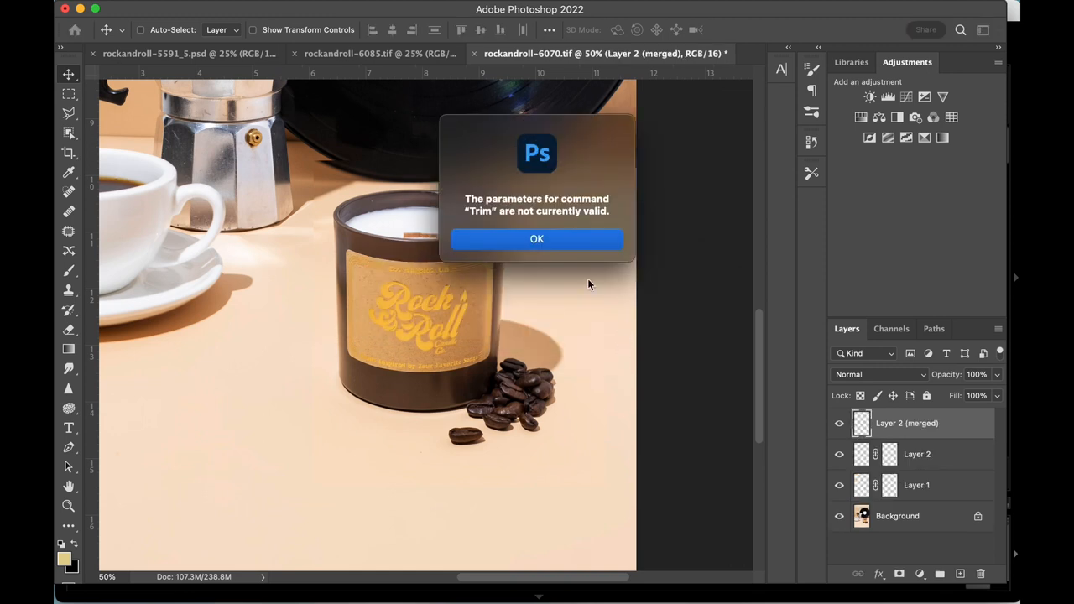
click(537, 238)
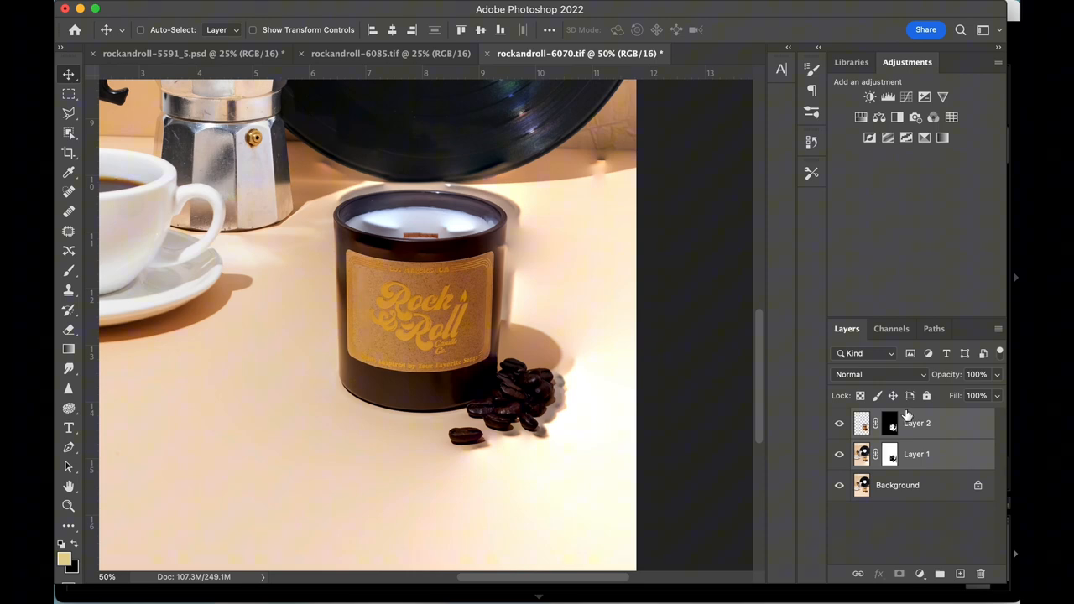
Step: Activate the lower shot and the upper shot's blend mask for close-up retouching
click(889, 453)
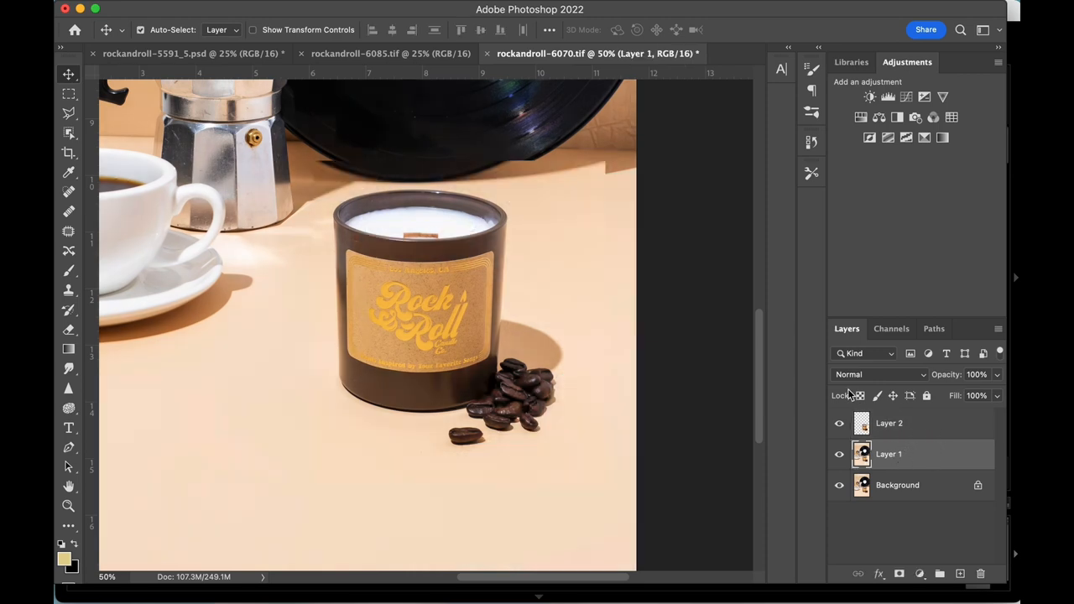
click(920, 574)
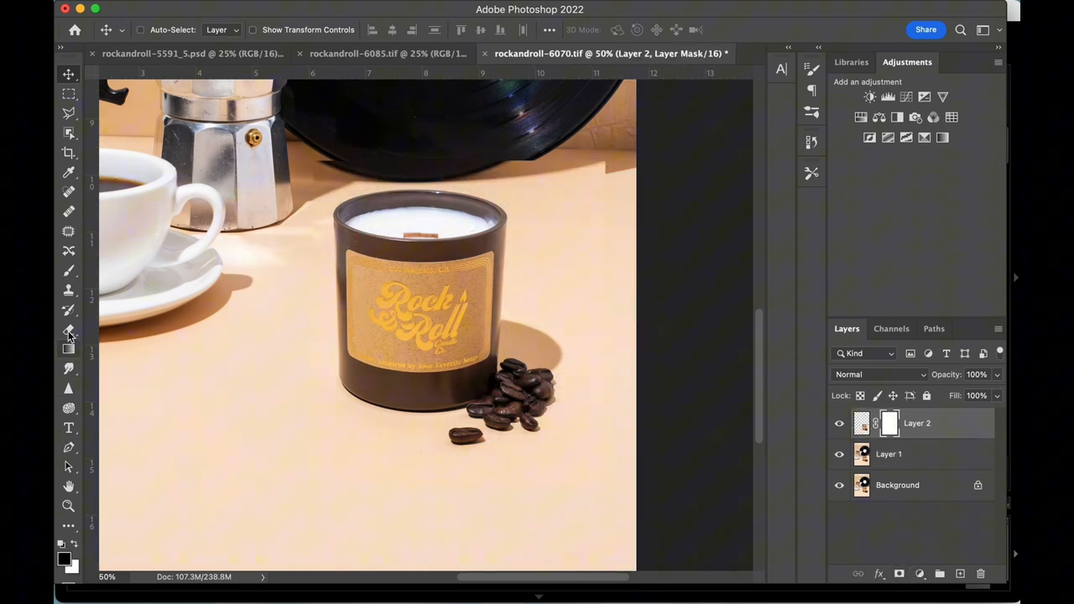
click(69, 328)
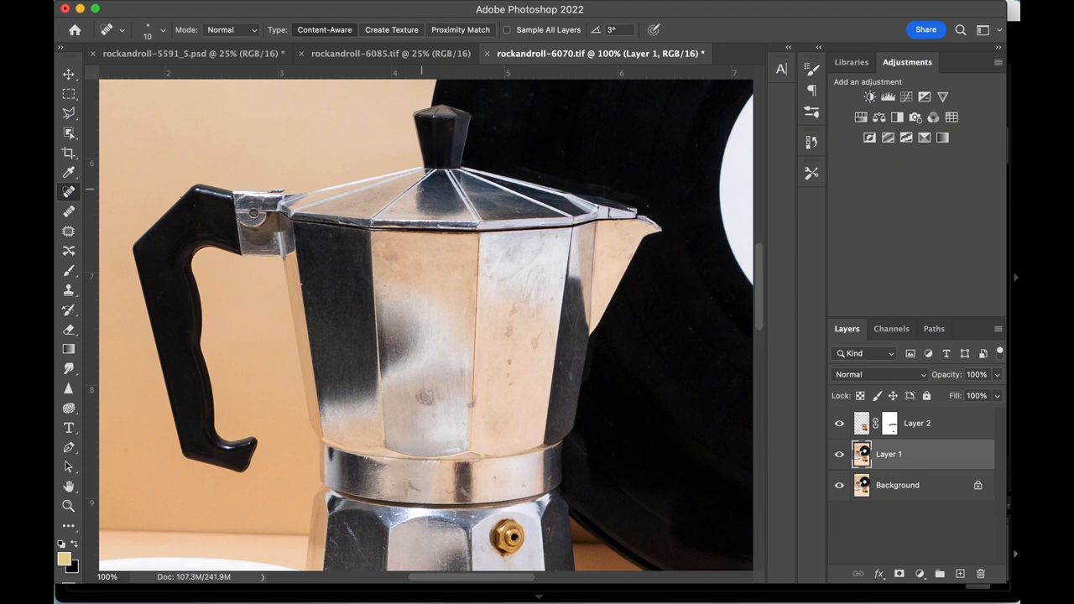
mouse_move(154, 64)
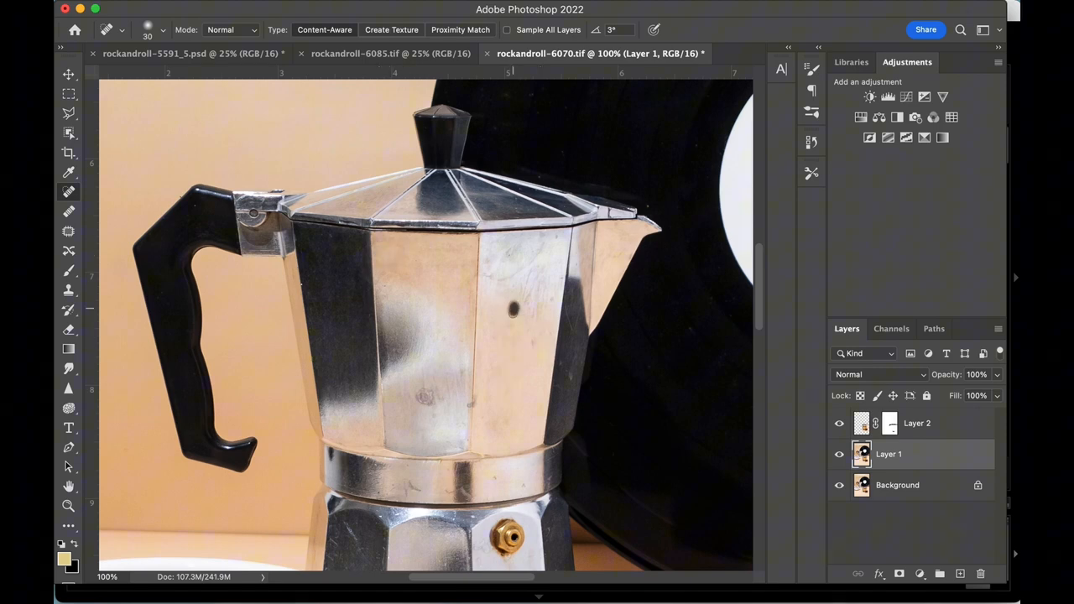
Step: Spot-heal dust and scuffs on the moka pot in Content-Aware mode and zoom back out
click(423, 395)
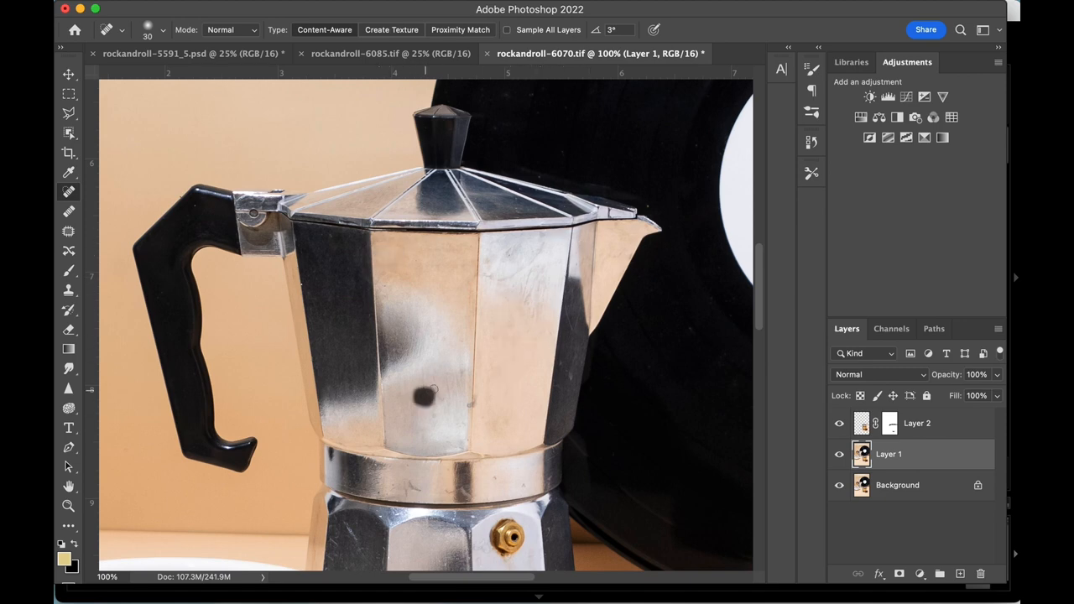
click(422, 389)
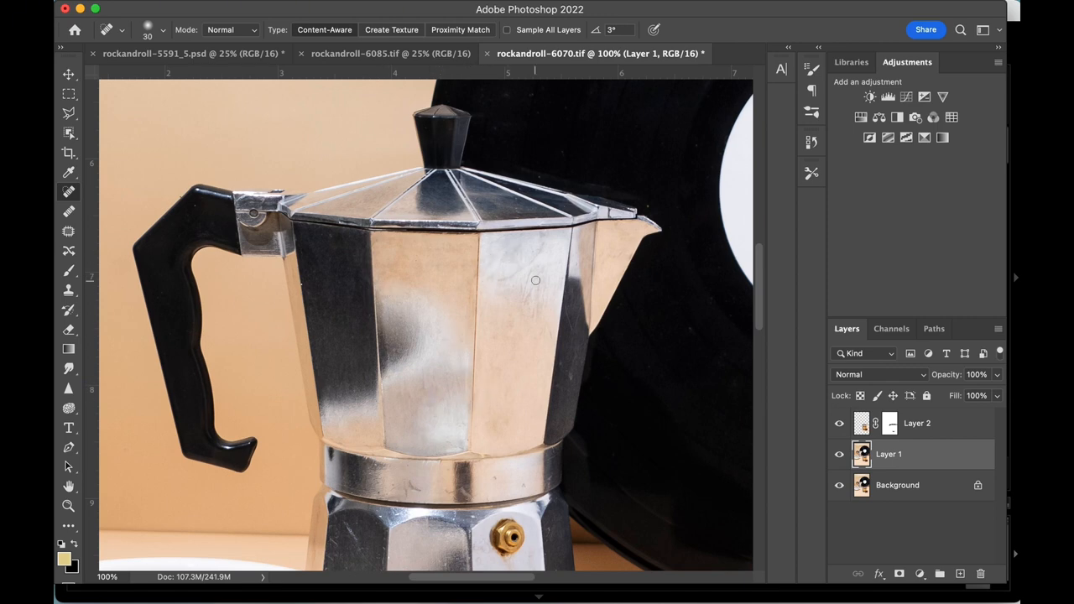
click(536, 279)
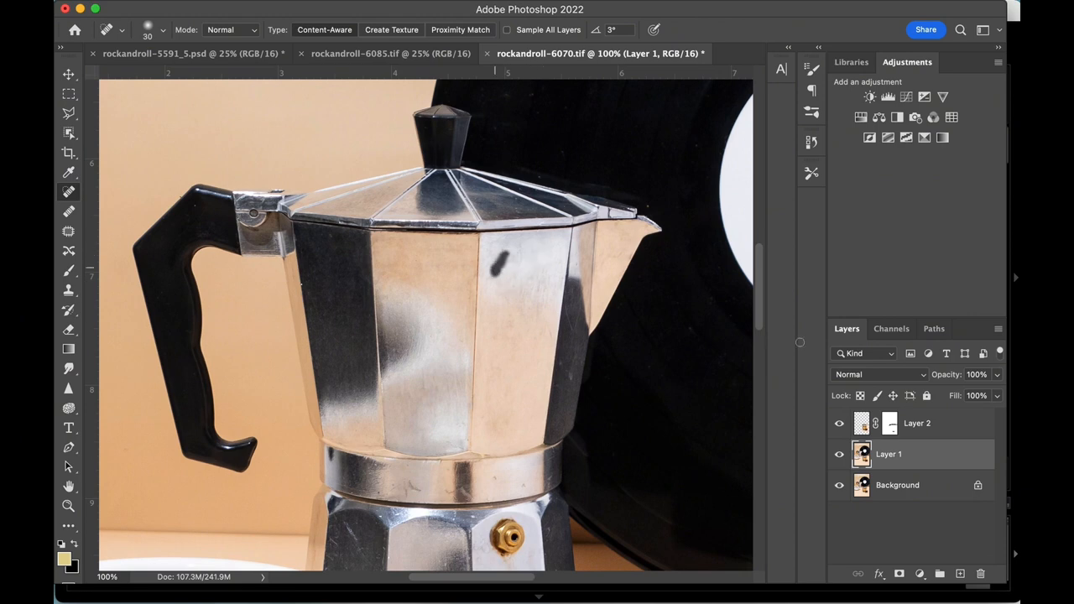
scroll(down, 3)
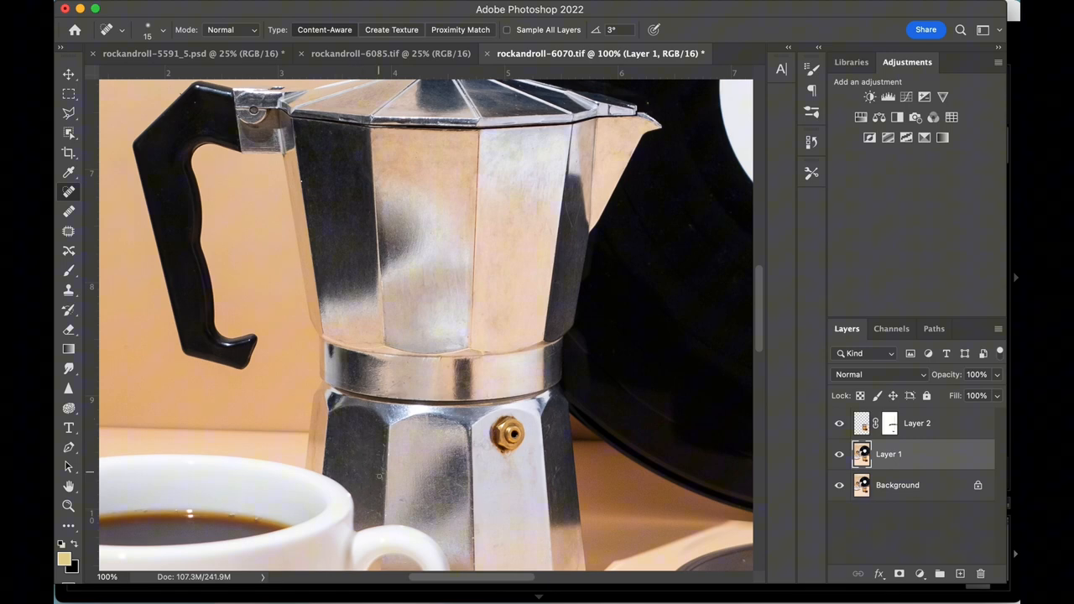
scroll(down, 3)
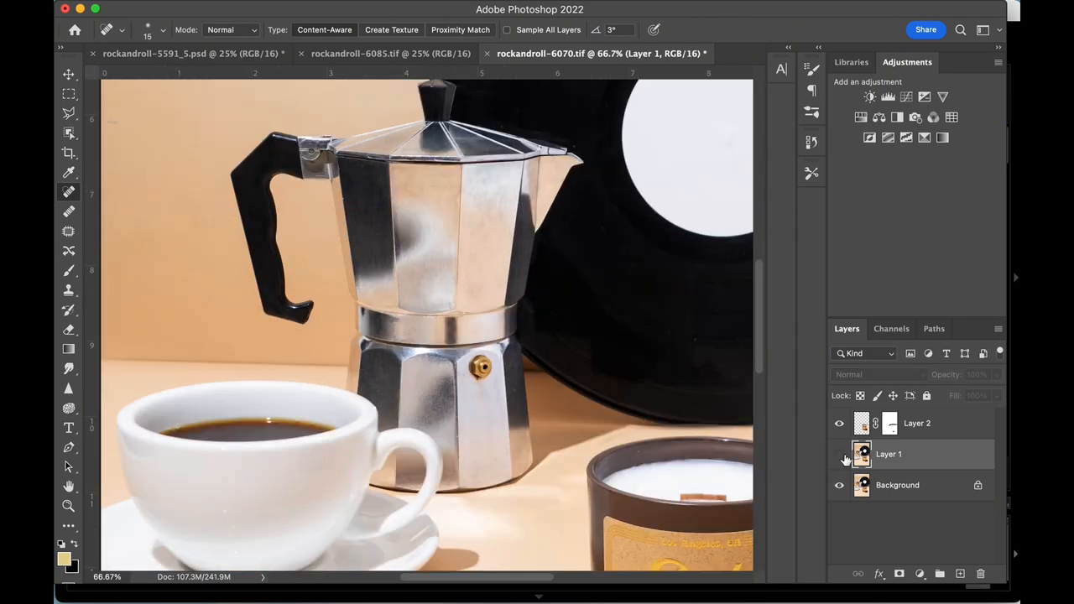
click(839, 453)
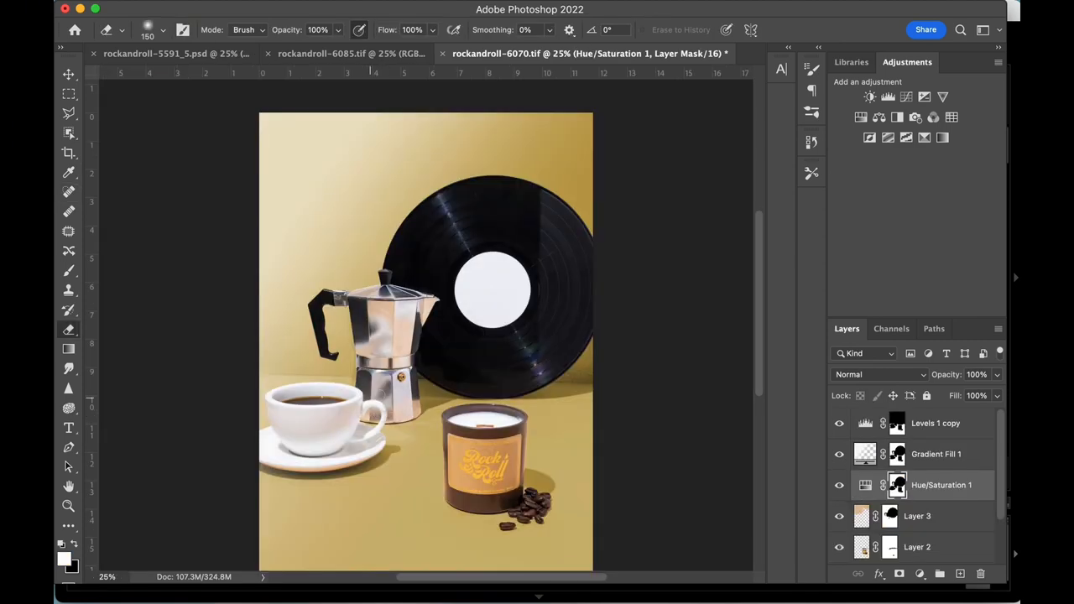
Step: Activate the gradient and Hue/Saturation layers and mask around the moka pot with a 16 px brush
click(936, 453)
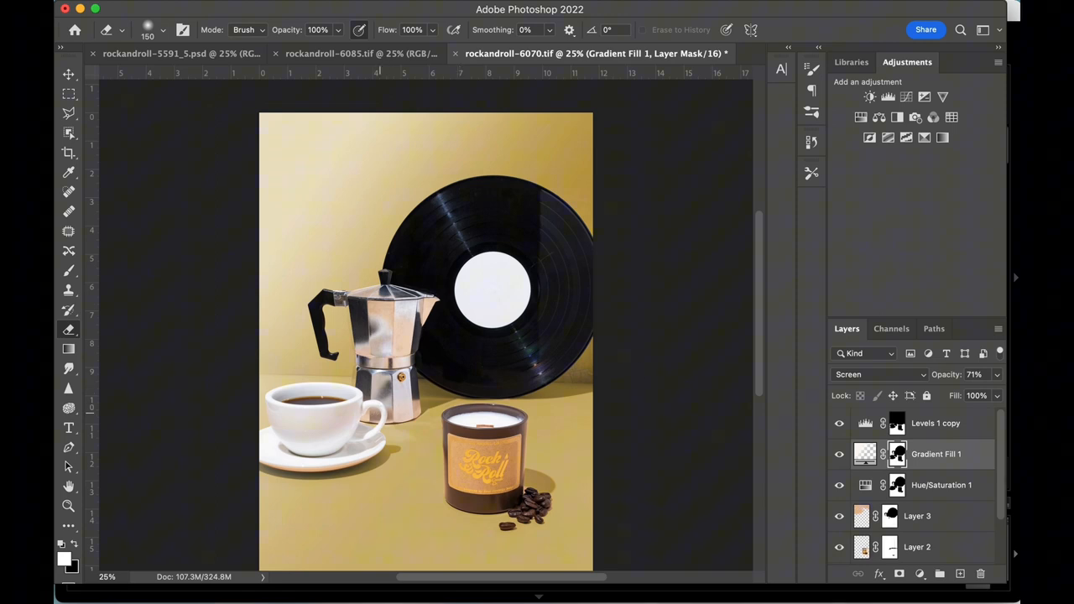
click(934, 423)
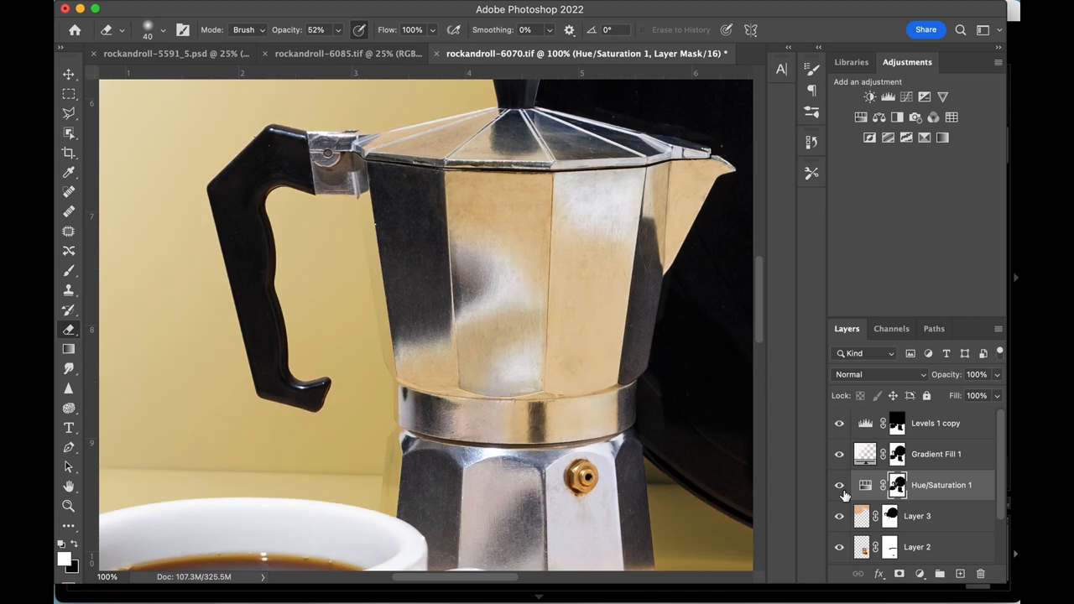
text(16)
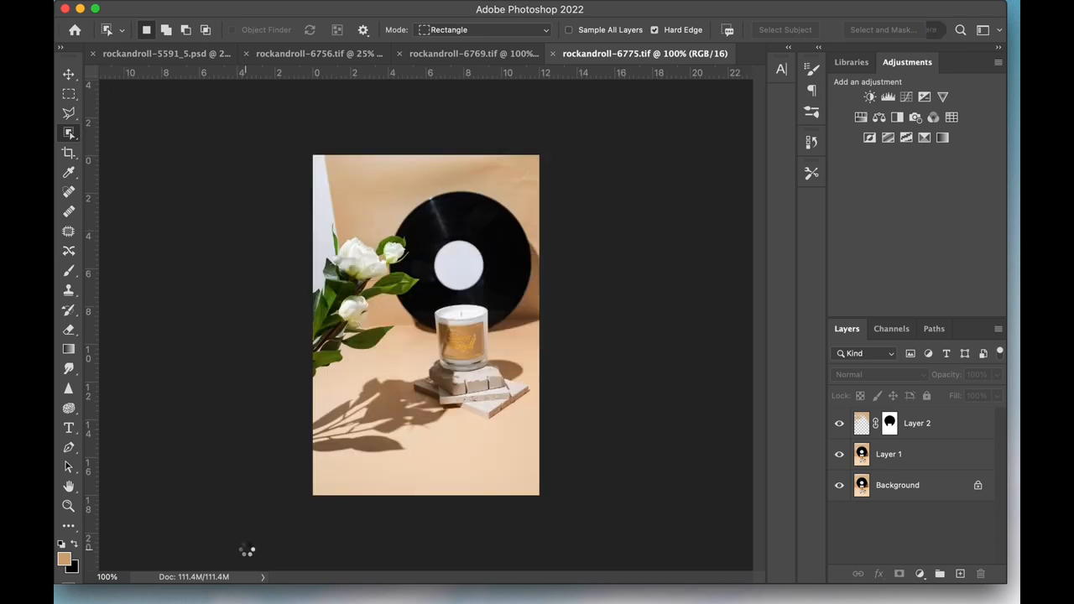
Step: Lasso flower clusters in the open .tif shots and bring them into rockandroll-6756.psd as new layers
click(644, 52)
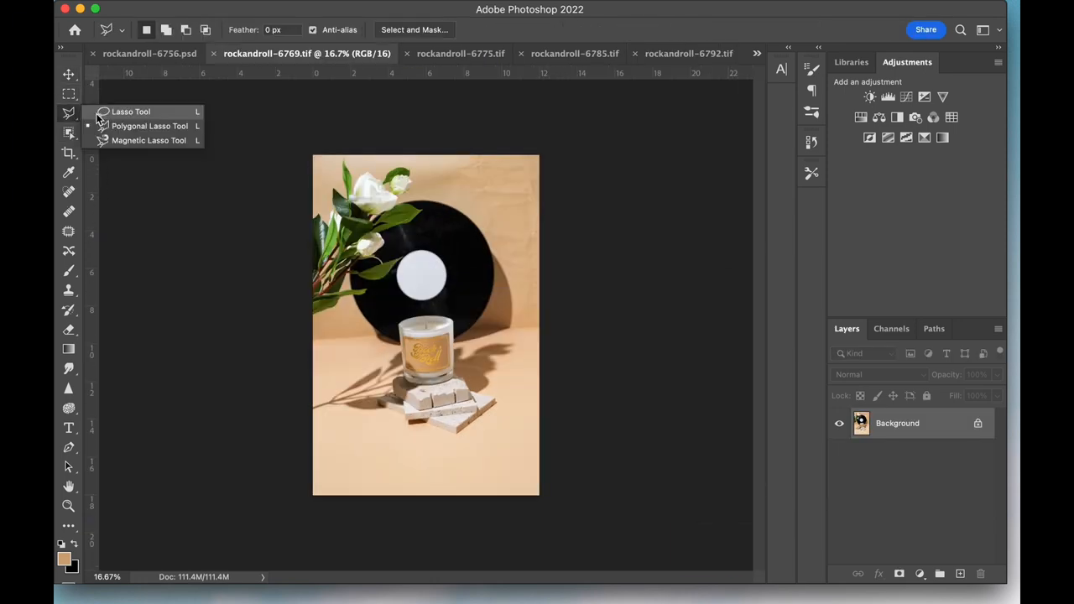
click(131, 111)
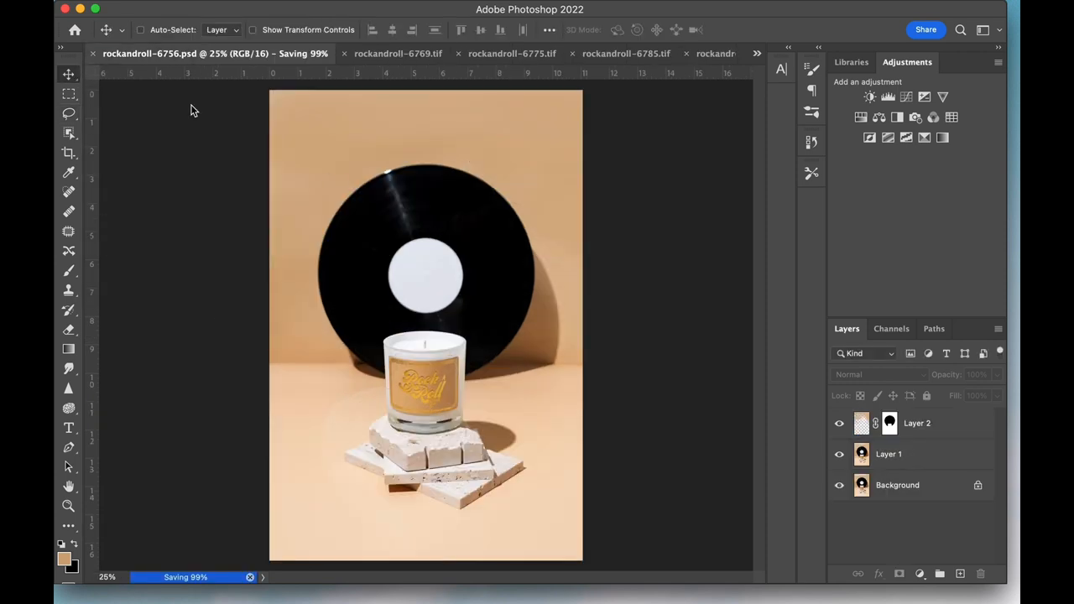
click(916, 422)
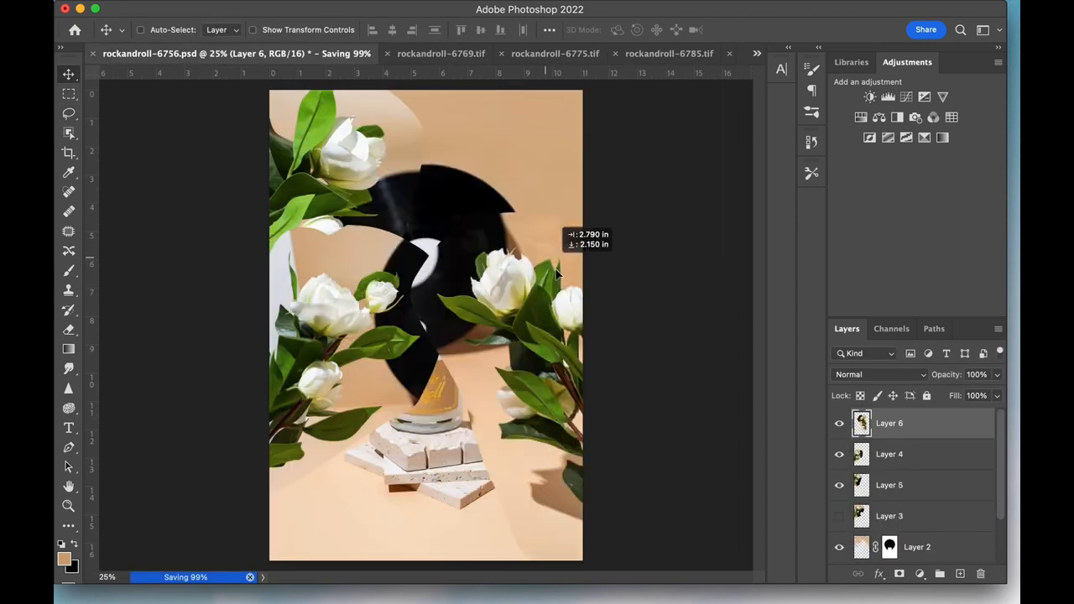
click(755, 52)
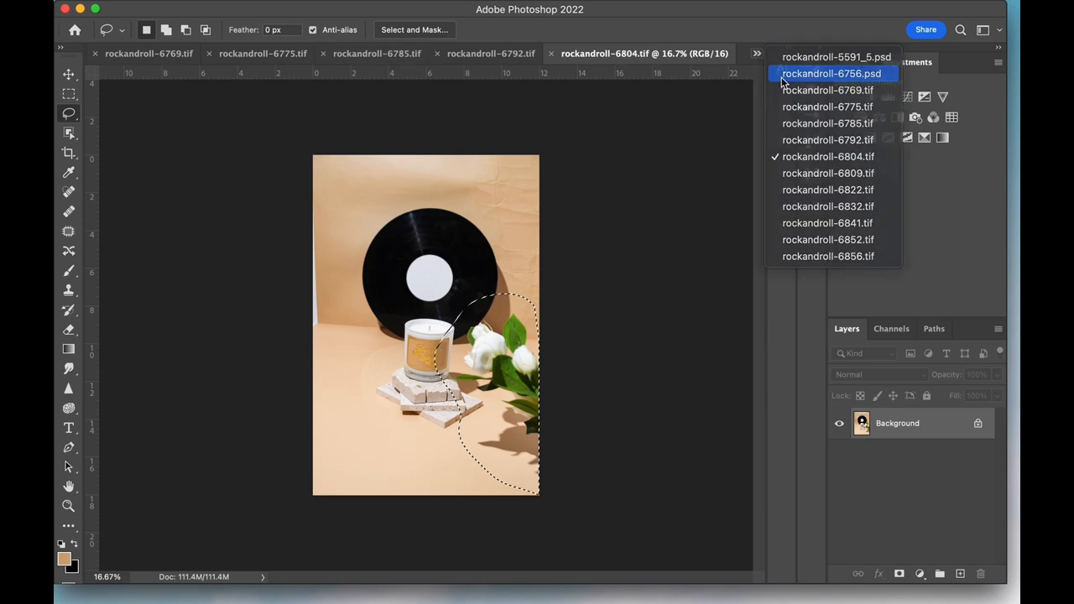
click(828, 173)
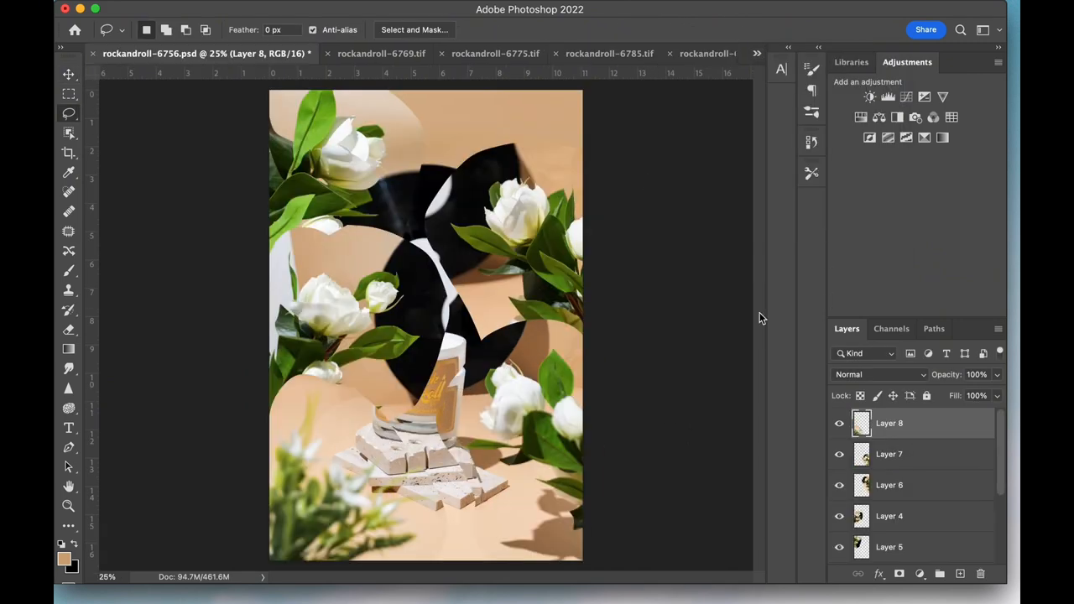
click(644, 52)
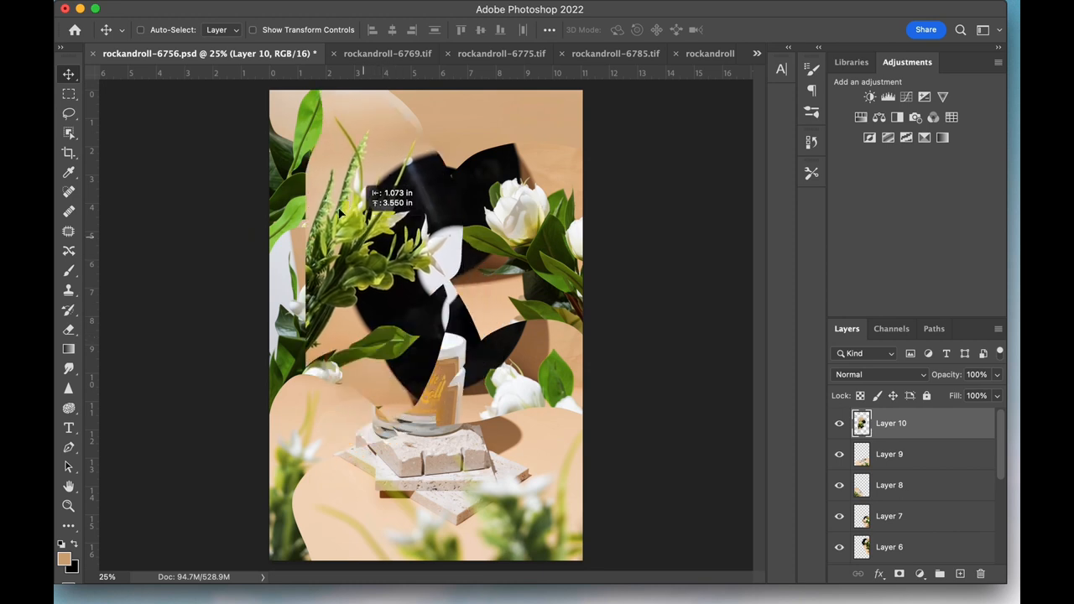
Step: Nudge the greenery toward the top left, mask three flower layers and select a flower region
drag(377, 209, 336, 227)
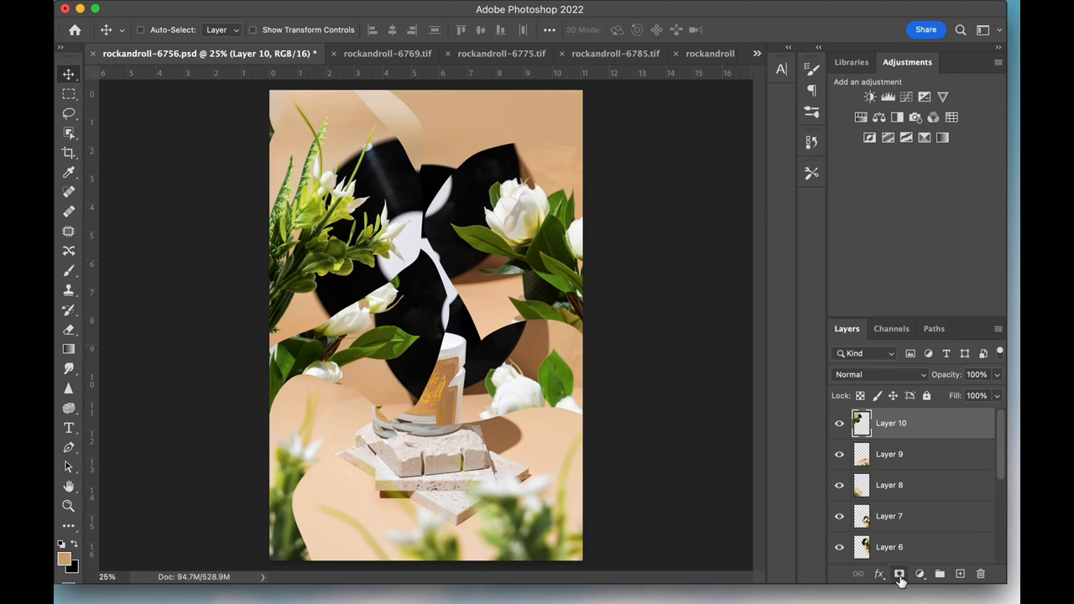
click(900, 573)
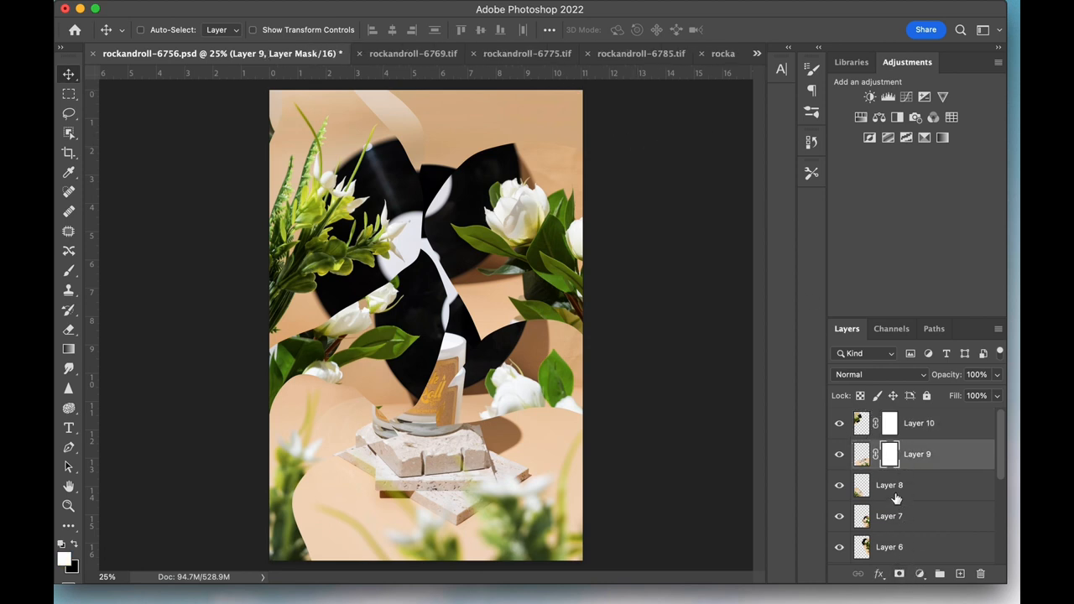
click(916, 517)
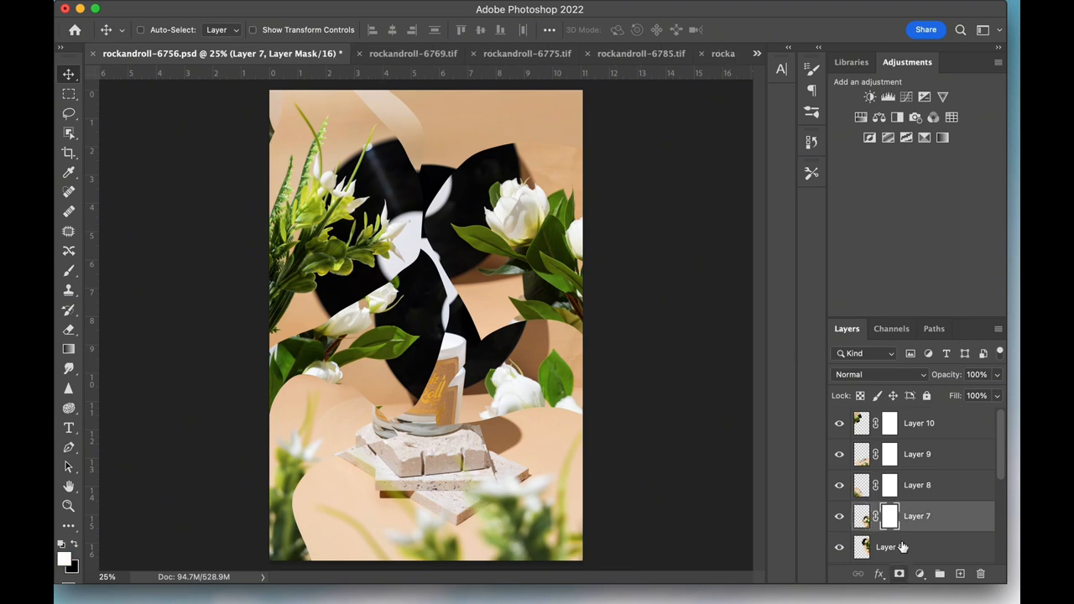
click(919, 423)
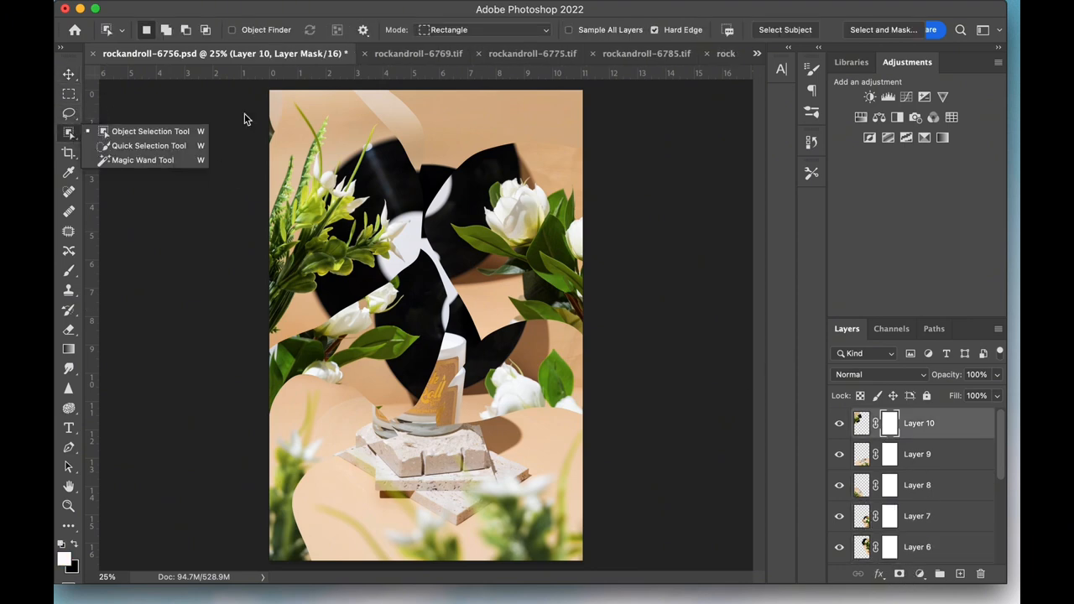
drag(270, 94, 386, 306)
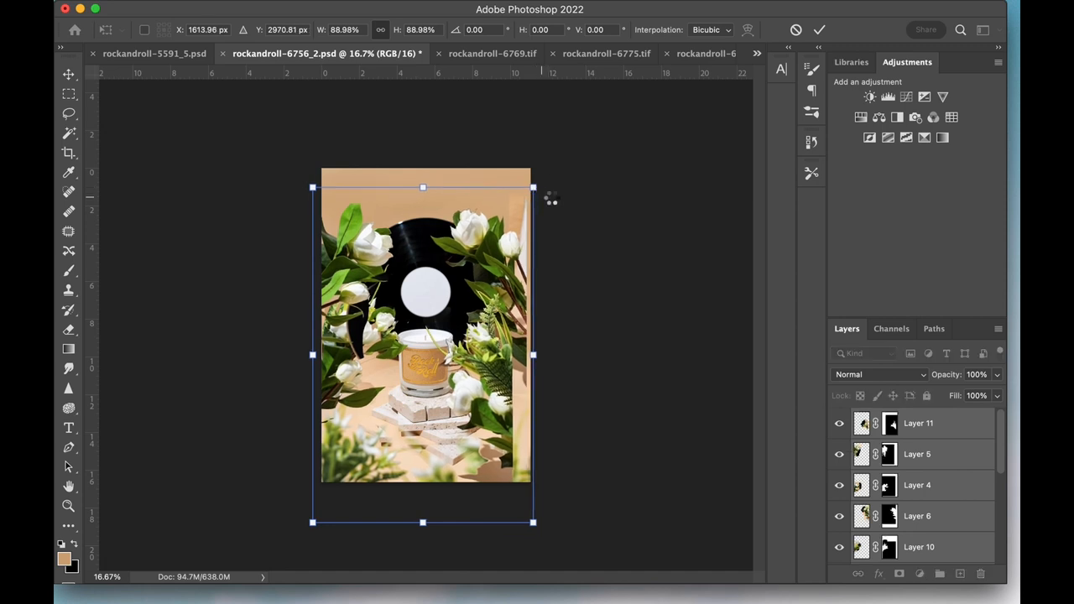
Step: Commit Layer 11's transform, place it beside the record and soften the flower mask edges
click(819, 30)
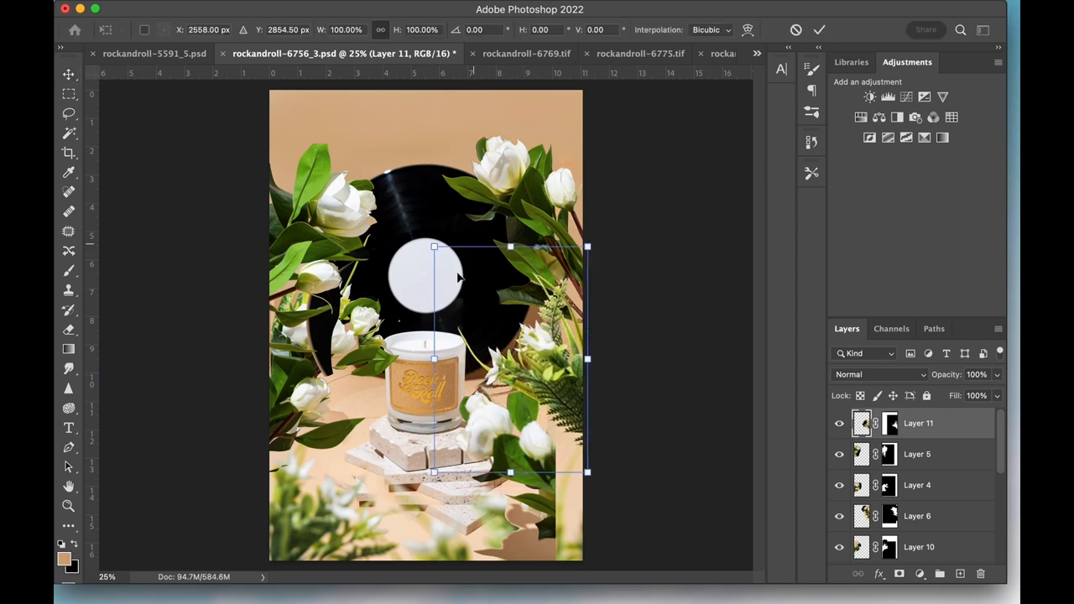
drag(433, 246, 453, 275)
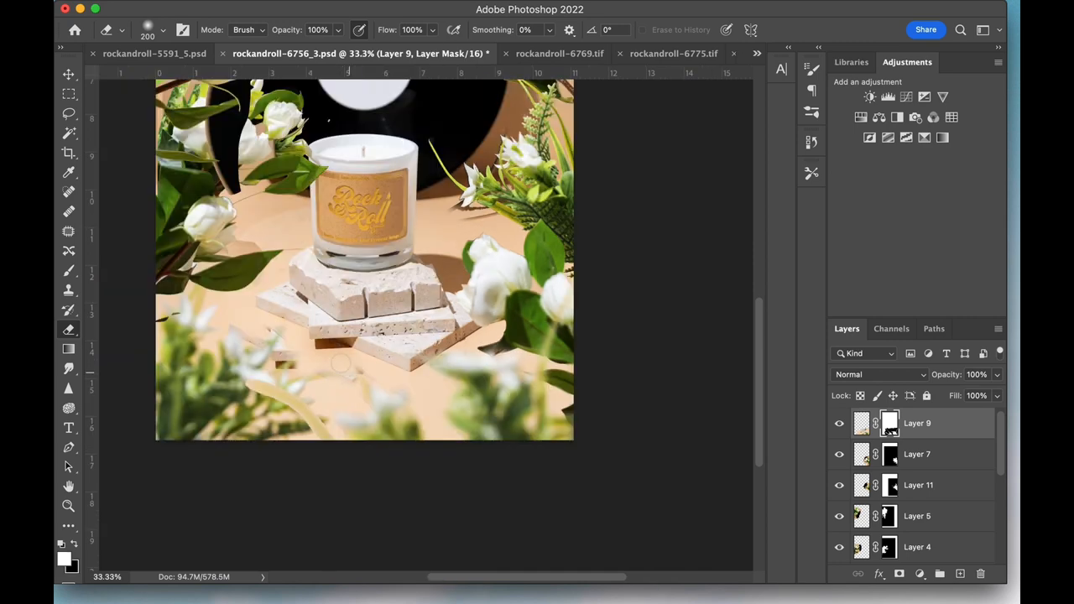
mouse_move(354, 375)
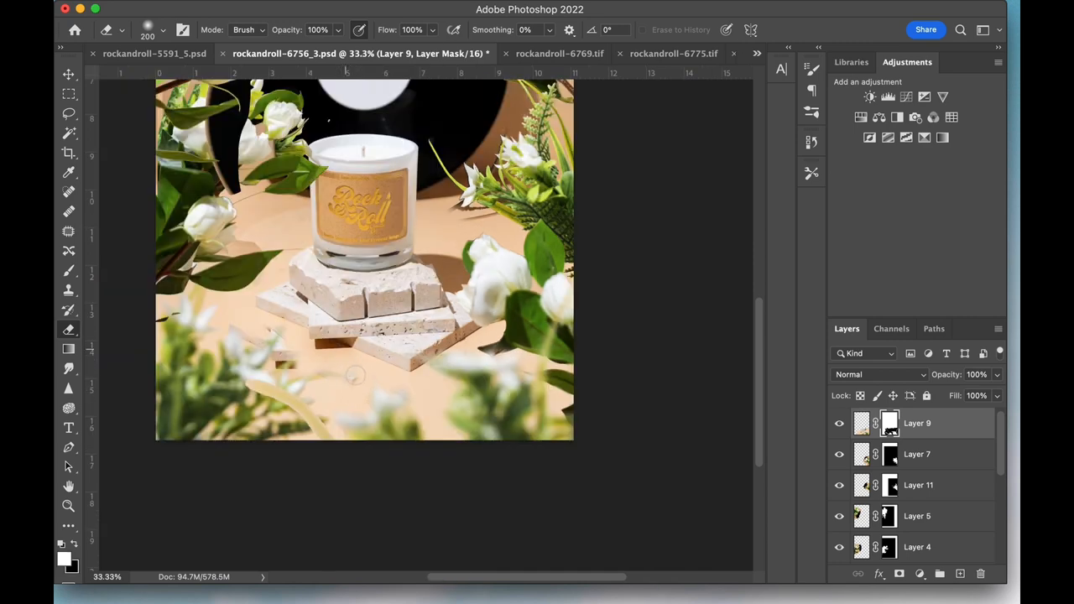
scroll(down, 3)
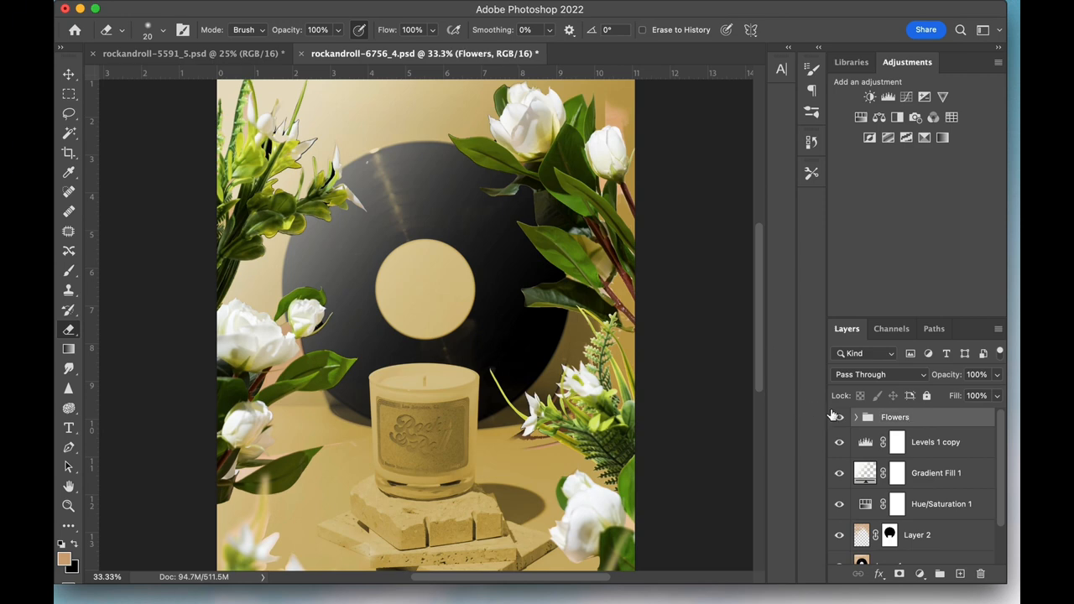
Step: Hide the Flowers group and mask the candle jar out of the Hue/Saturation gold tint
click(838, 416)
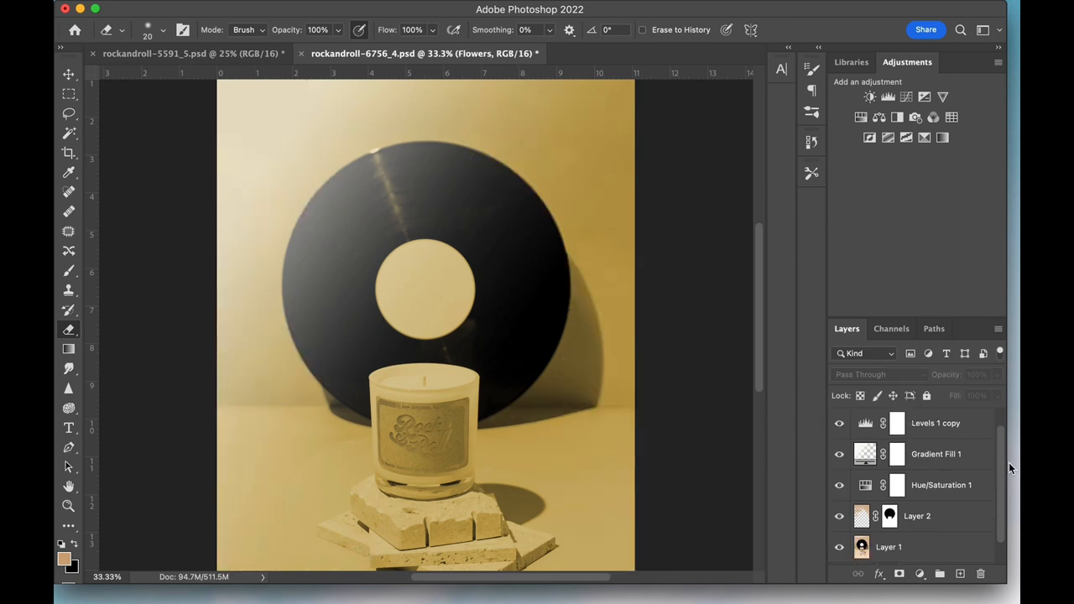
click(896, 423)
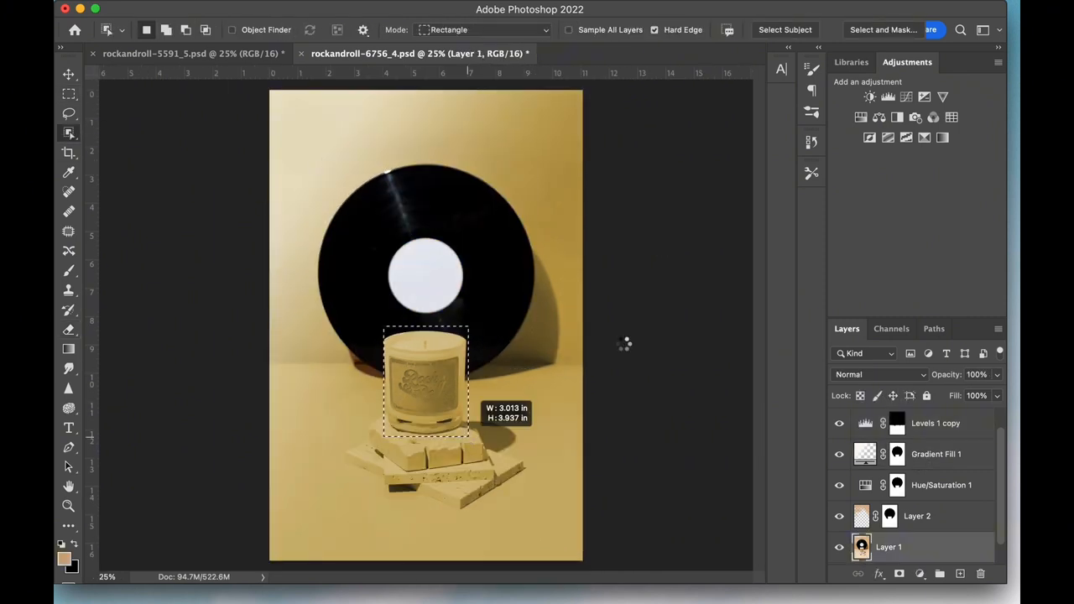
click(896, 422)
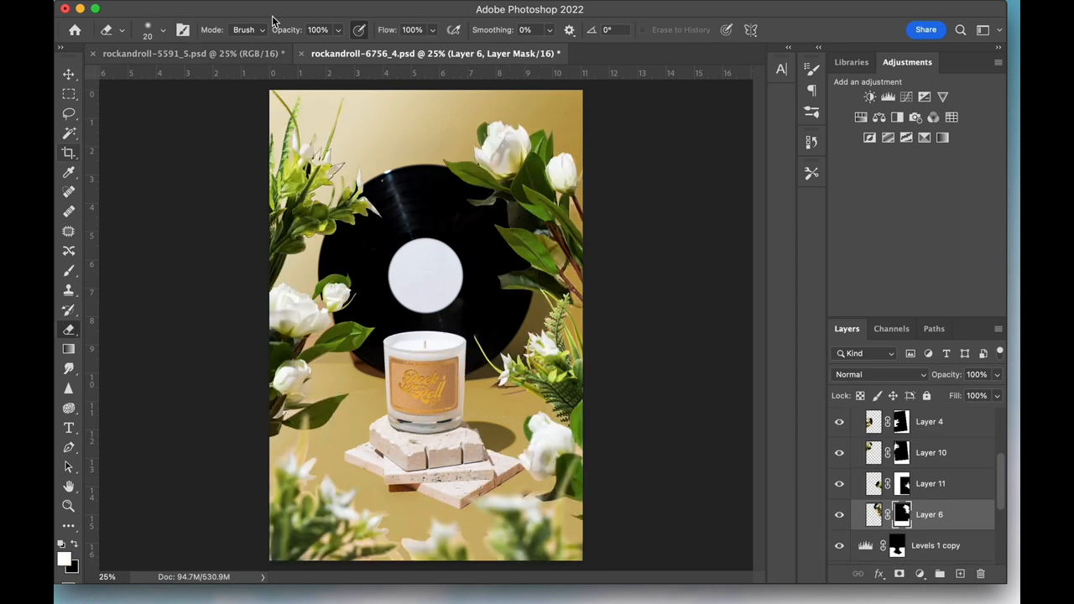
Step: Crop the flower-and-record composite to a 4:5 frame centred on the candle and commit
click(68, 151)
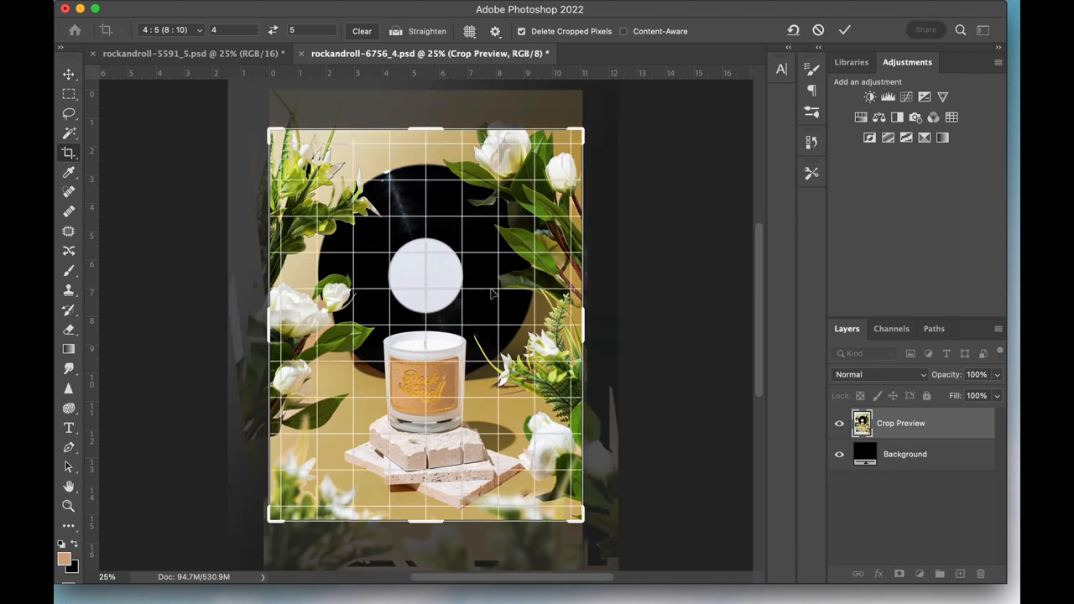
click(844, 30)
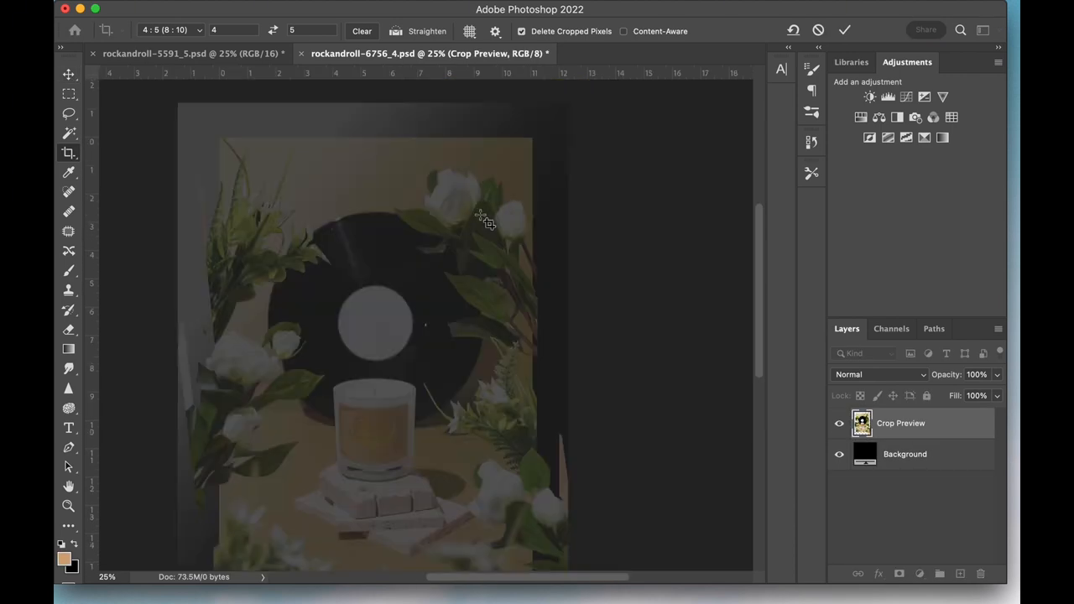
click(843, 30)
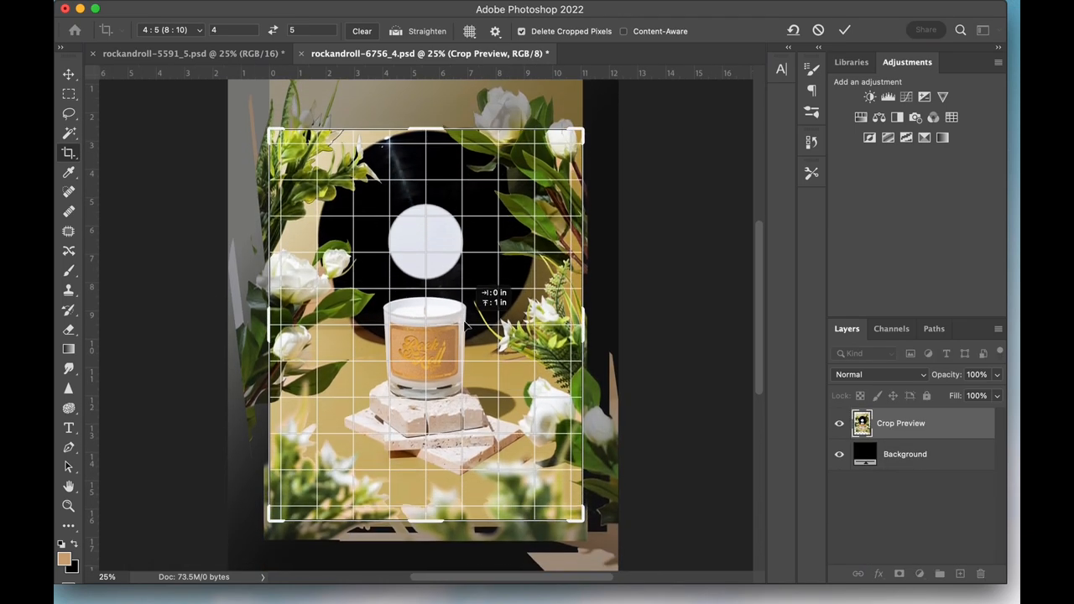
click(844, 30)
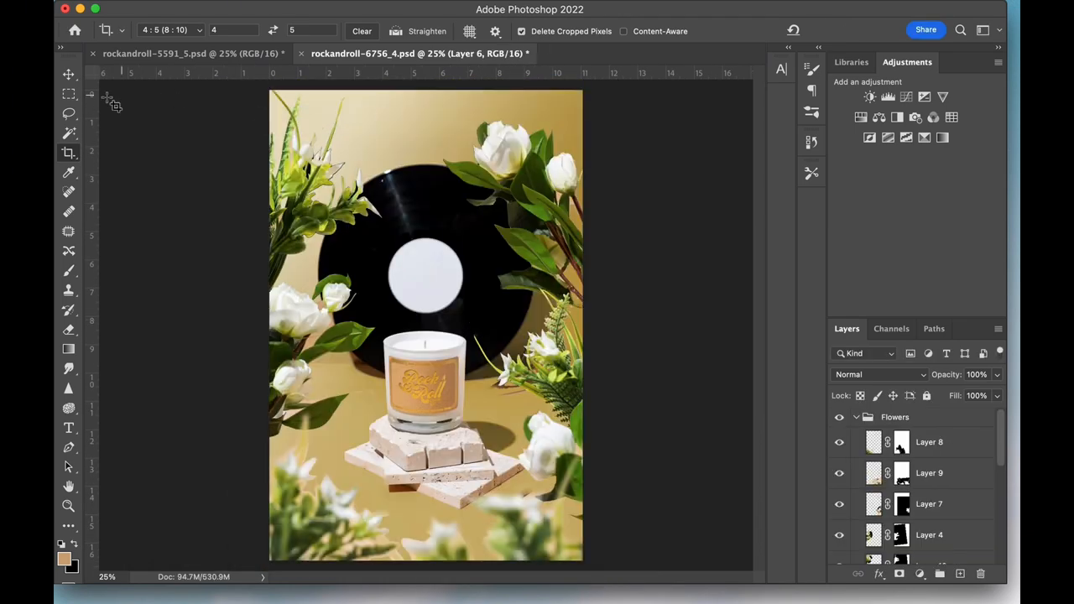
click(69, 73)
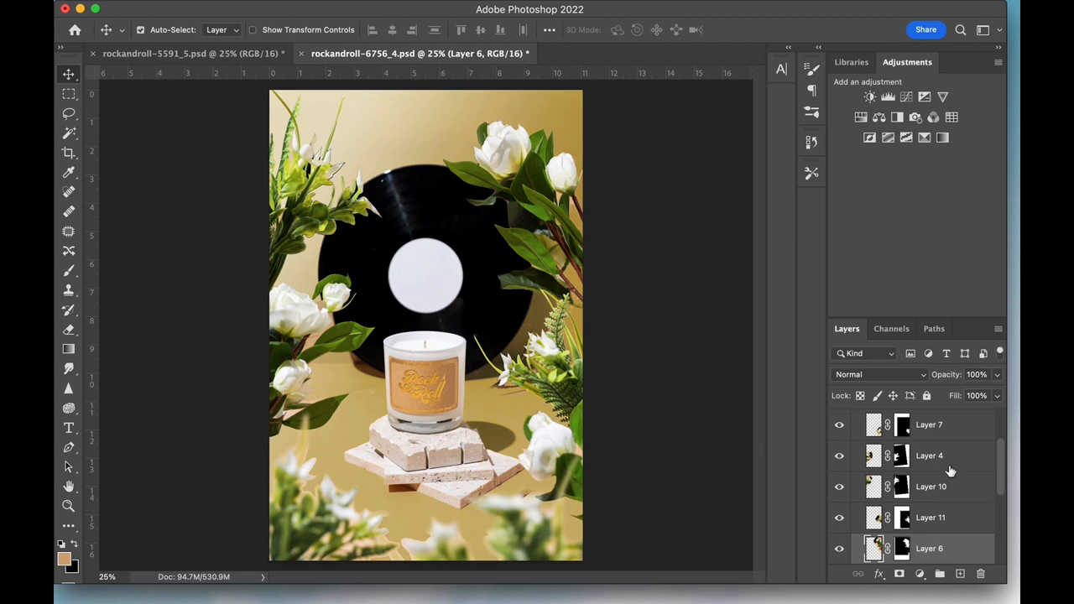